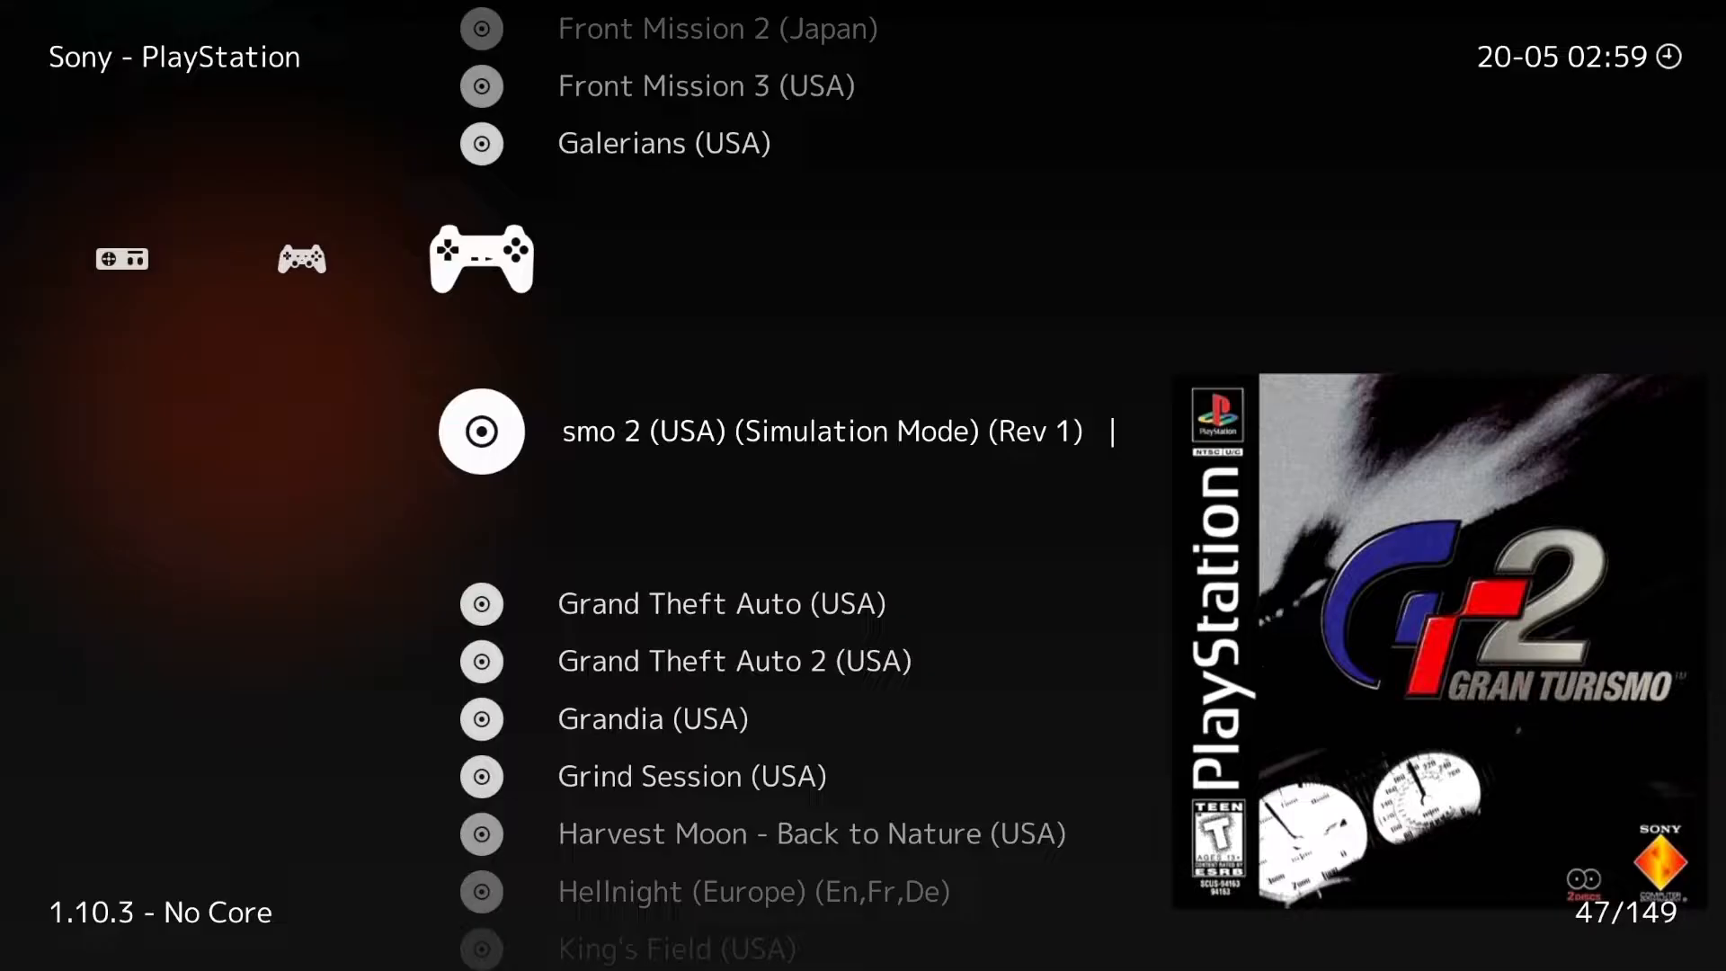
Scroll down to bring the Video Example folder with FF7 and RetroArch into view.
{"action": "scroll", "scroll_direction": "down", "scroll_amount": 3}
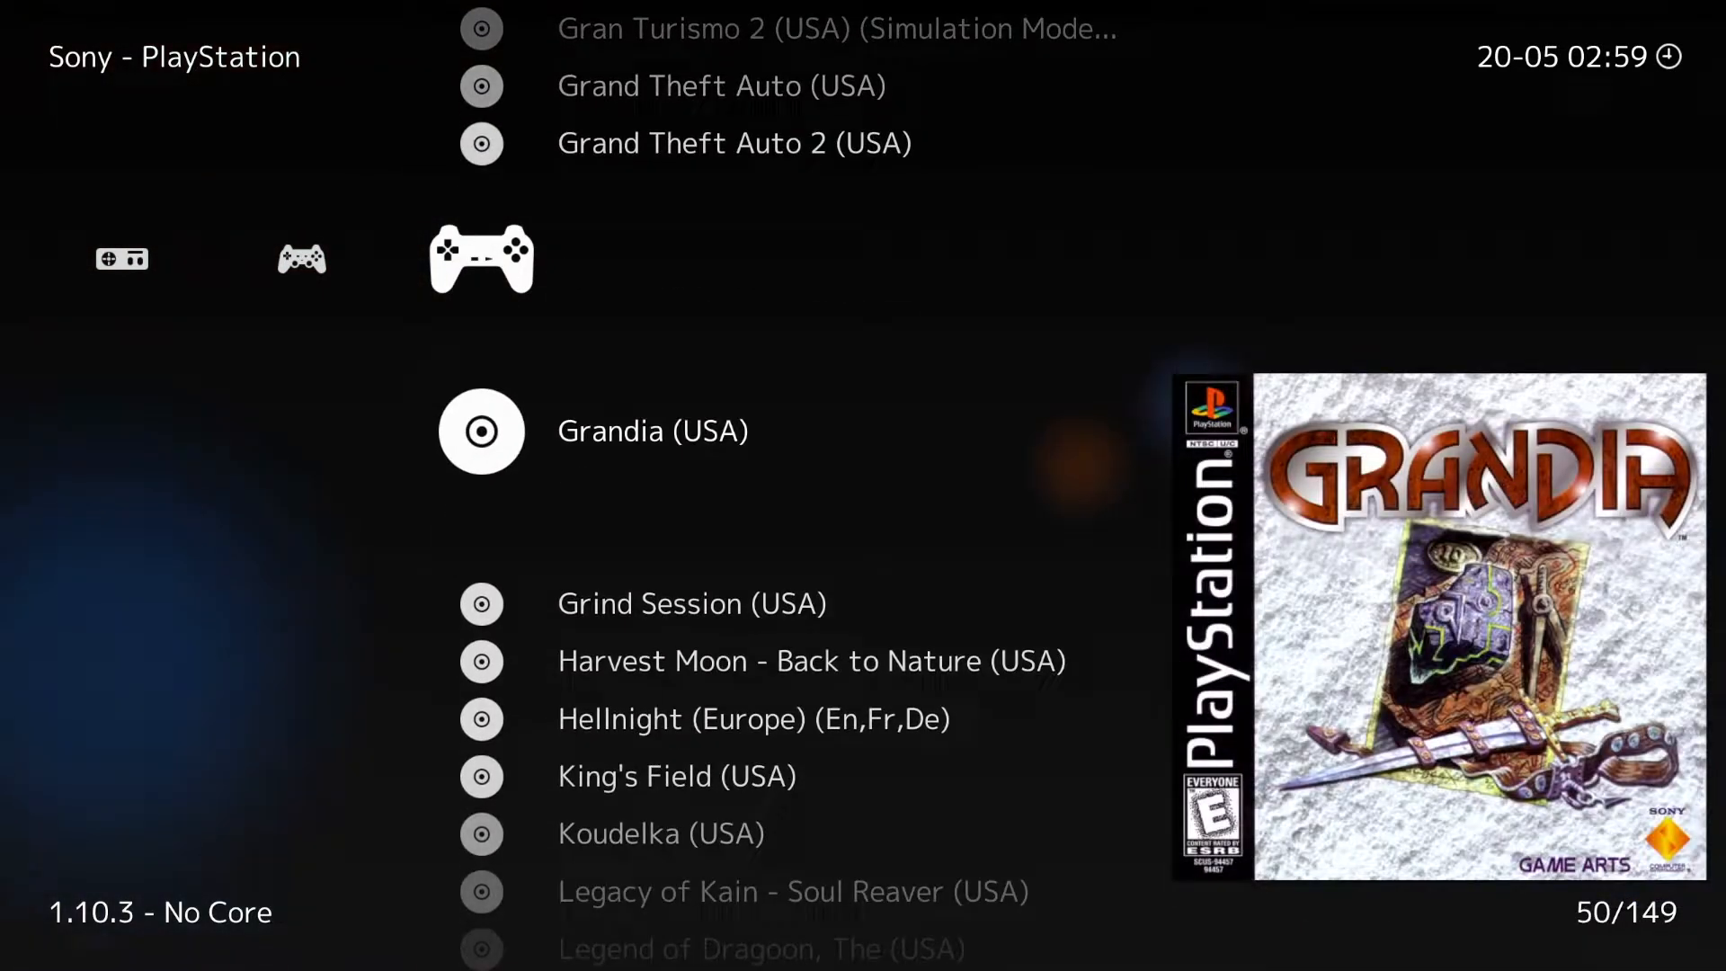
{"action": "scroll", "scroll_direction": "down", "scroll_amount": 3}
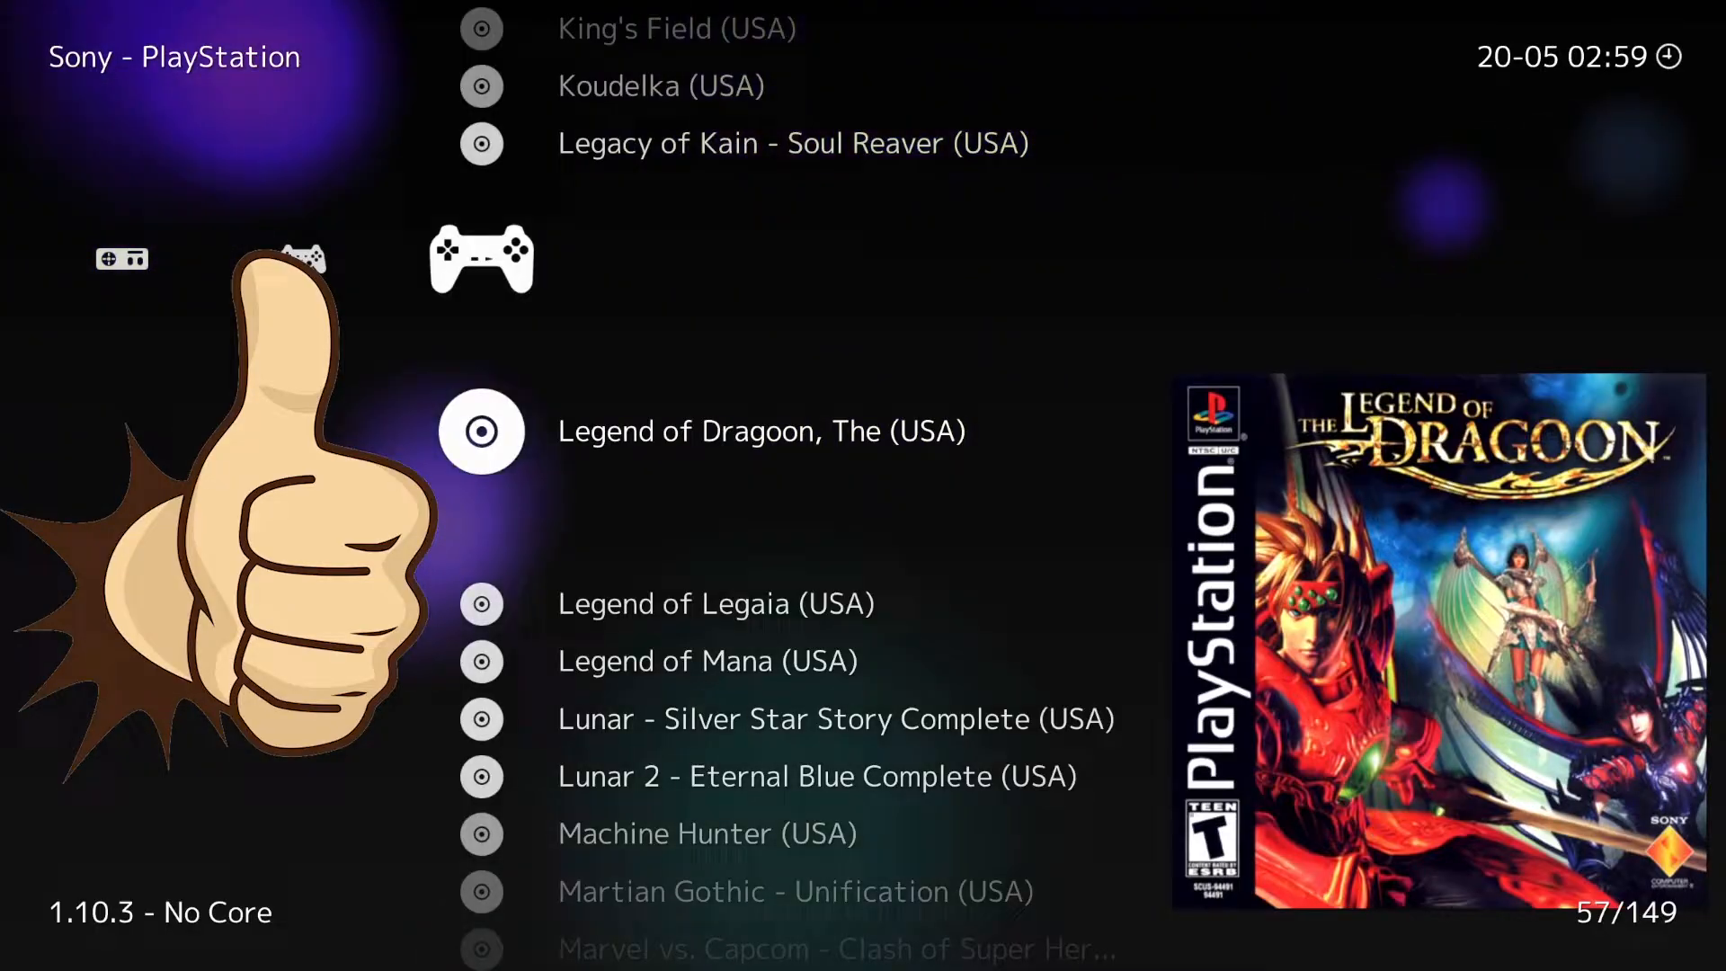
{"action": "scroll", "scroll_direction": "down", "scroll_amount": 3}
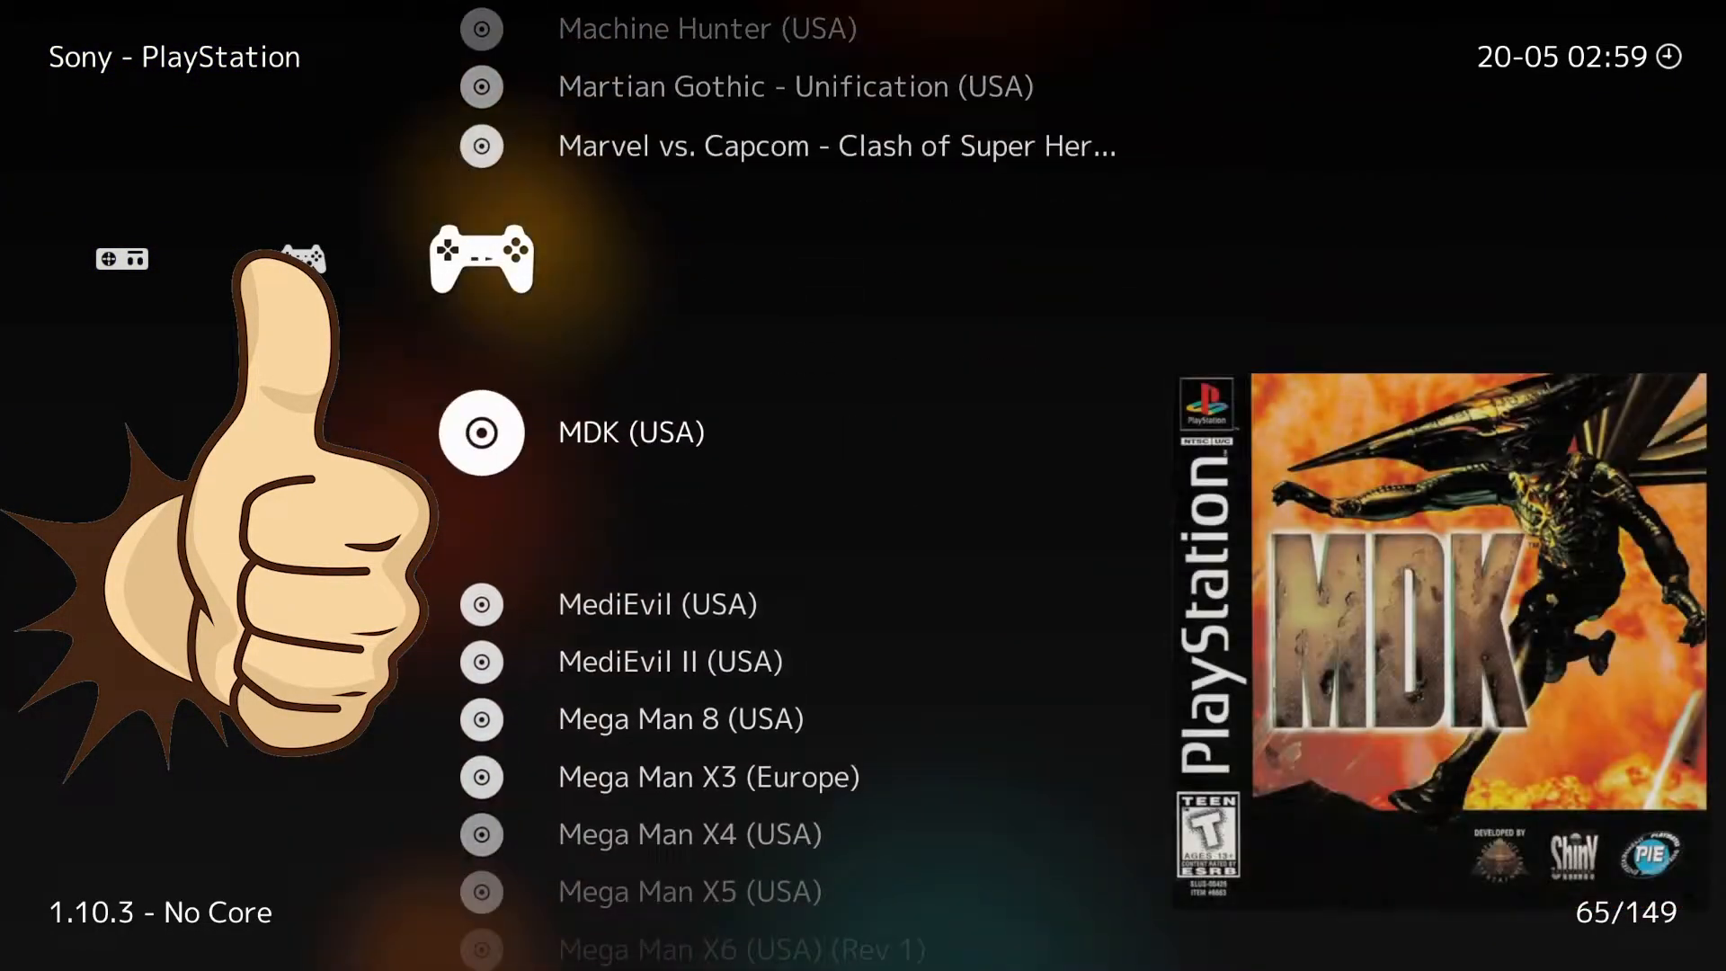
{"action": "scroll", "scroll_direction": "down", "scroll_amount": 3}
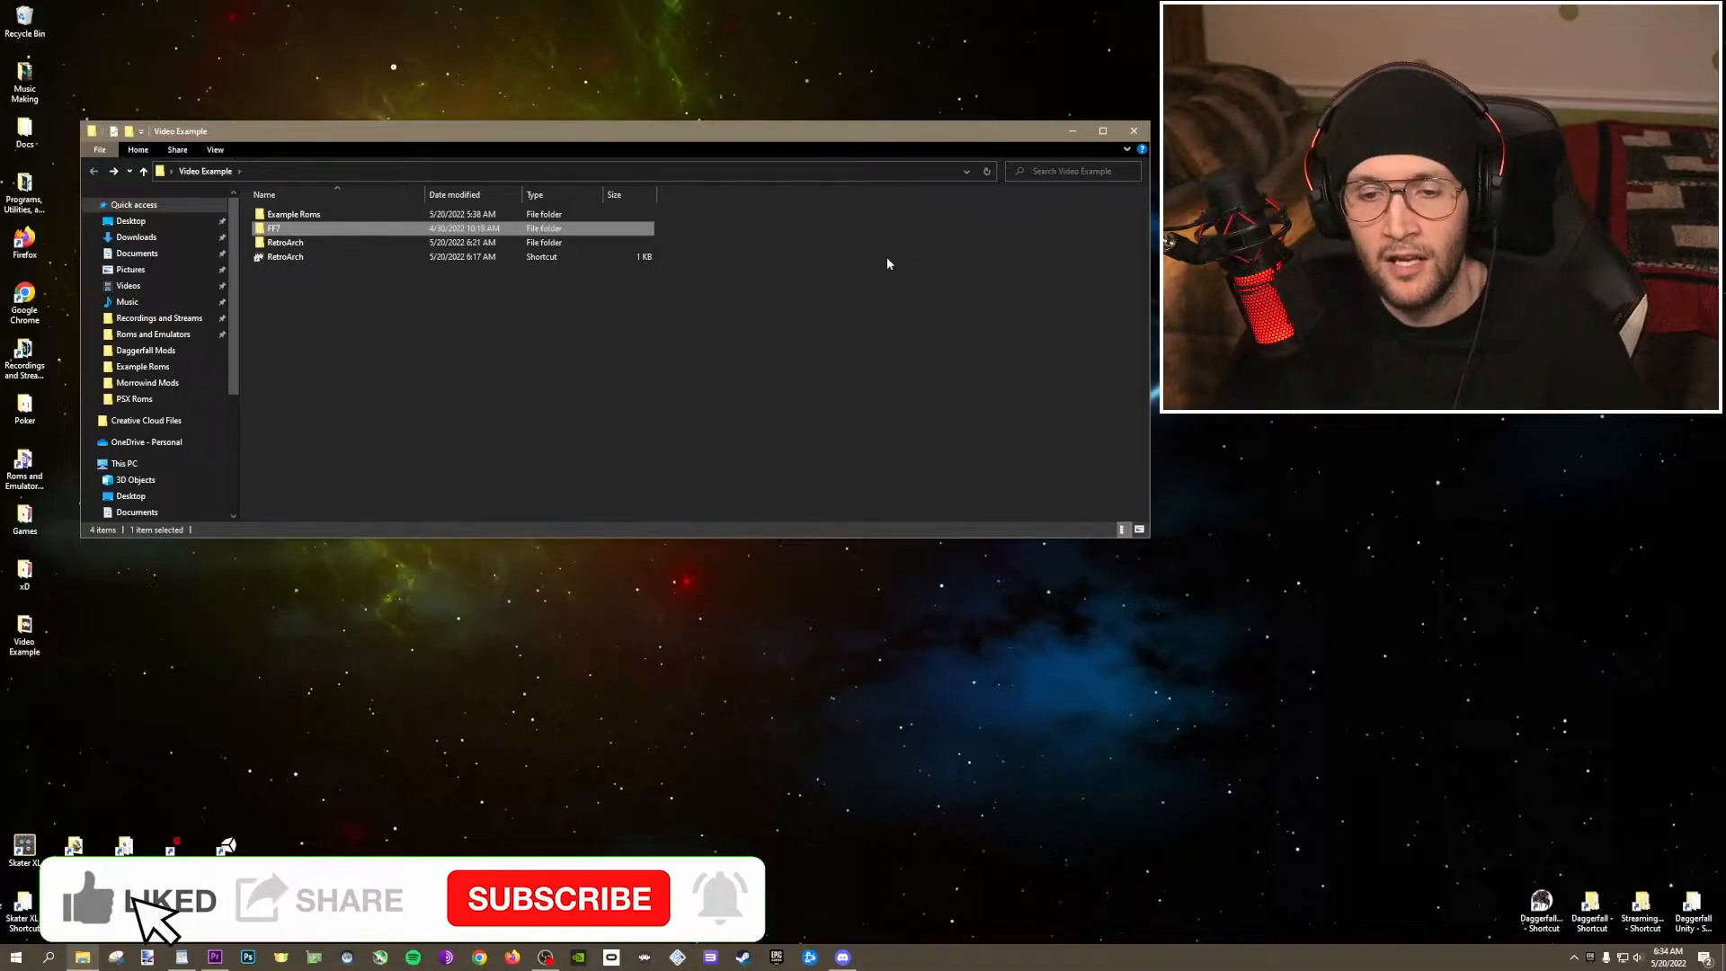
{"action": "mouse_move", "coordinate": [446, 919]}
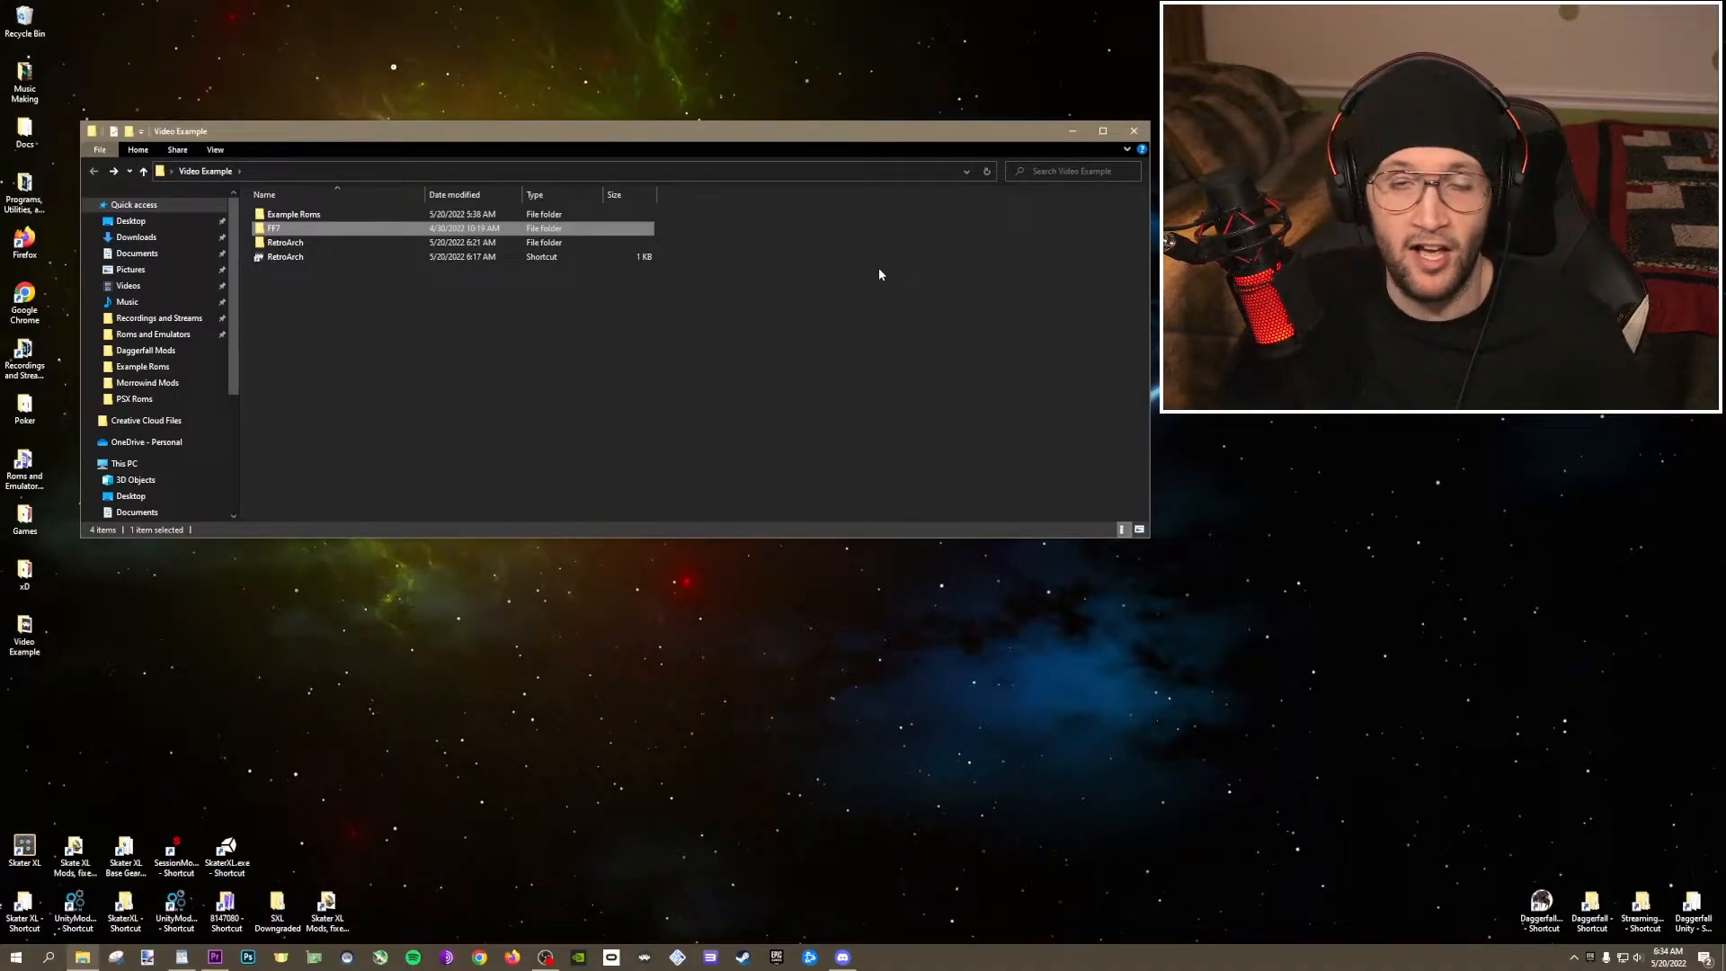
{"action": "mouse_move", "coordinate": [875, 262]}
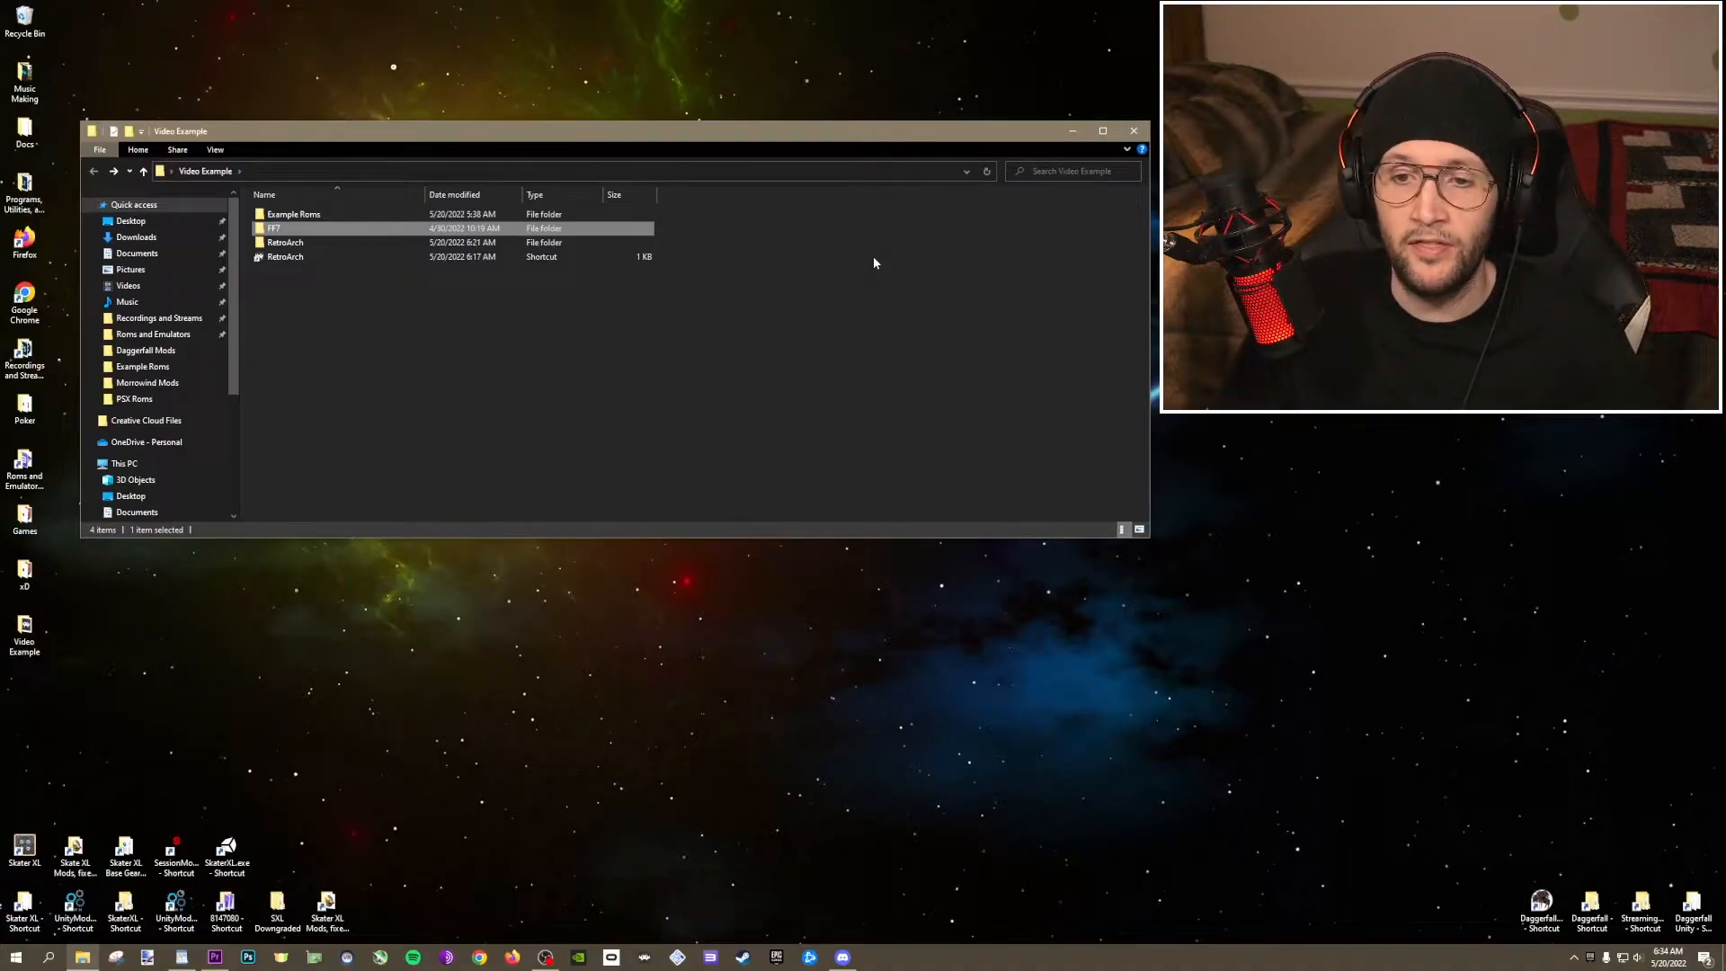
{"action": "mouse_move", "coordinate": [800, 356]}
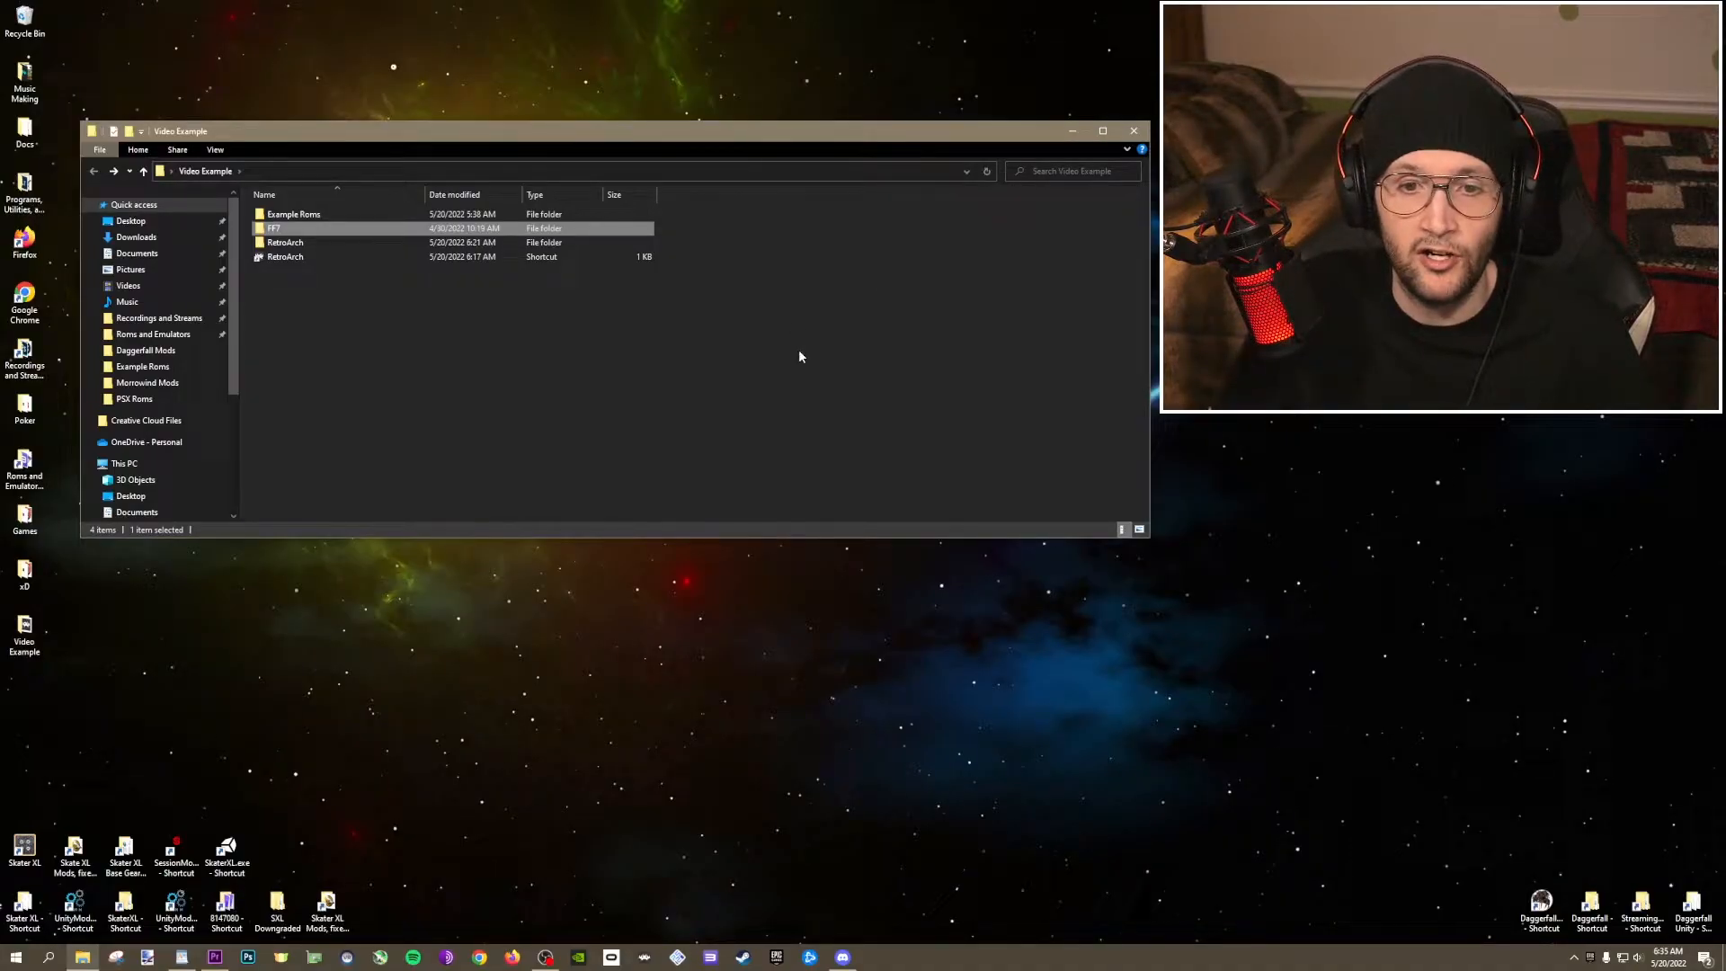
{"action": "mouse_move", "coordinate": [356, 234]}
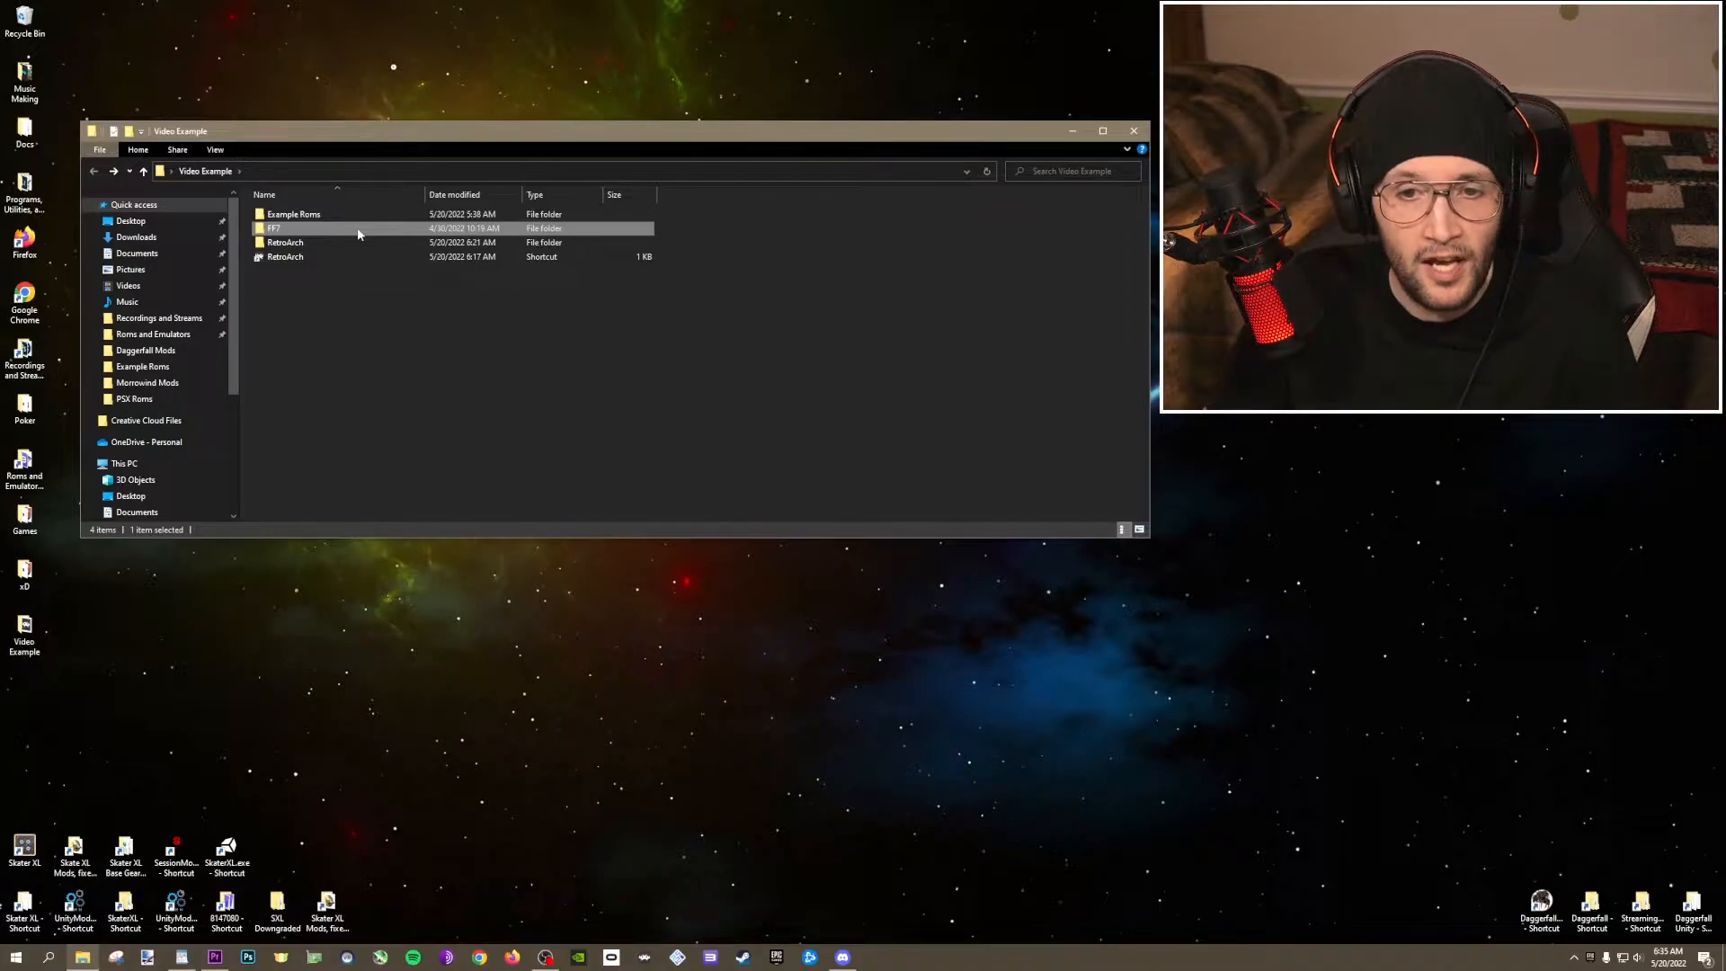
Enter the FF7 folder and select one of its separate Final Fantasy VII disc folders.
{"action": "double_click", "coordinate": [273, 229]}
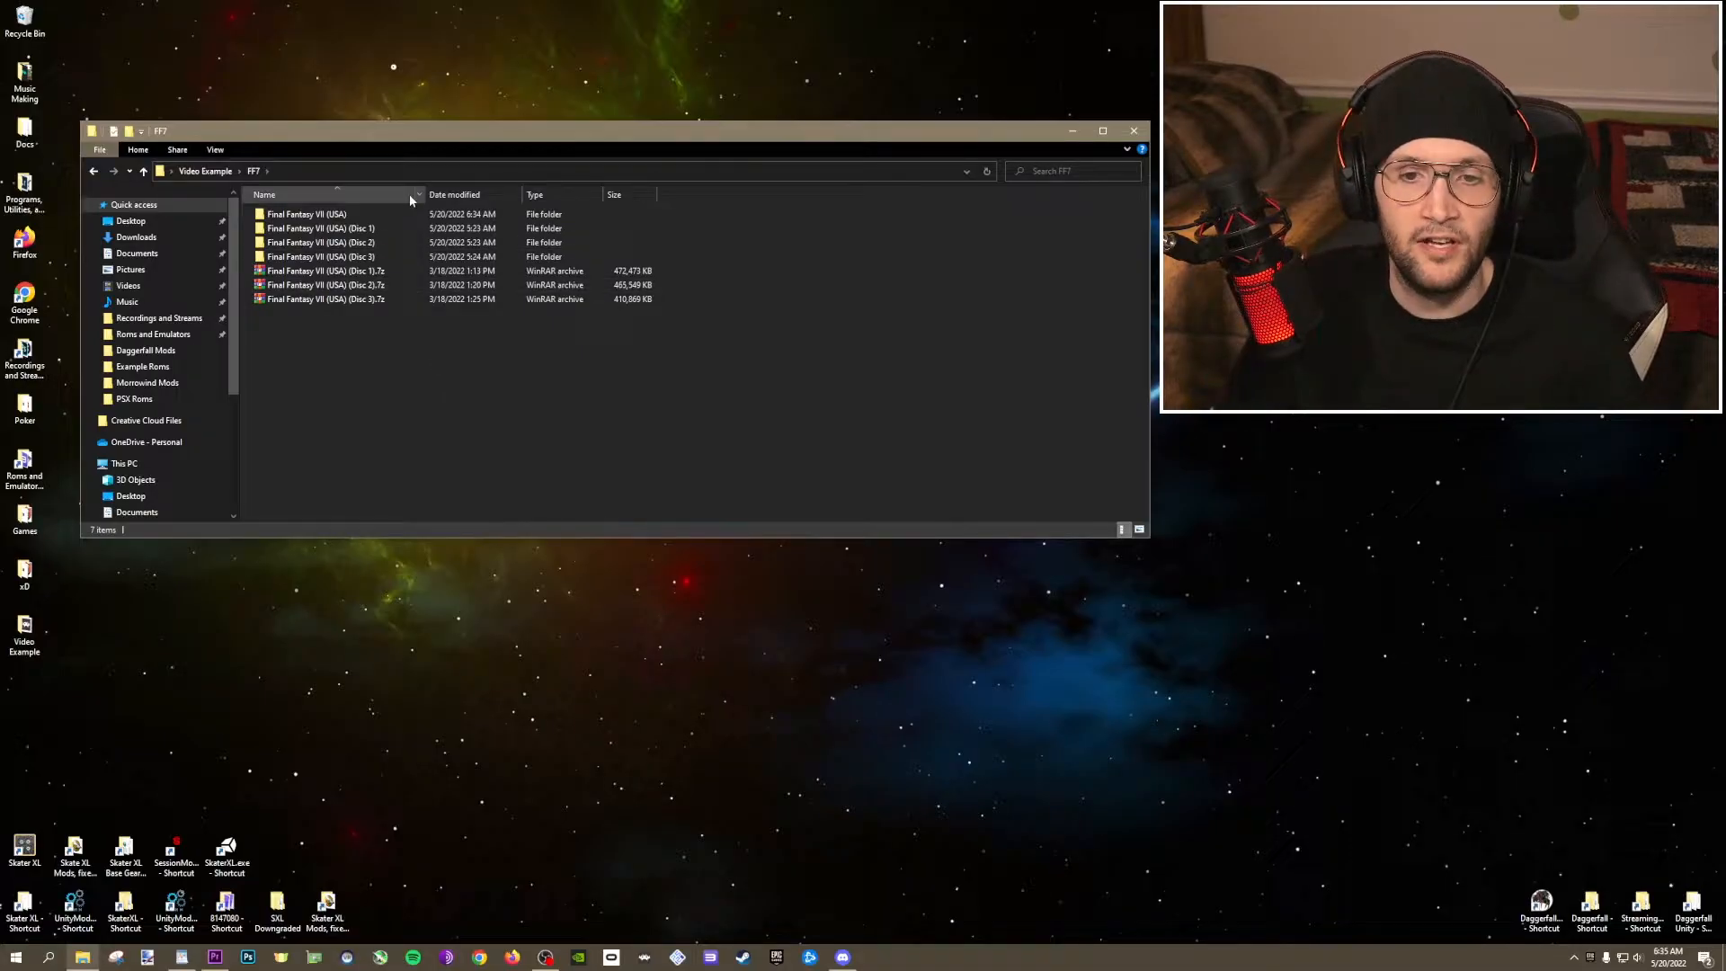
{"action": "left_click", "coordinate": [321, 257]}
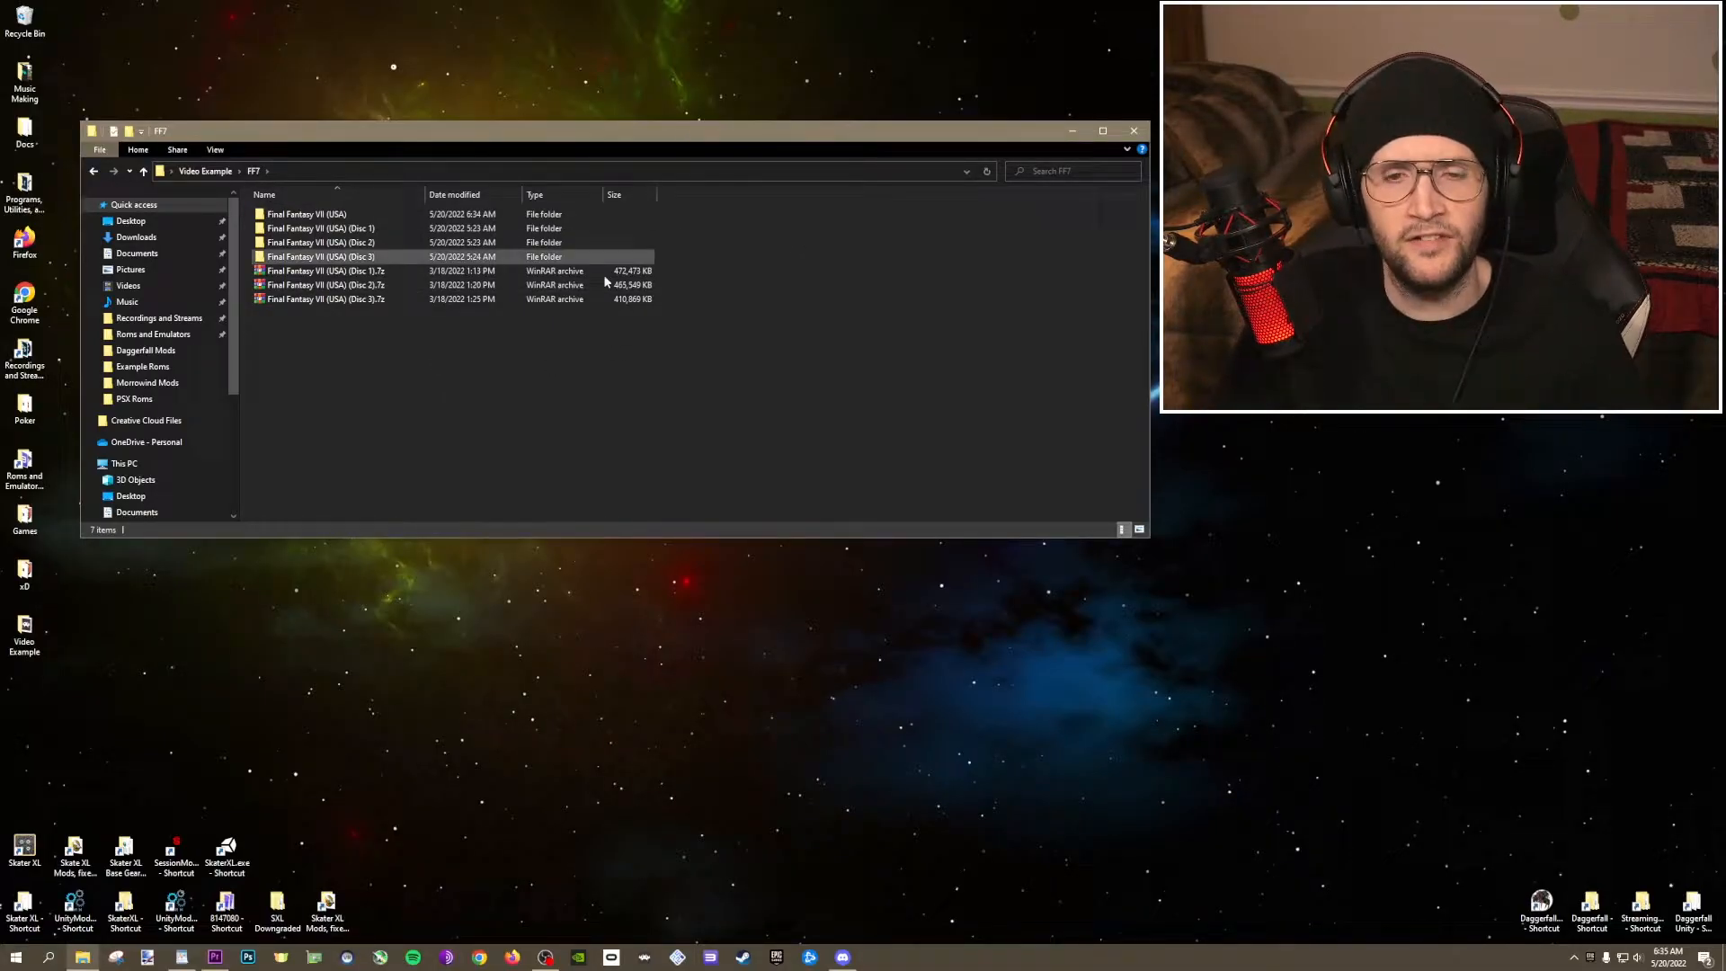
{"action": "left_click", "coordinate": [430, 345]}
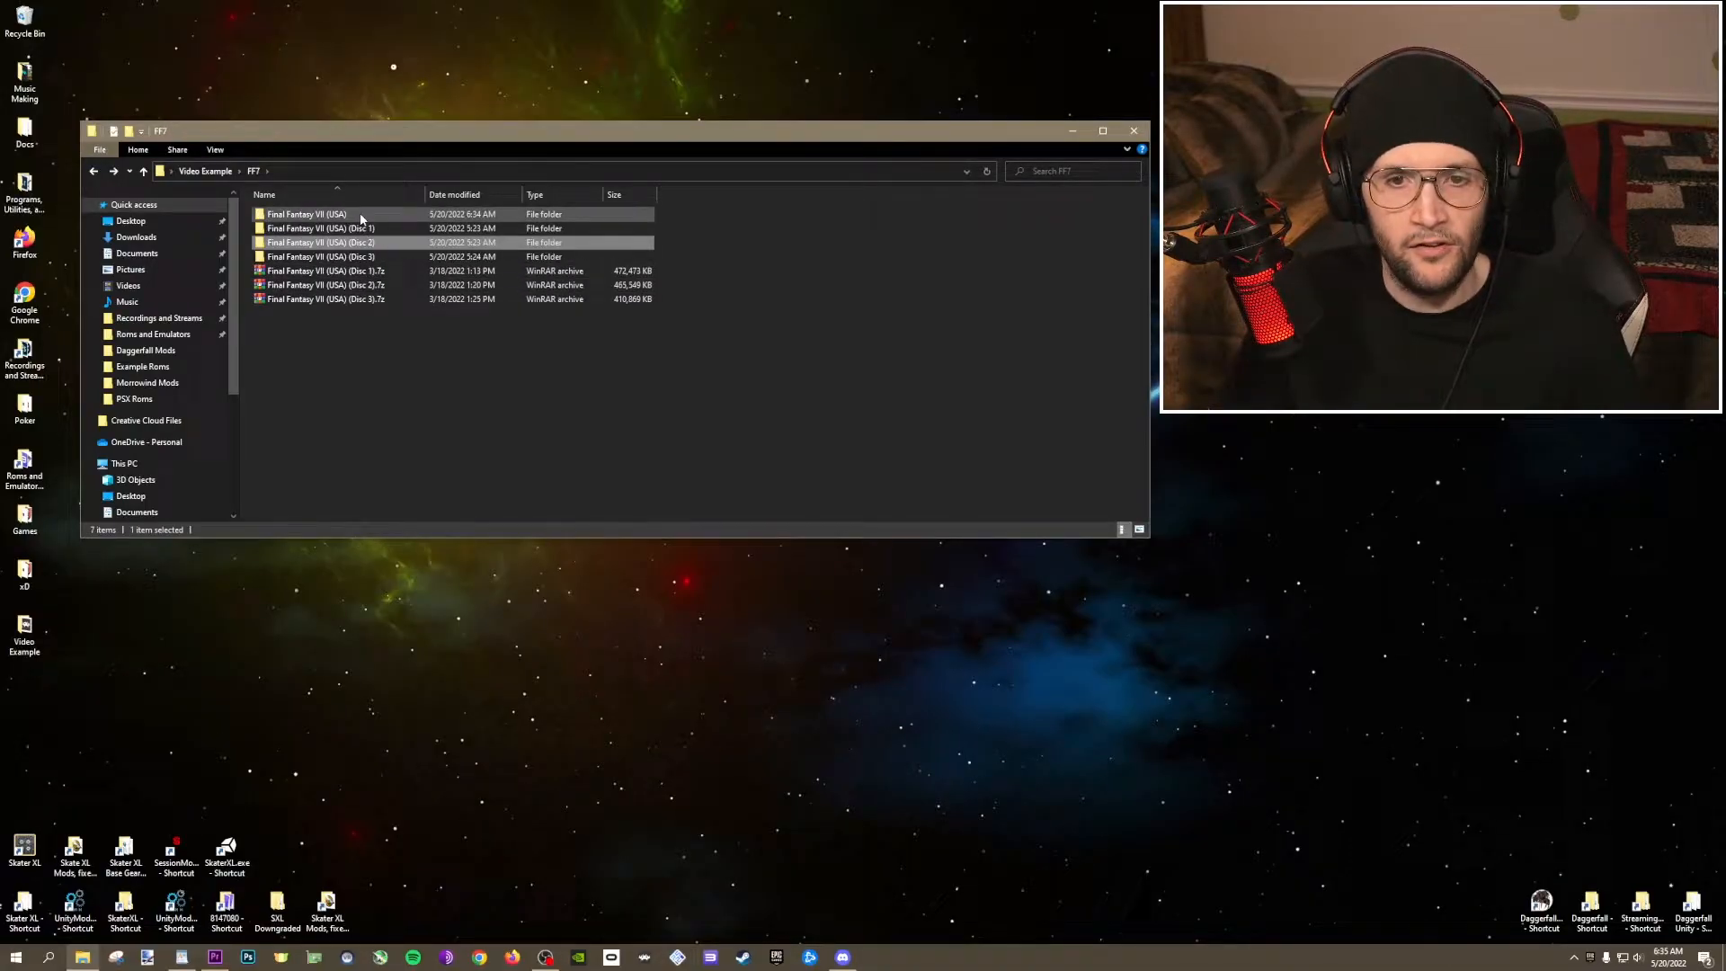
{"action": "mouse_move", "coordinate": [306, 214]}
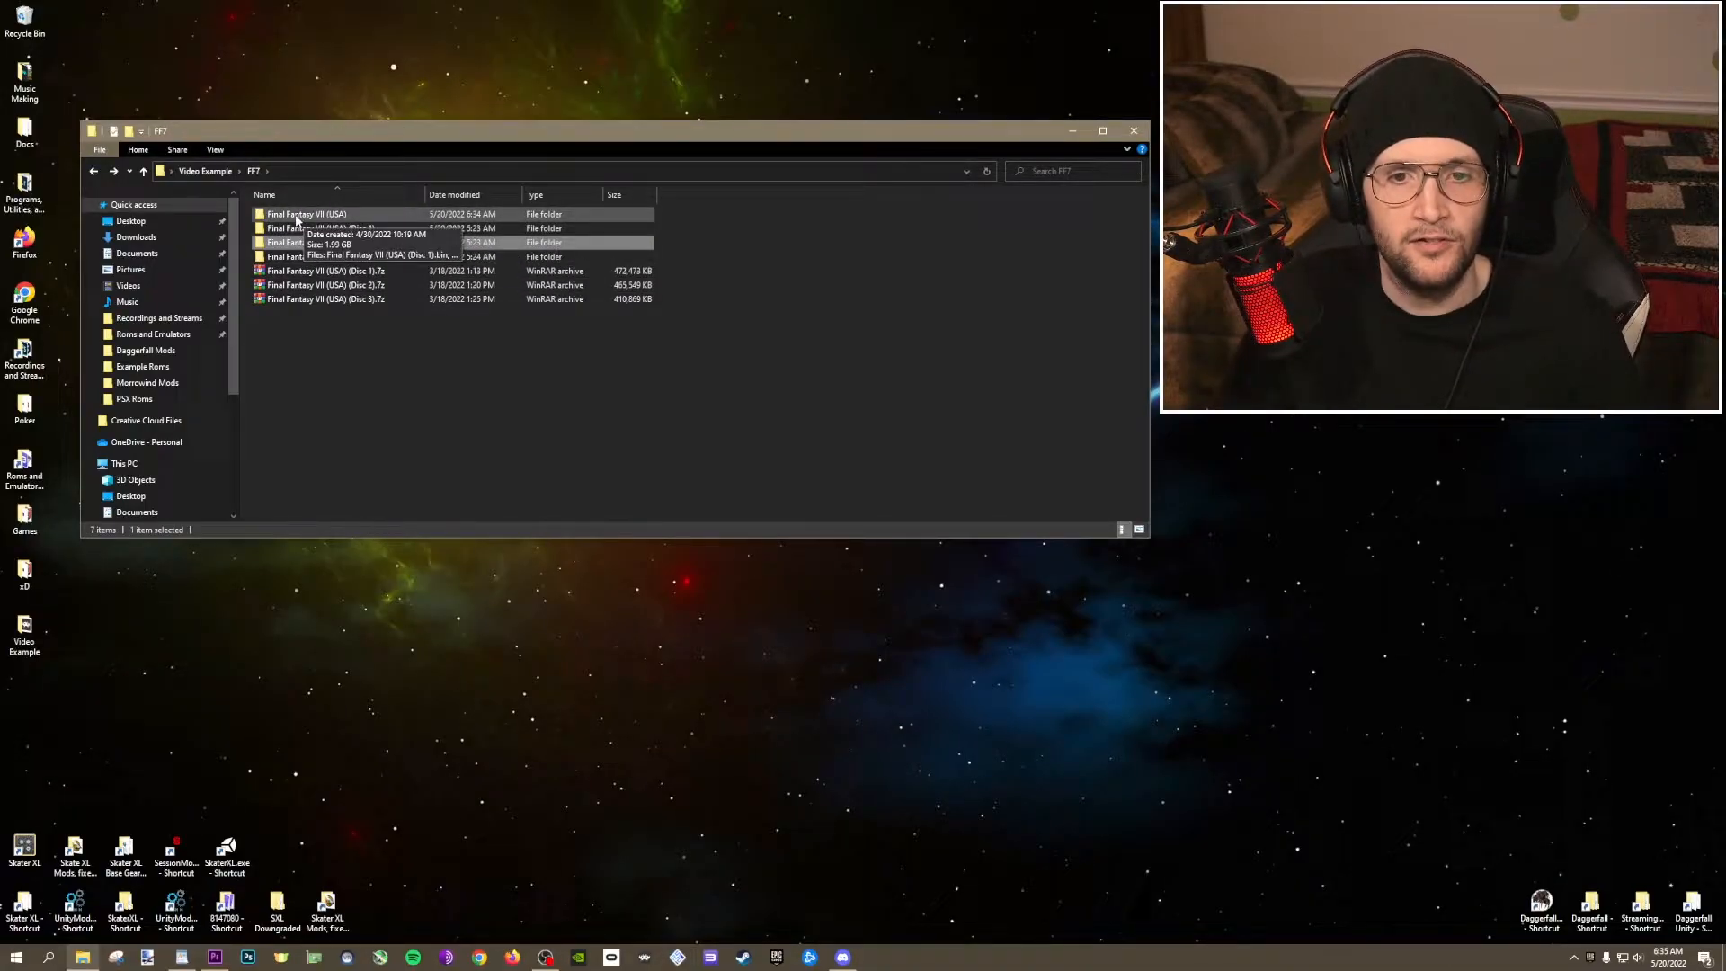
Enter the Final Fantasy VII (USA) folder holding the game's bin and cue files.
{"action": "double_click", "coordinate": [306, 214]}
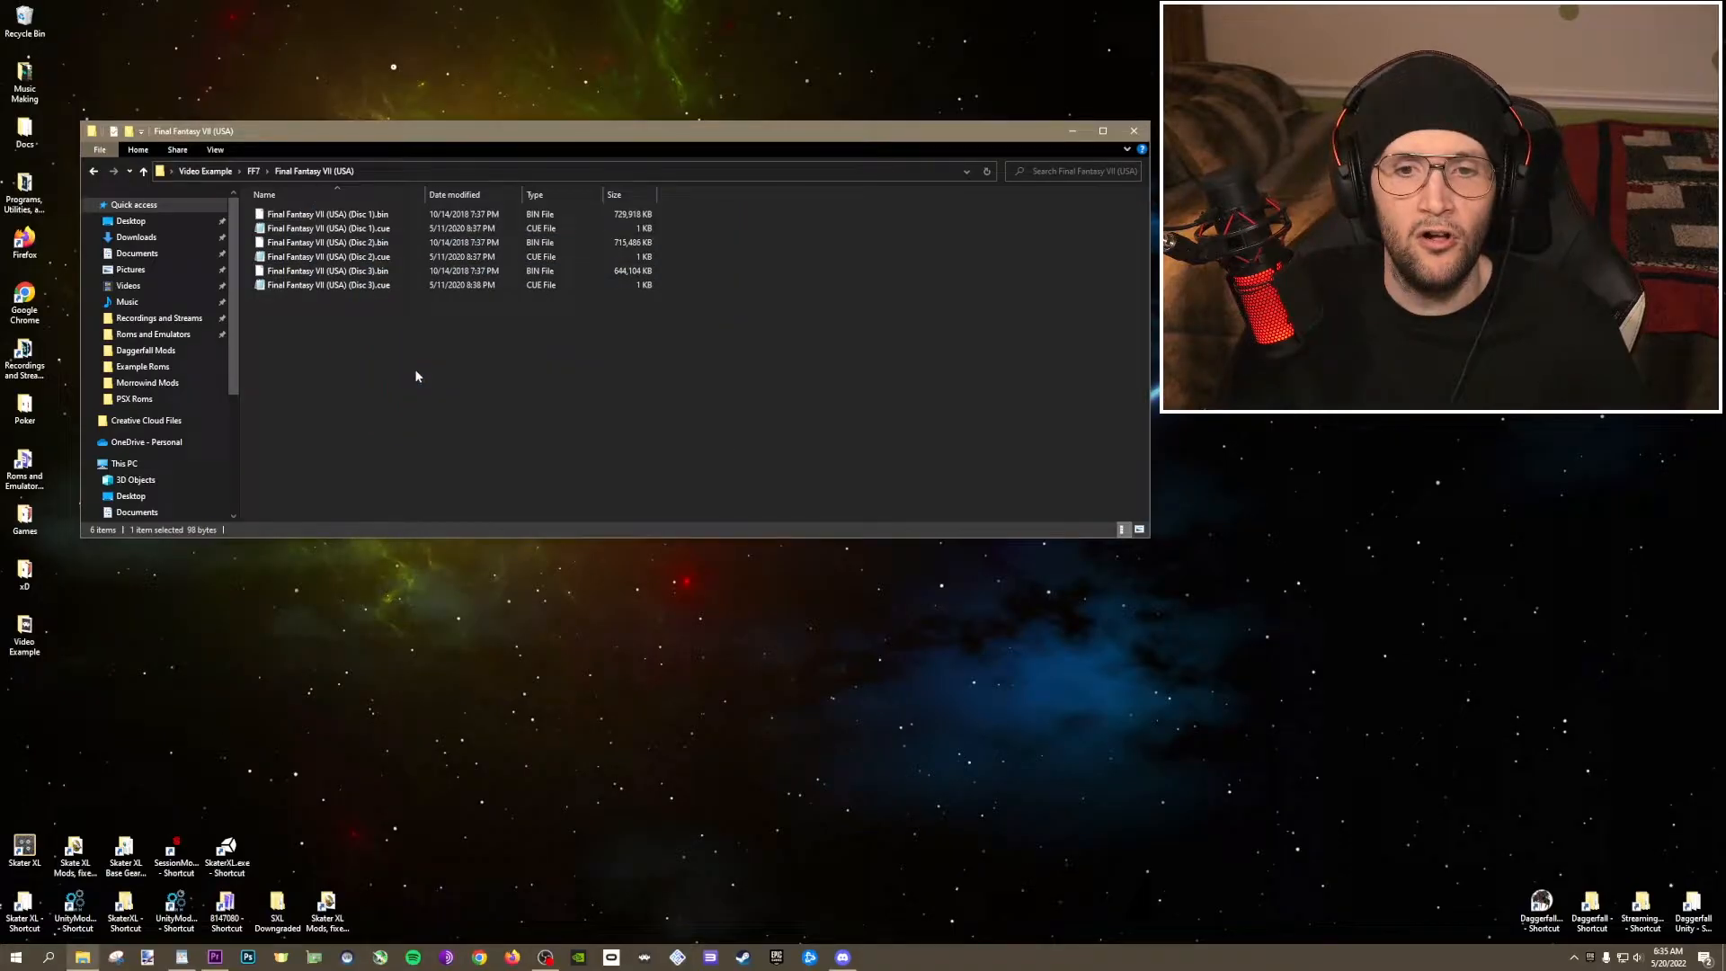
{"action": "left_click", "coordinate": [421, 373]}
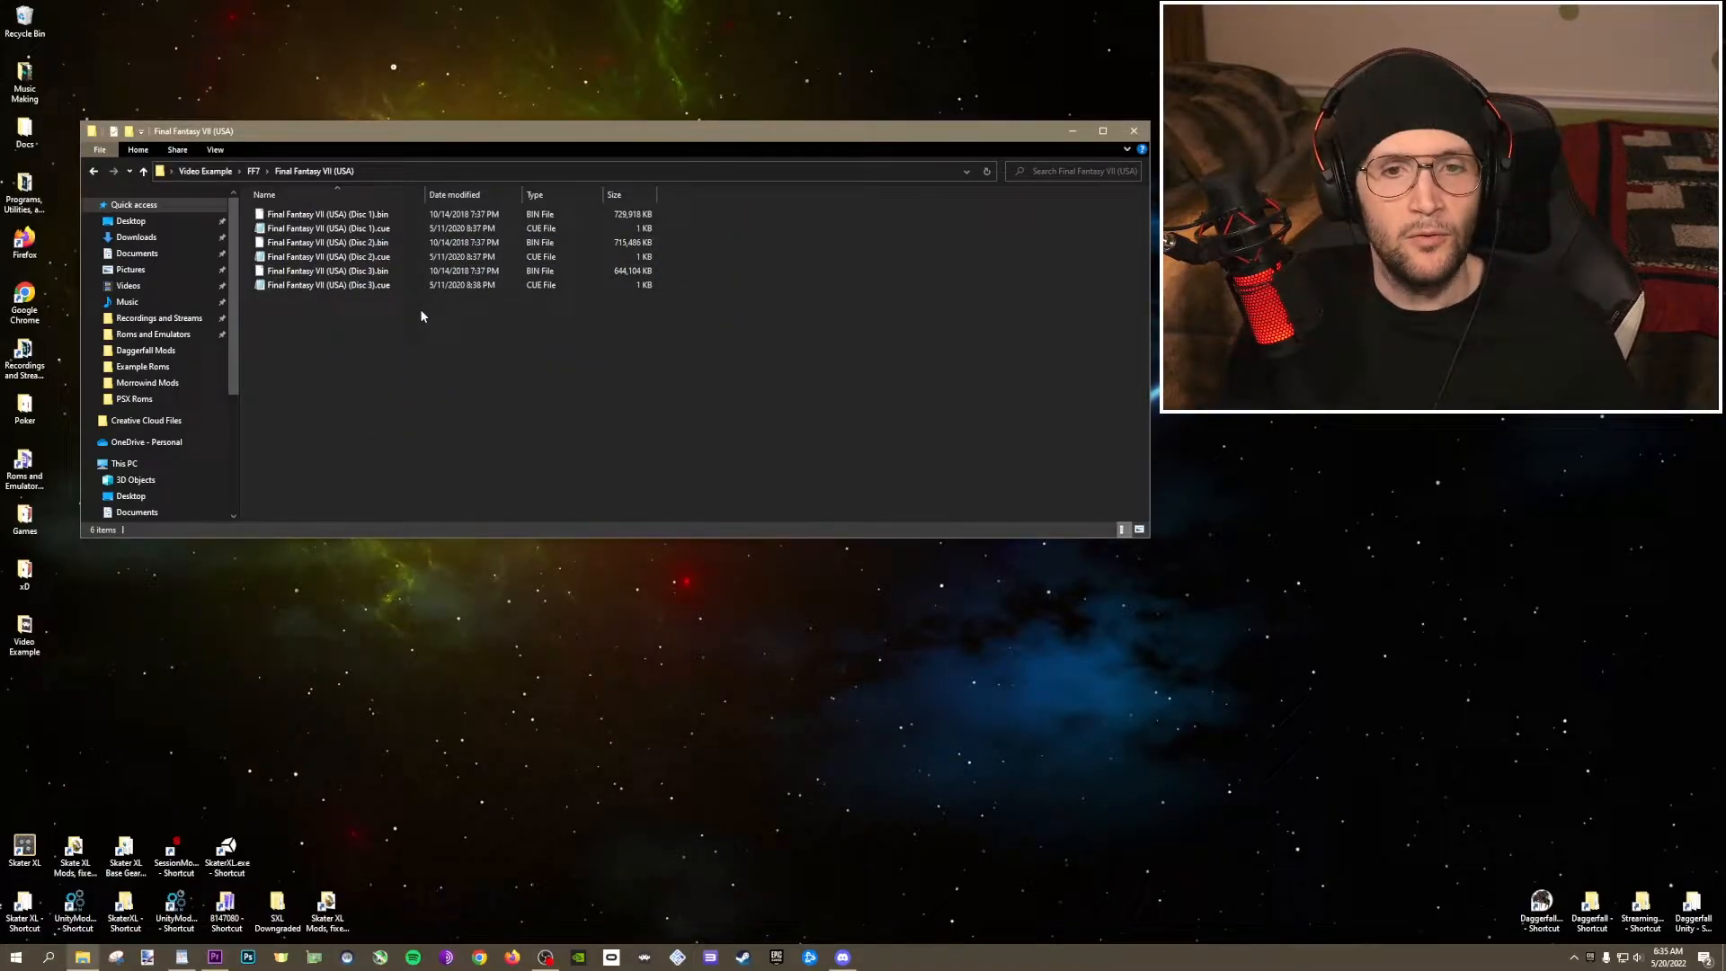
{"action": "left_click", "coordinate": [214, 149]}
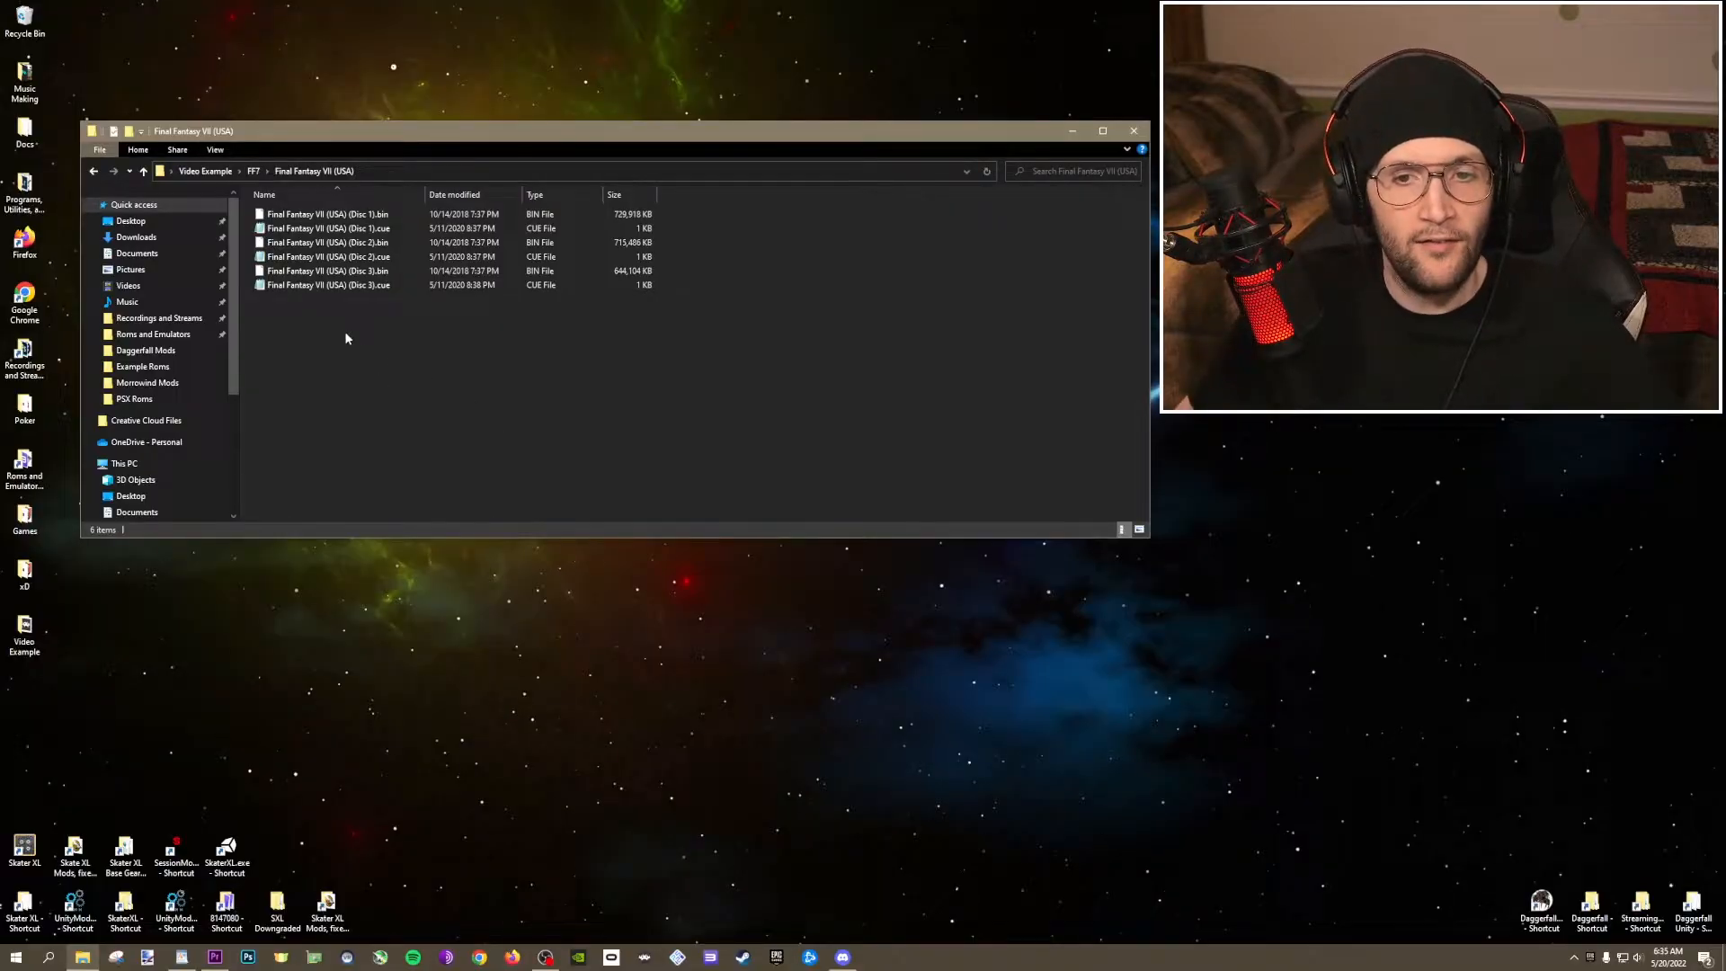
{"action": "mouse_move", "coordinate": [320, 342]}
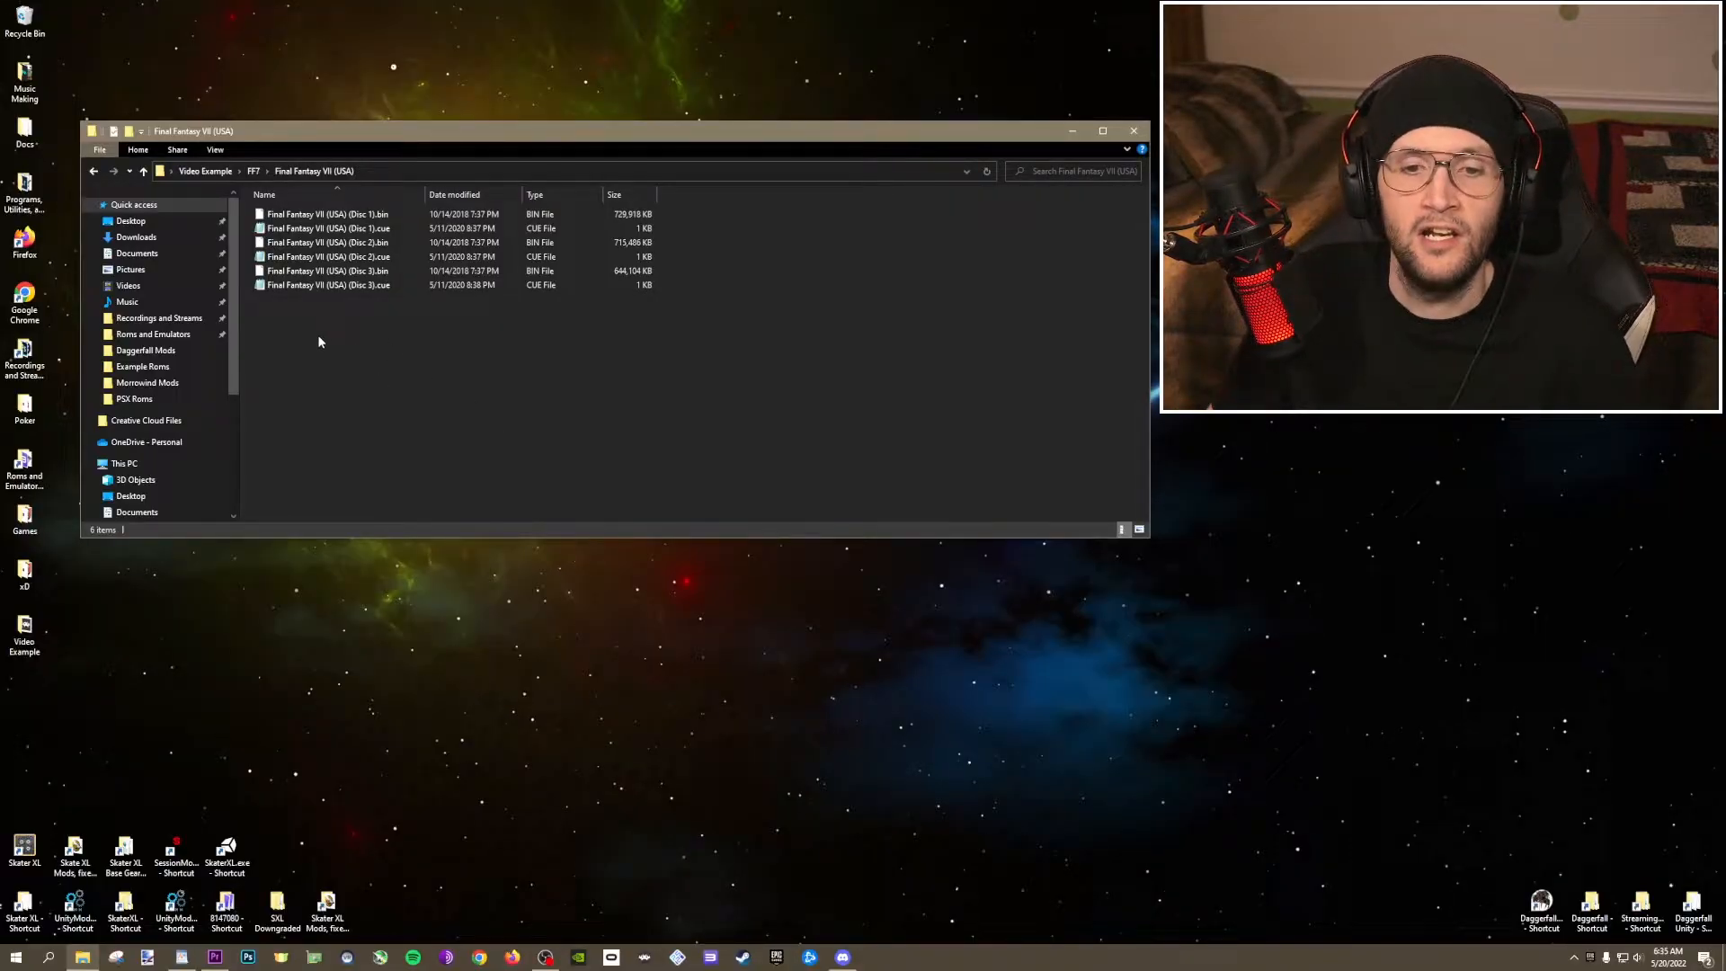
Create a new text document named 'Final Fantasy VII (USA).m3u', confirming the extension change.
{"action": "right_click", "coordinate": [320, 342]}
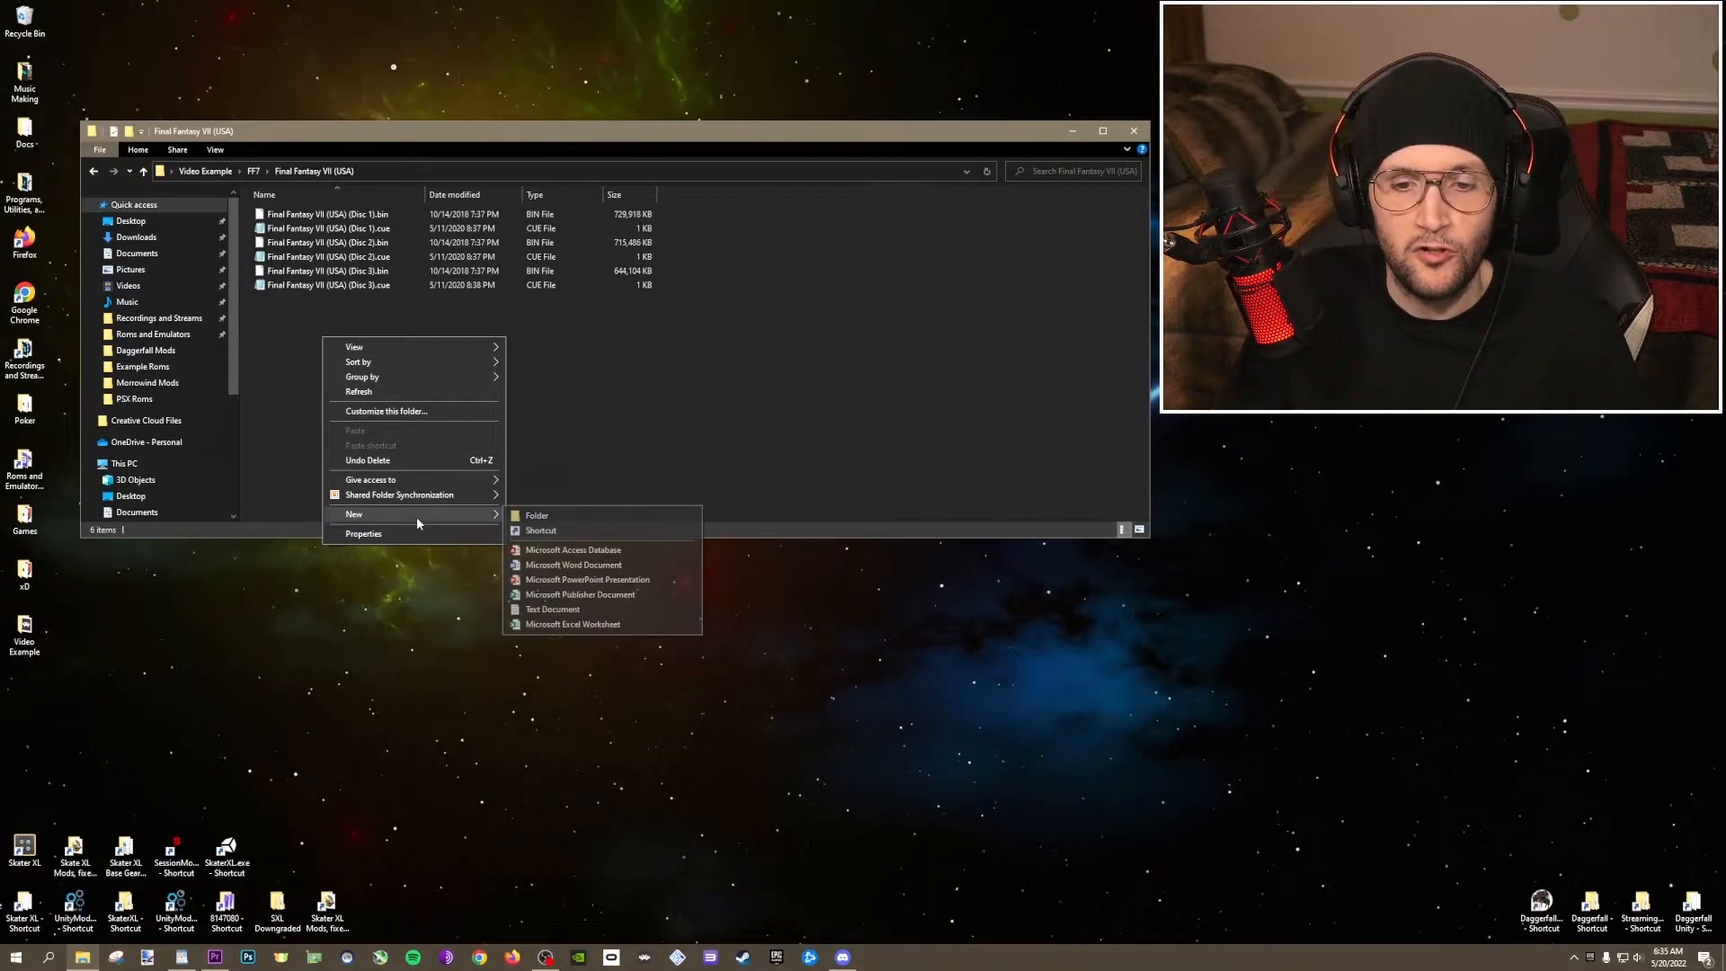
{"action": "left_click", "coordinate": [552, 610]}
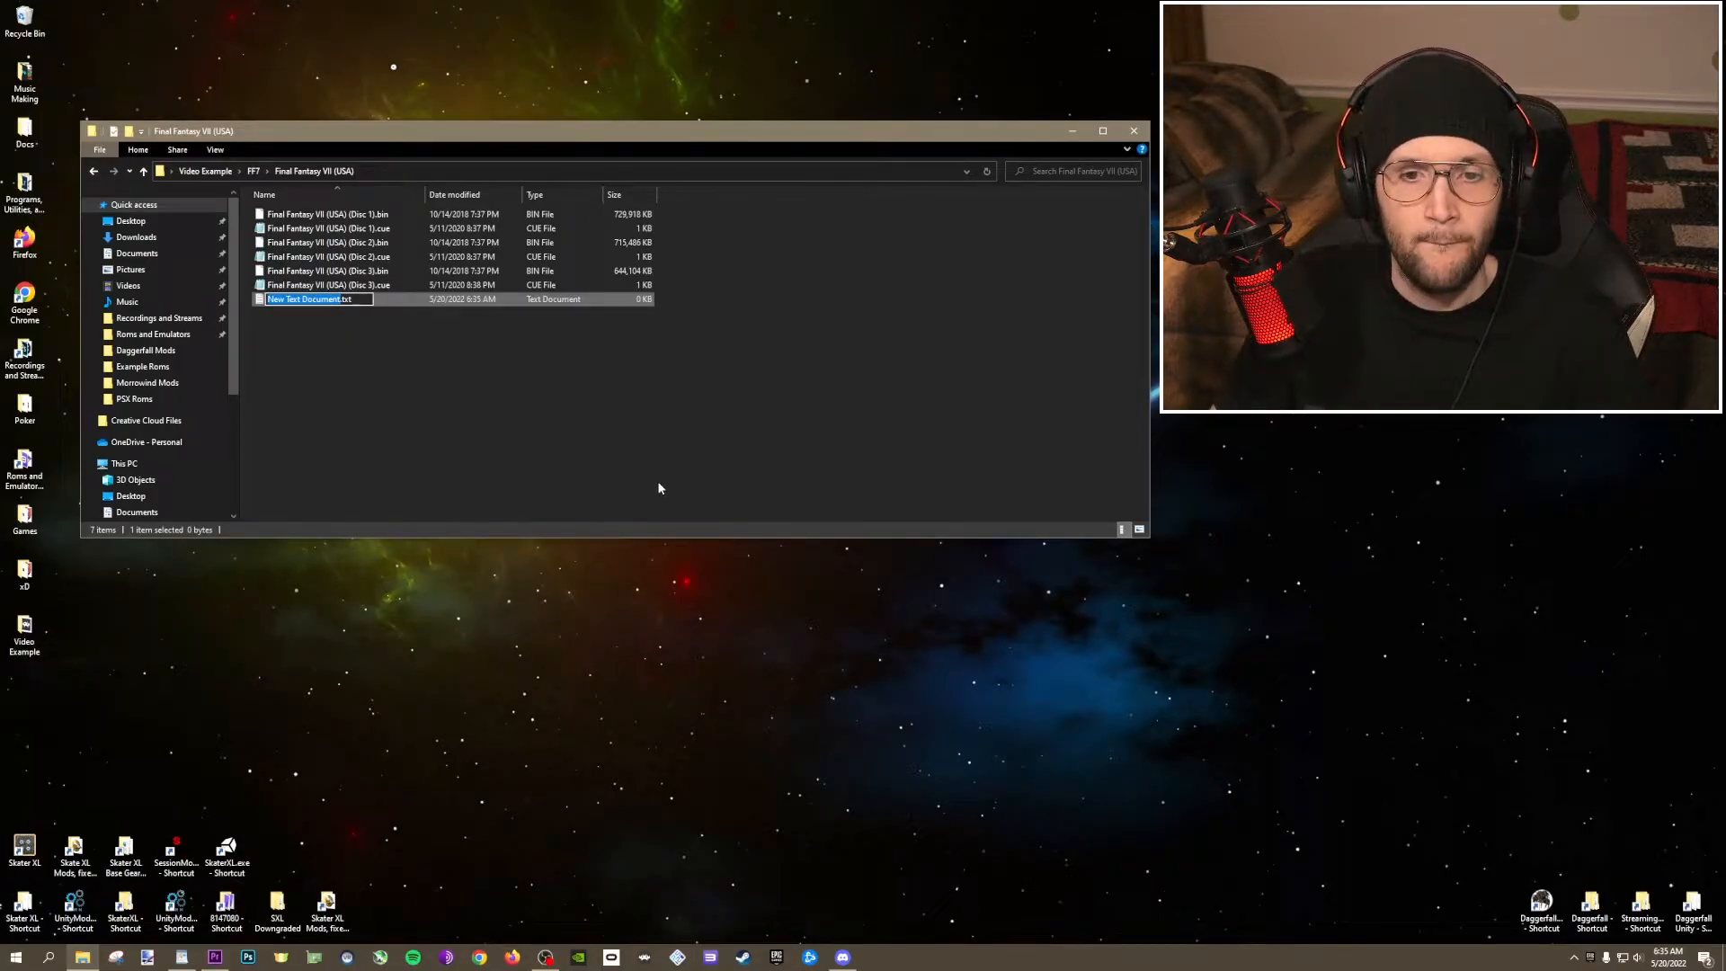
{"action": "type", "text": "Final Fantasy VII (USA).m3u"}
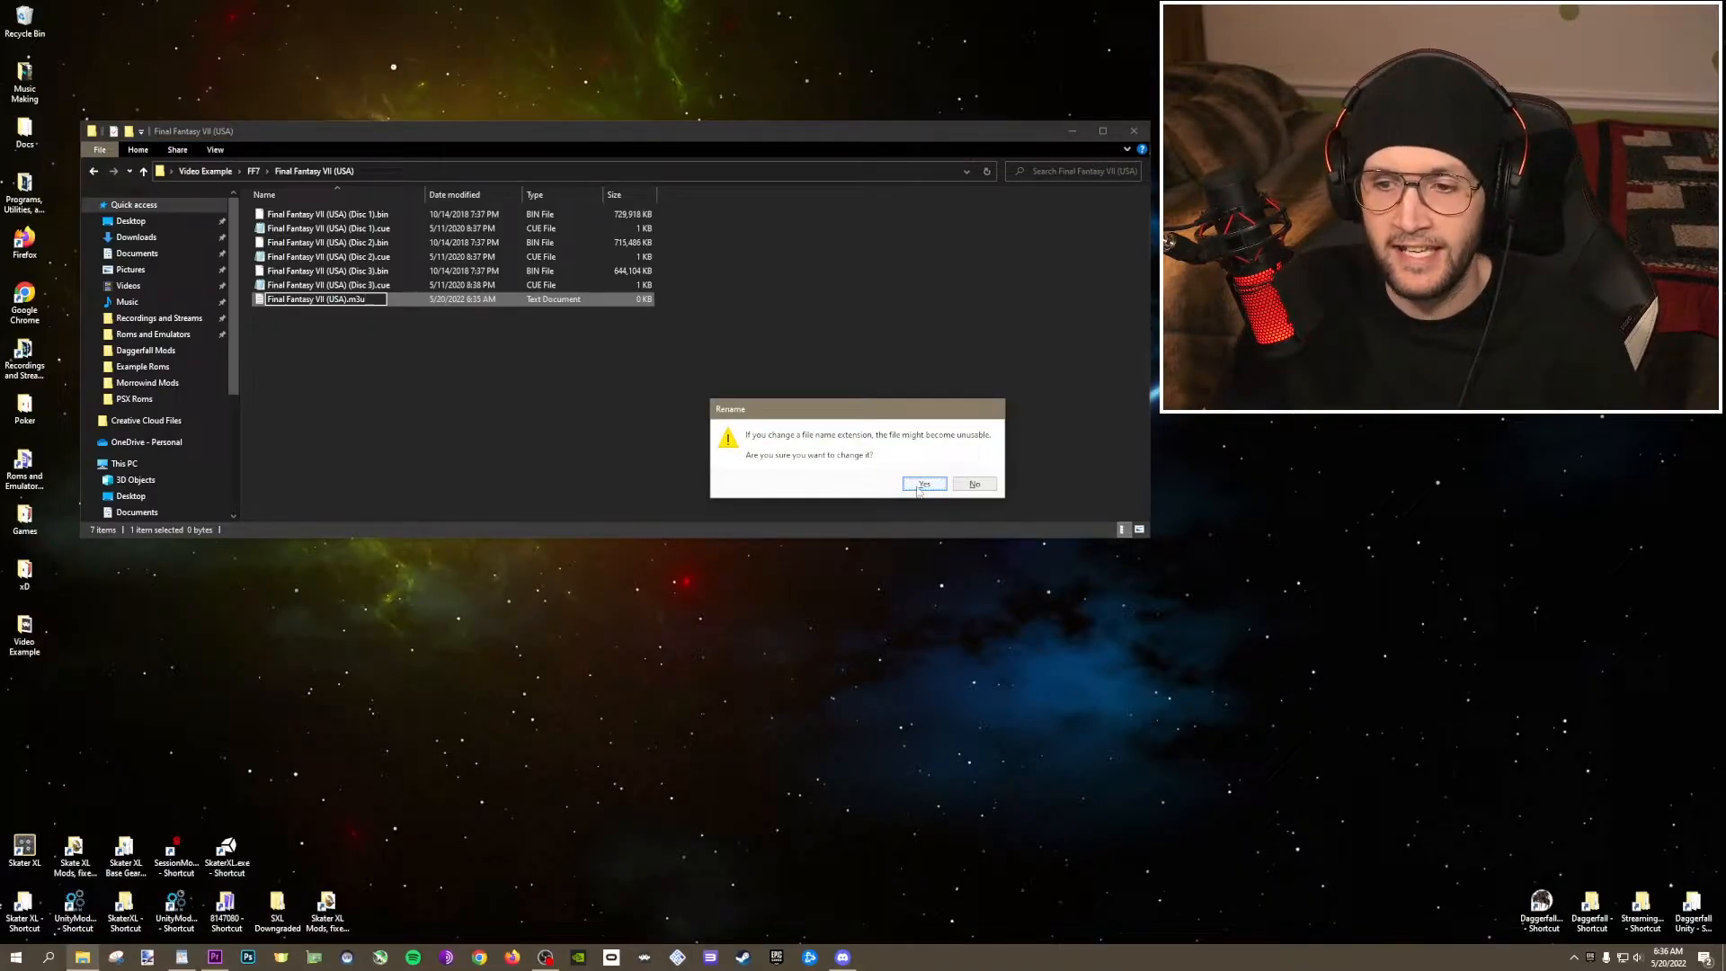
{"action": "left_click", "coordinate": [922, 484]}
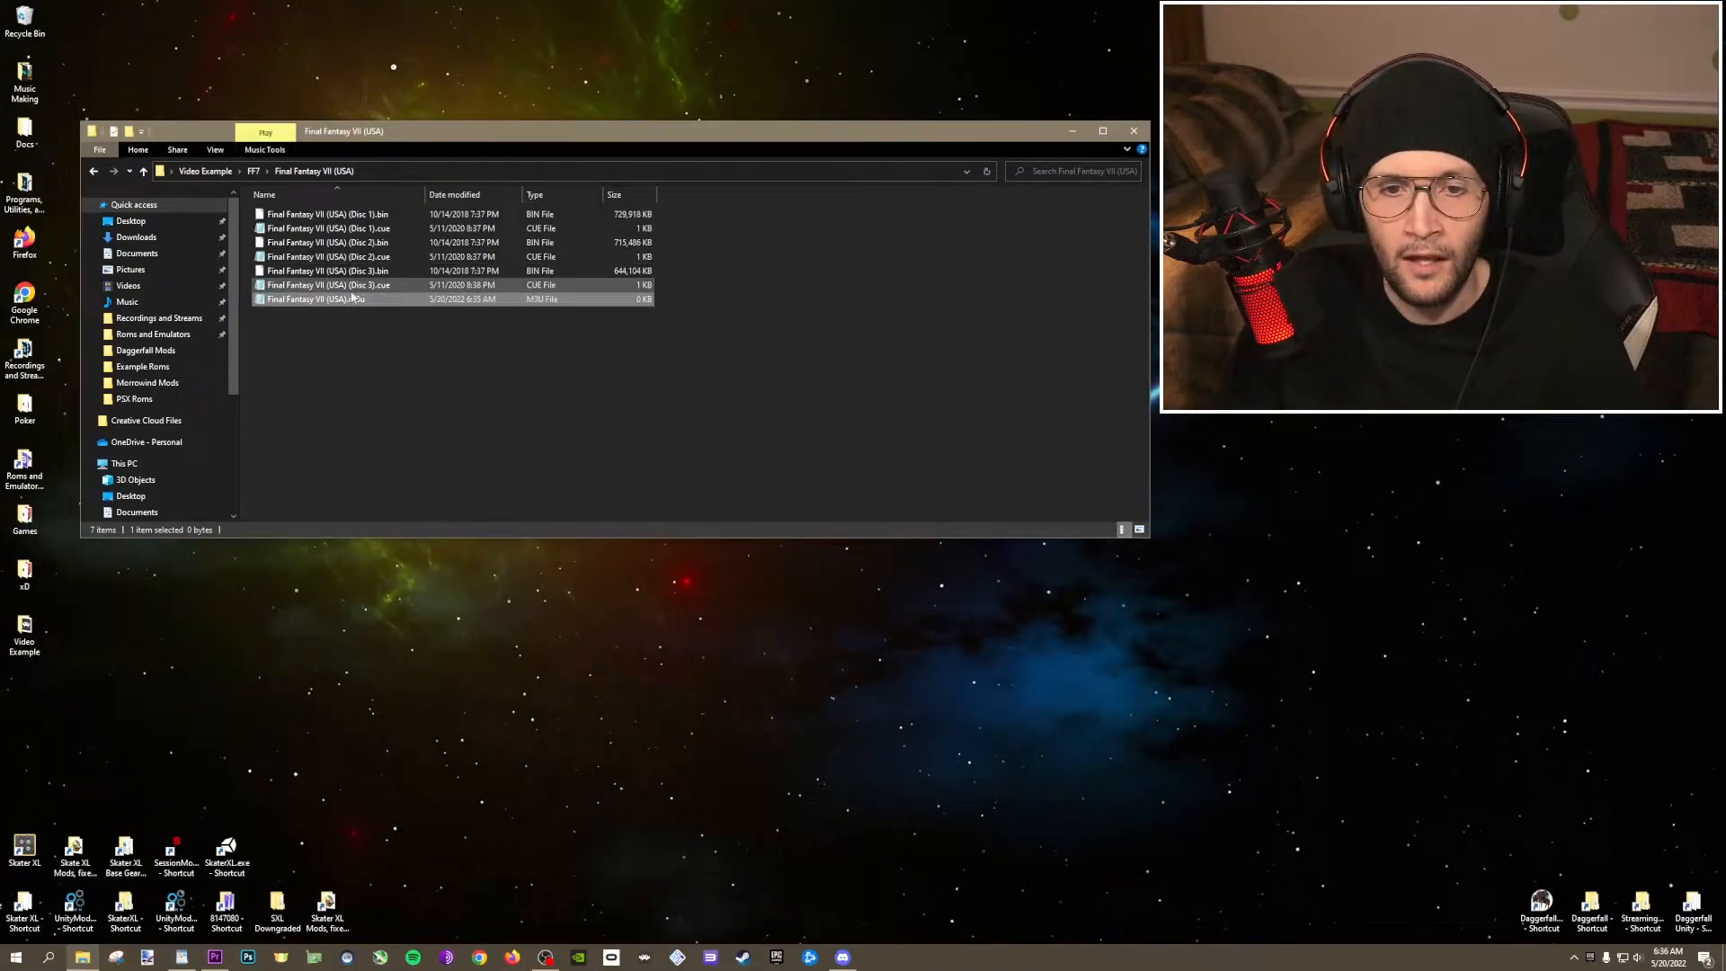
Open Final Fantasy VII (USA).m3u in Notepad and adjust its font settings.
{"action": "double_click", "coordinate": [316, 299]}
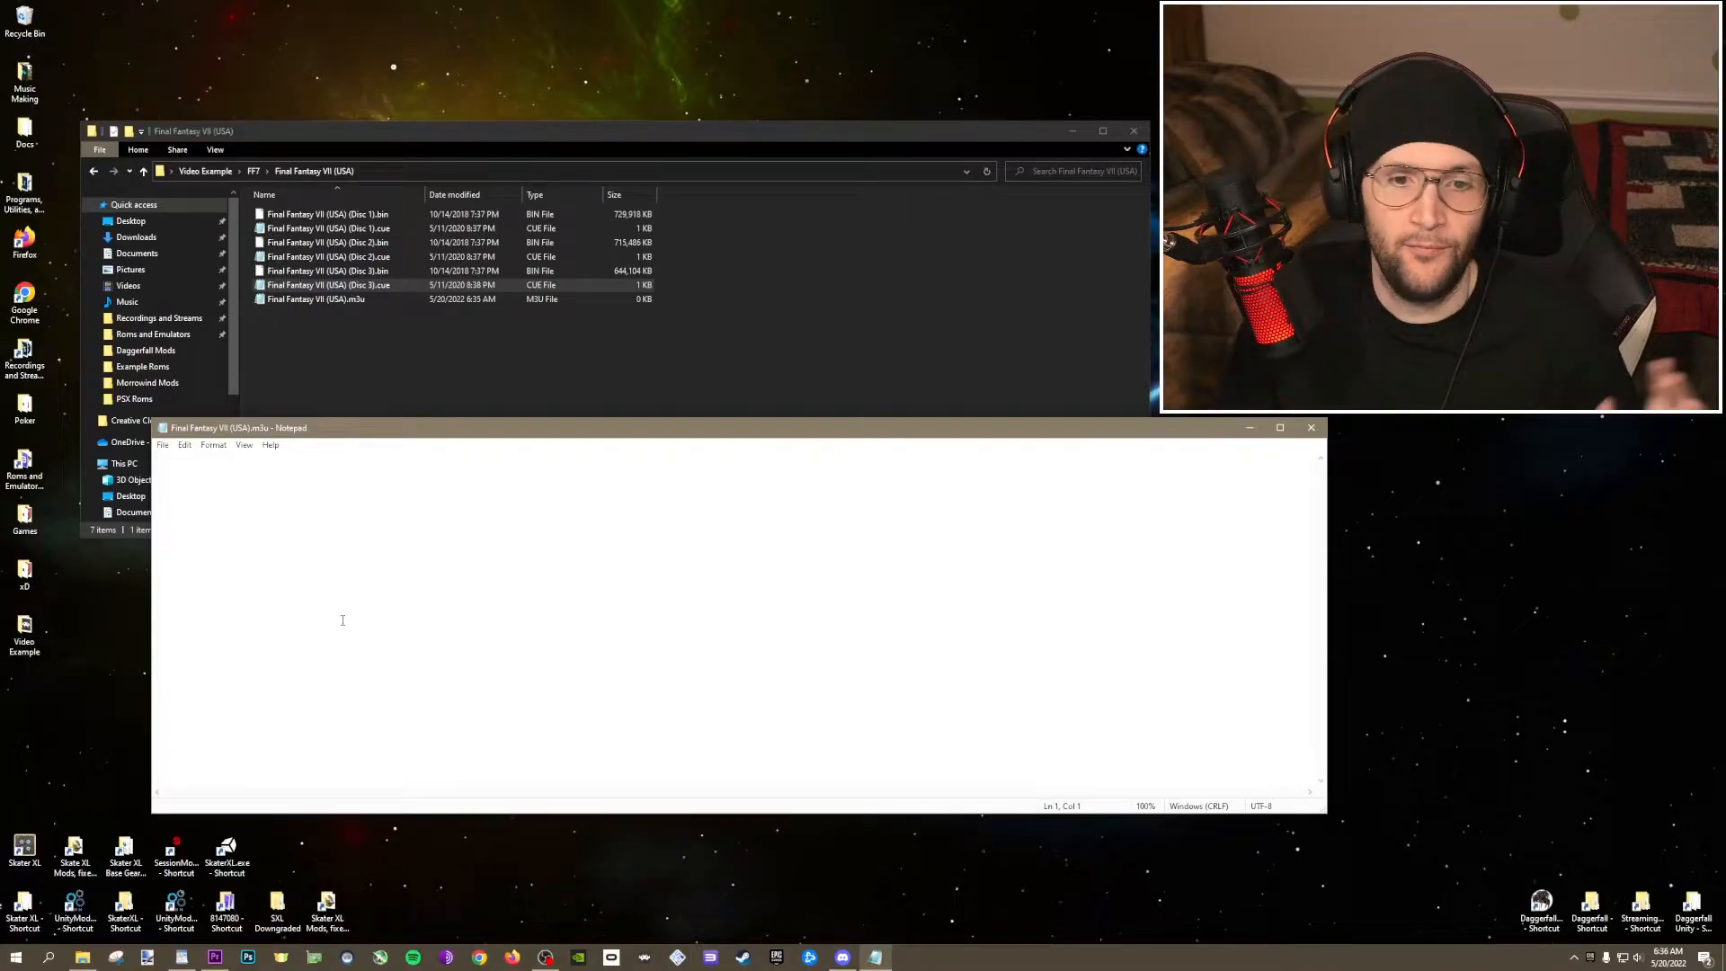
{"action": "left_click", "coordinate": [212, 444]}
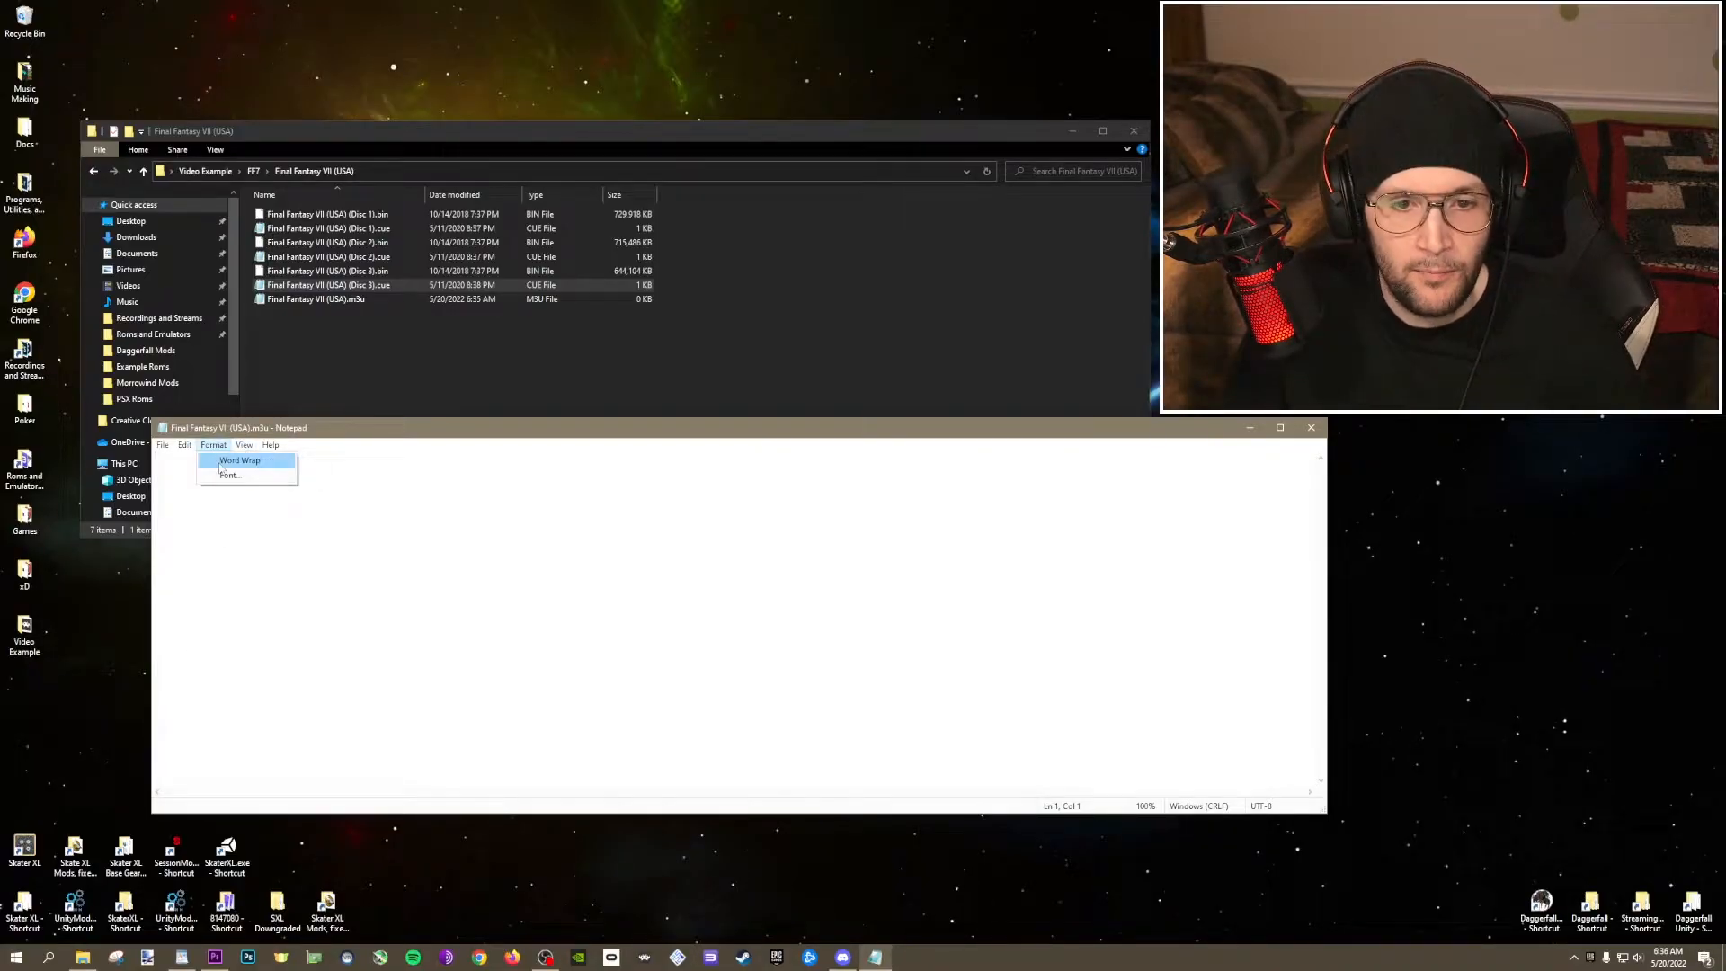
{"action": "left_click", "coordinate": [229, 475]}
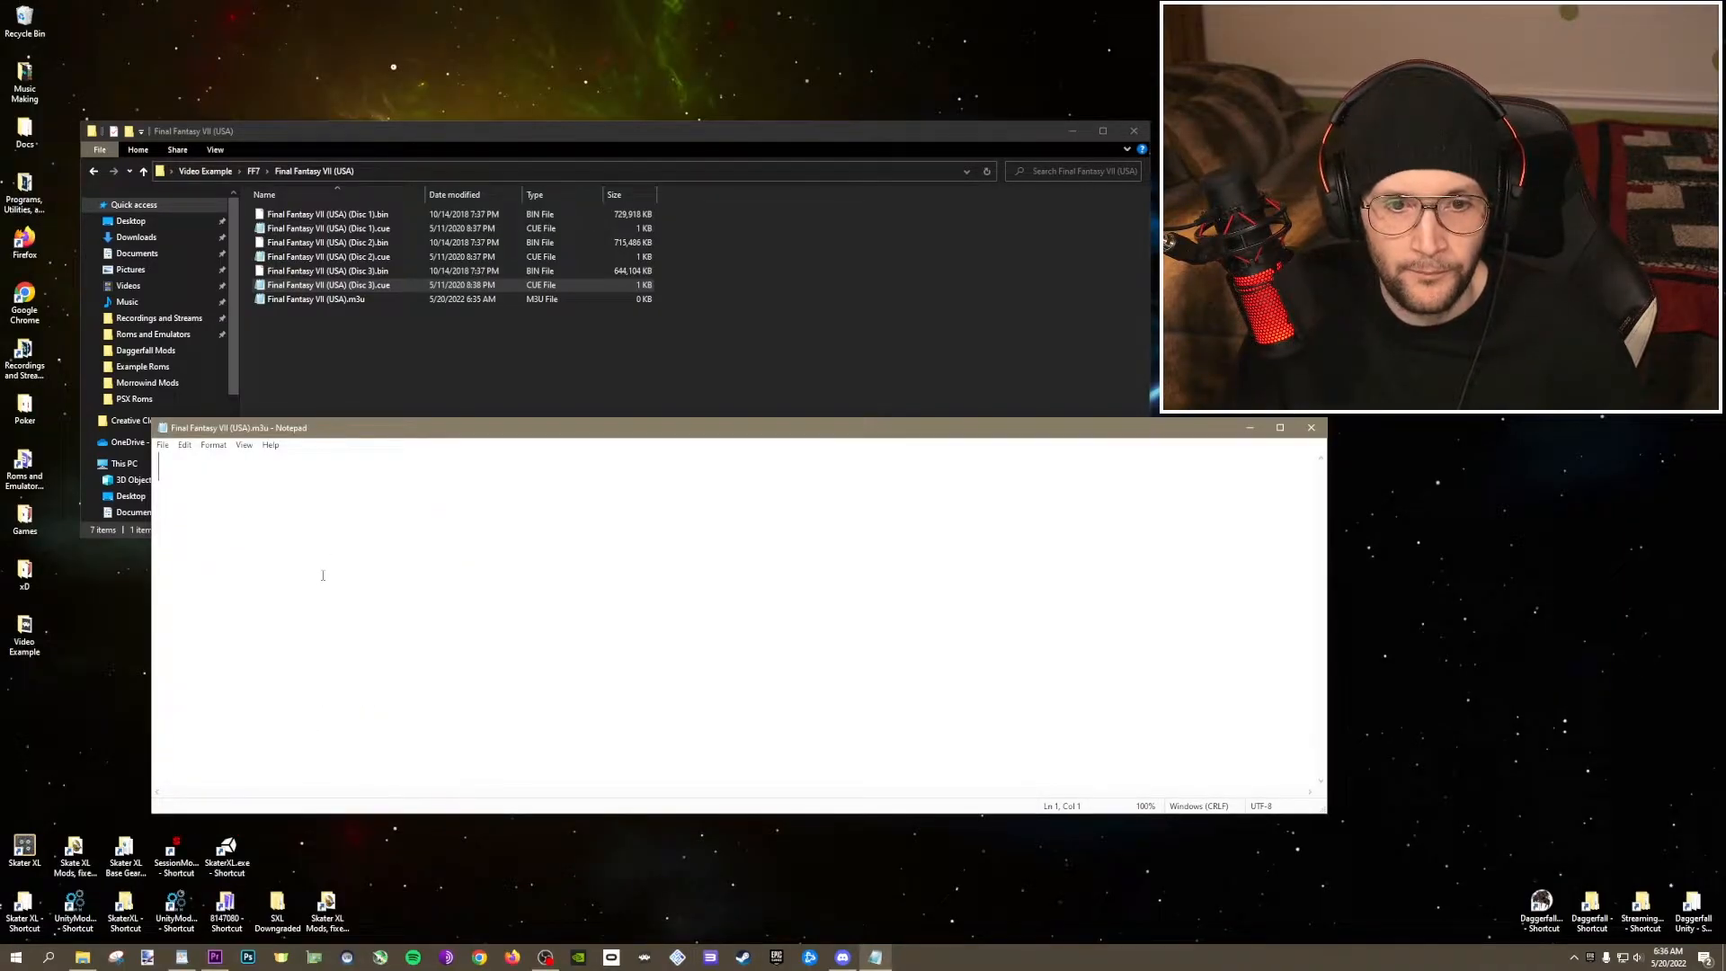
{"action": "left_click", "coordinate": [331, 228]}
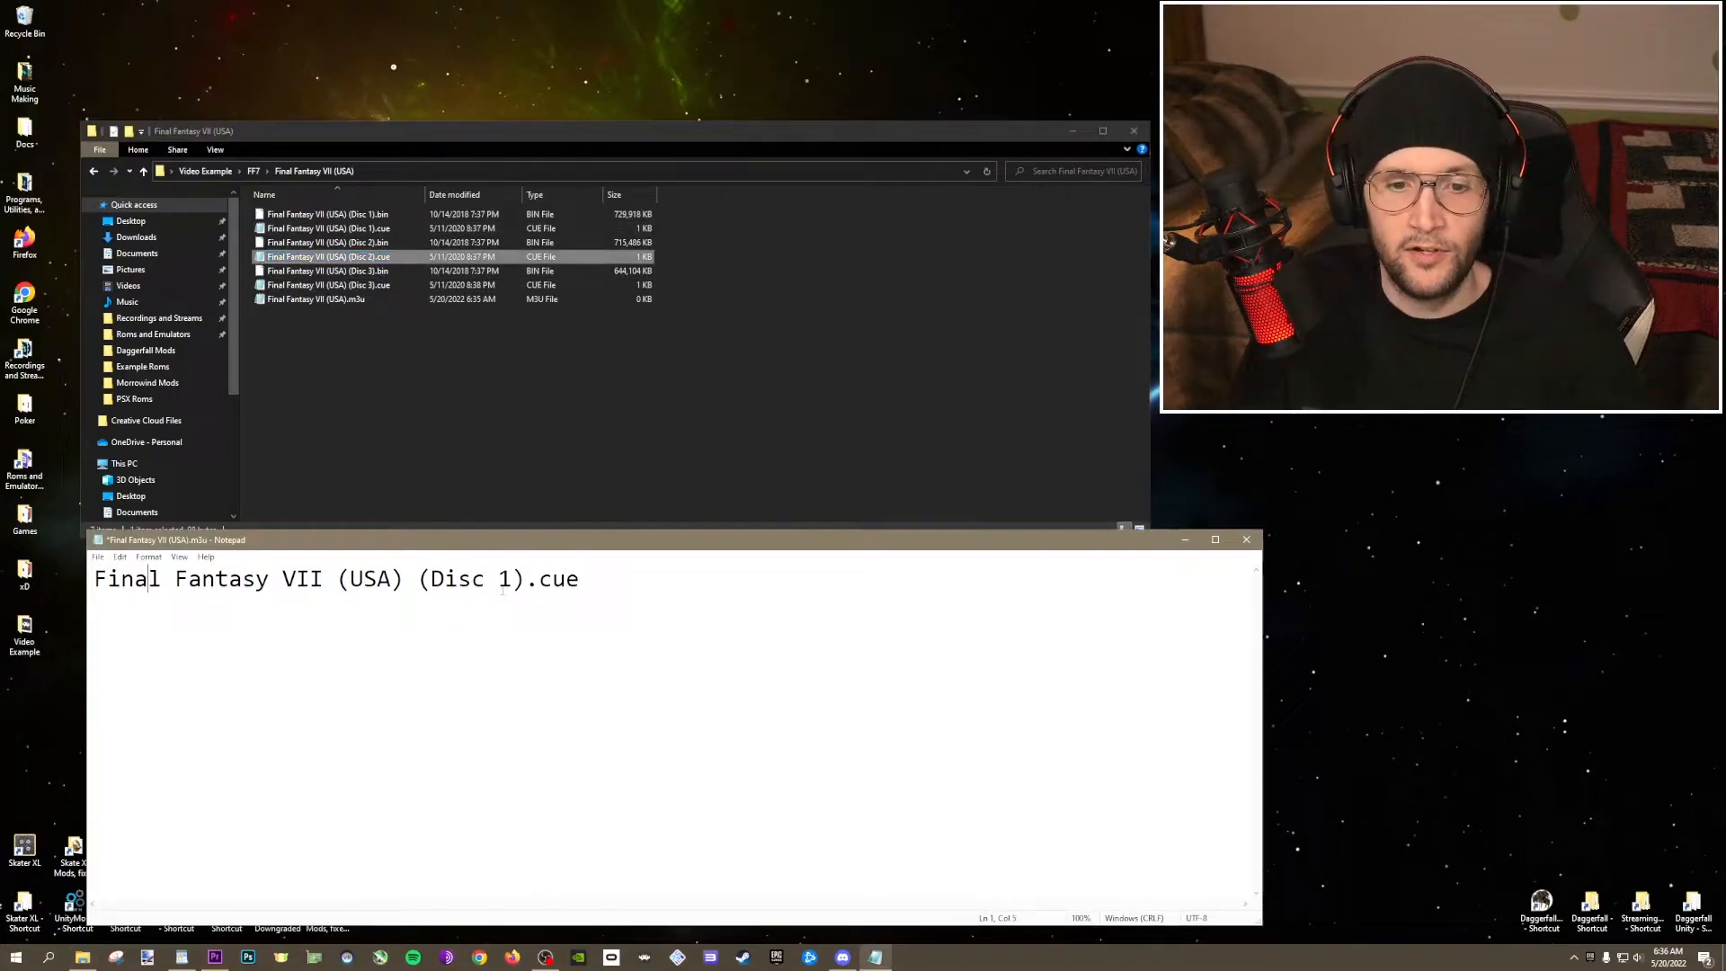
Add the Disc 2 and Disc 3 cue file lines to the playlist and save it.
{"action": "type", "text": "Final Fantasy VII (USA) (Disc 2).cue"}
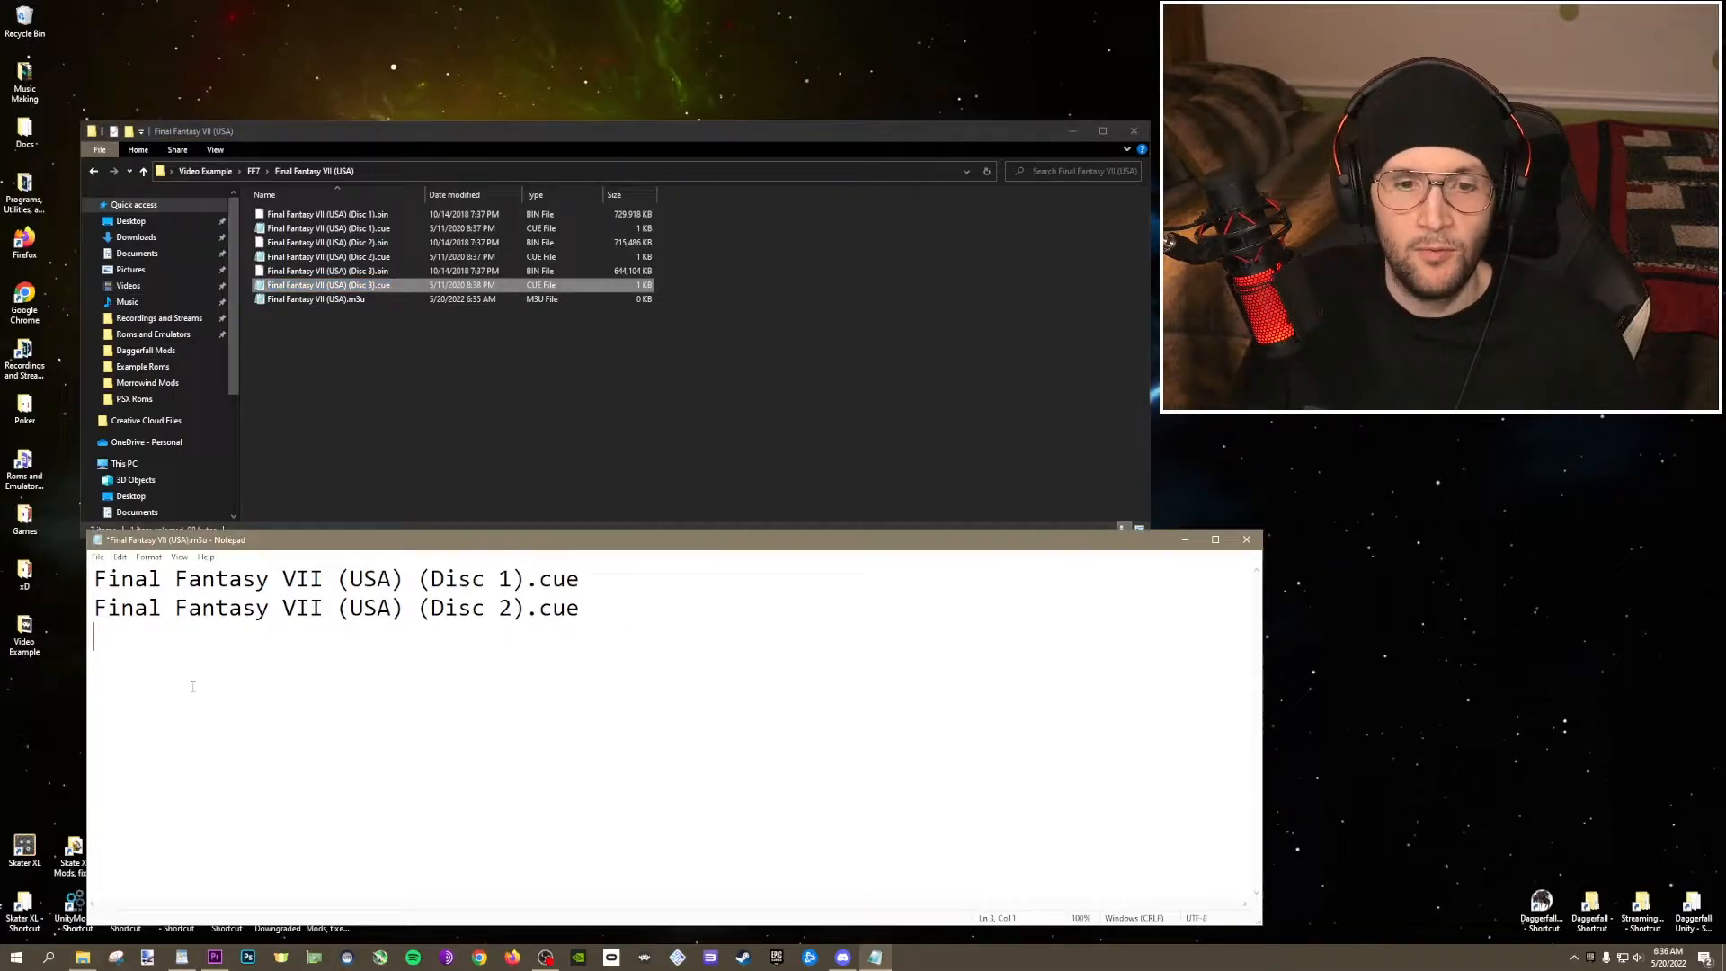
{"action": "type", "text": "Final Fantasy VII (USA) (Disc 3).cue"}
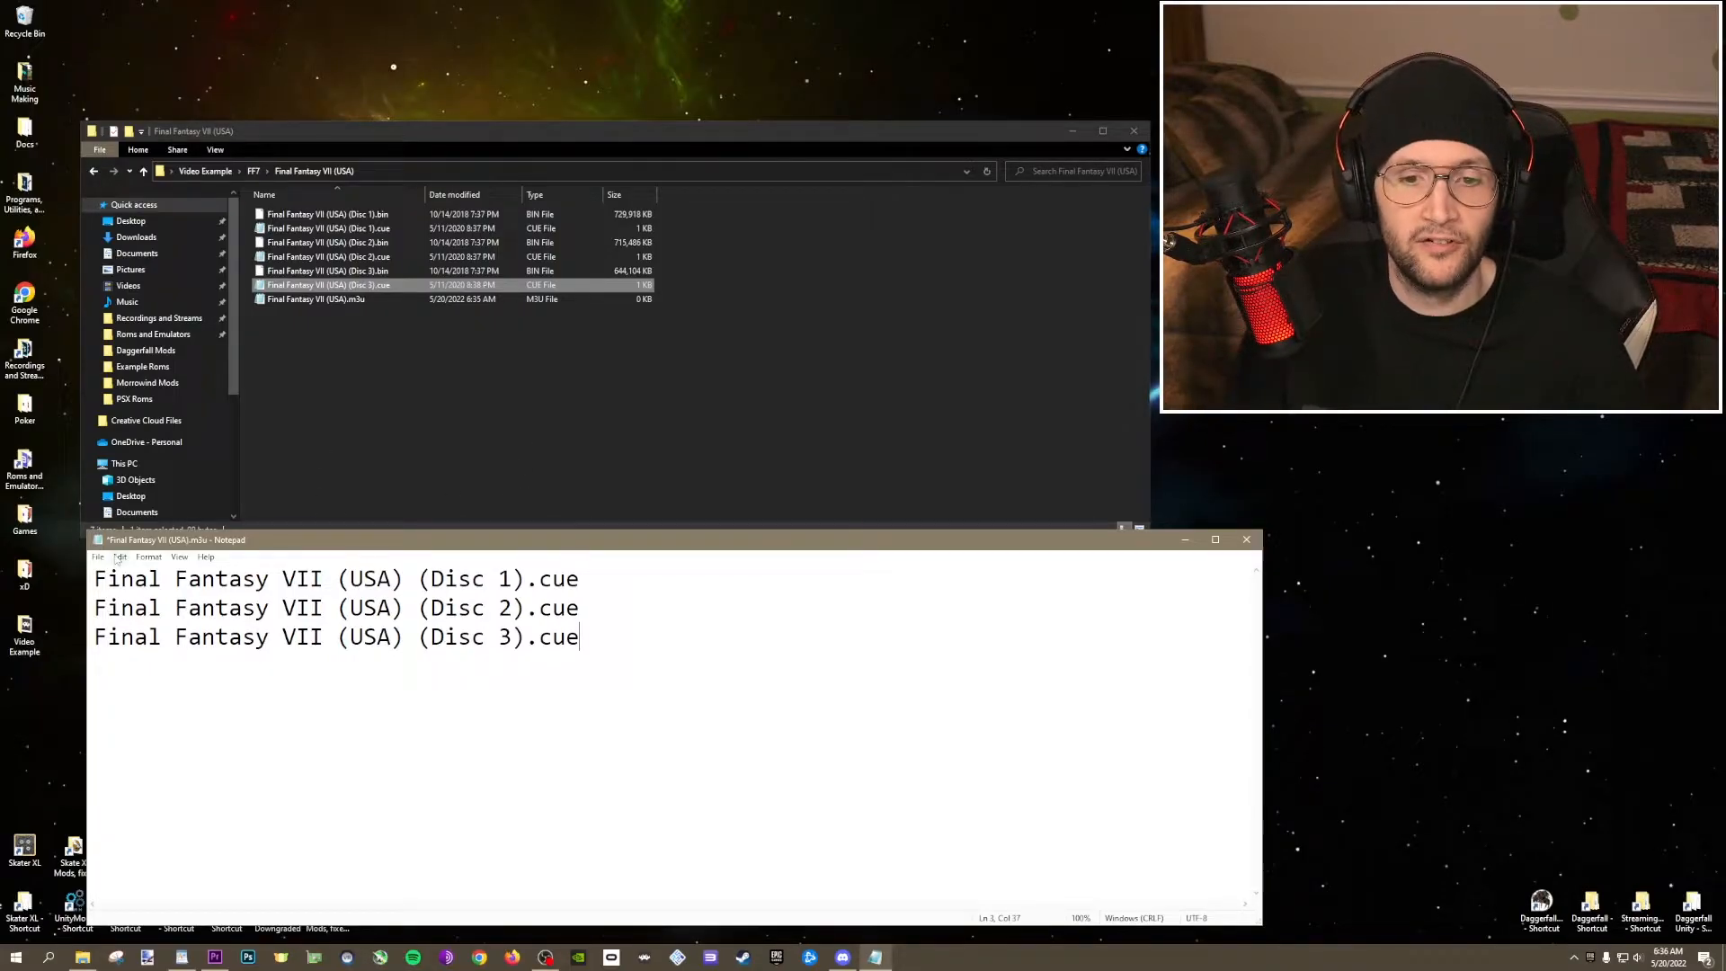
{"action": "left_click", "coordinate": [99, 555]}
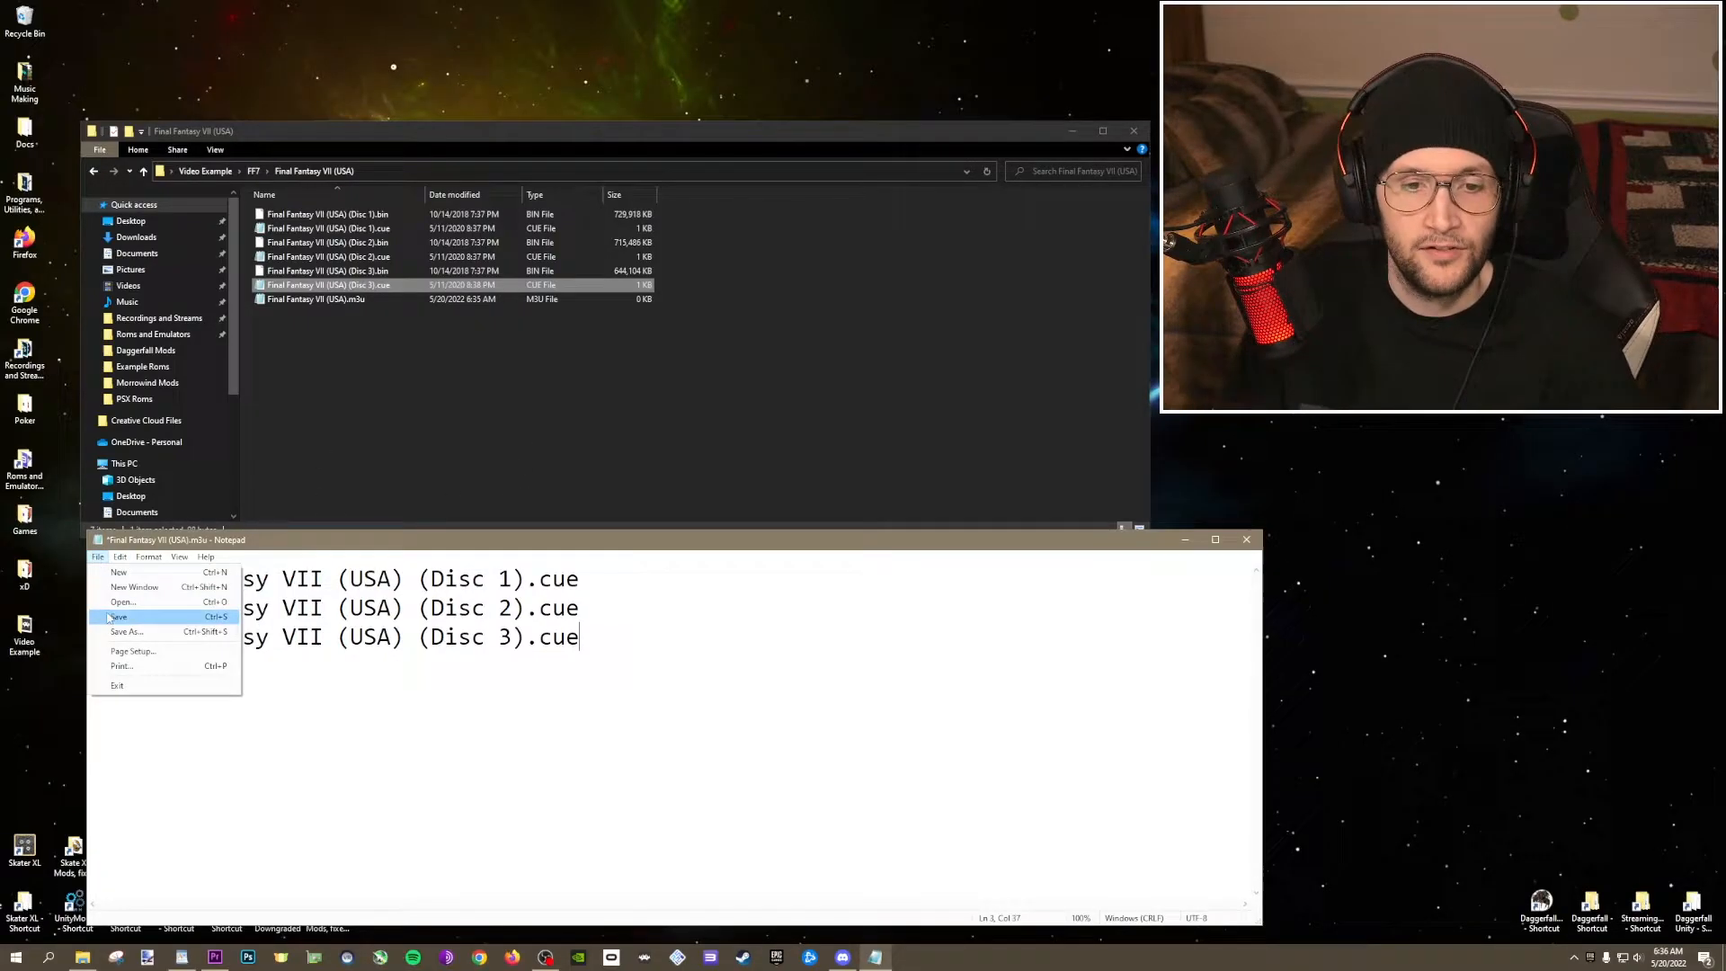
{"action": "left_click", "coordinate": [119, 617]}
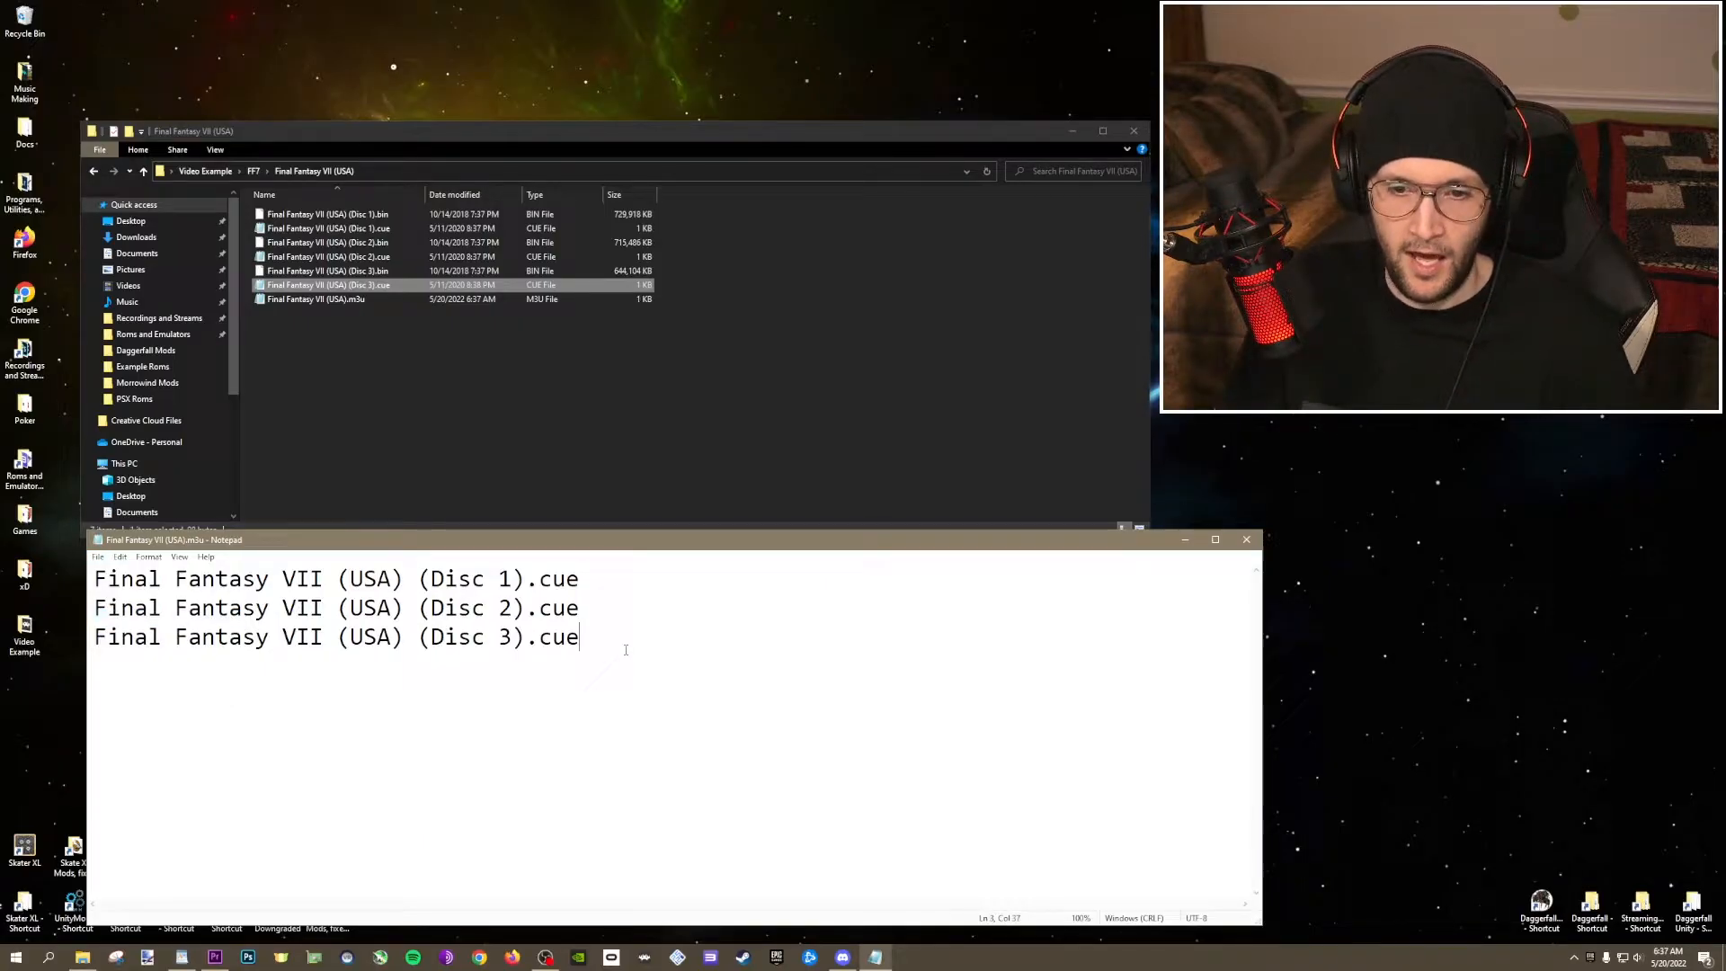
{"action": "key", "text": "ctrl+a"}
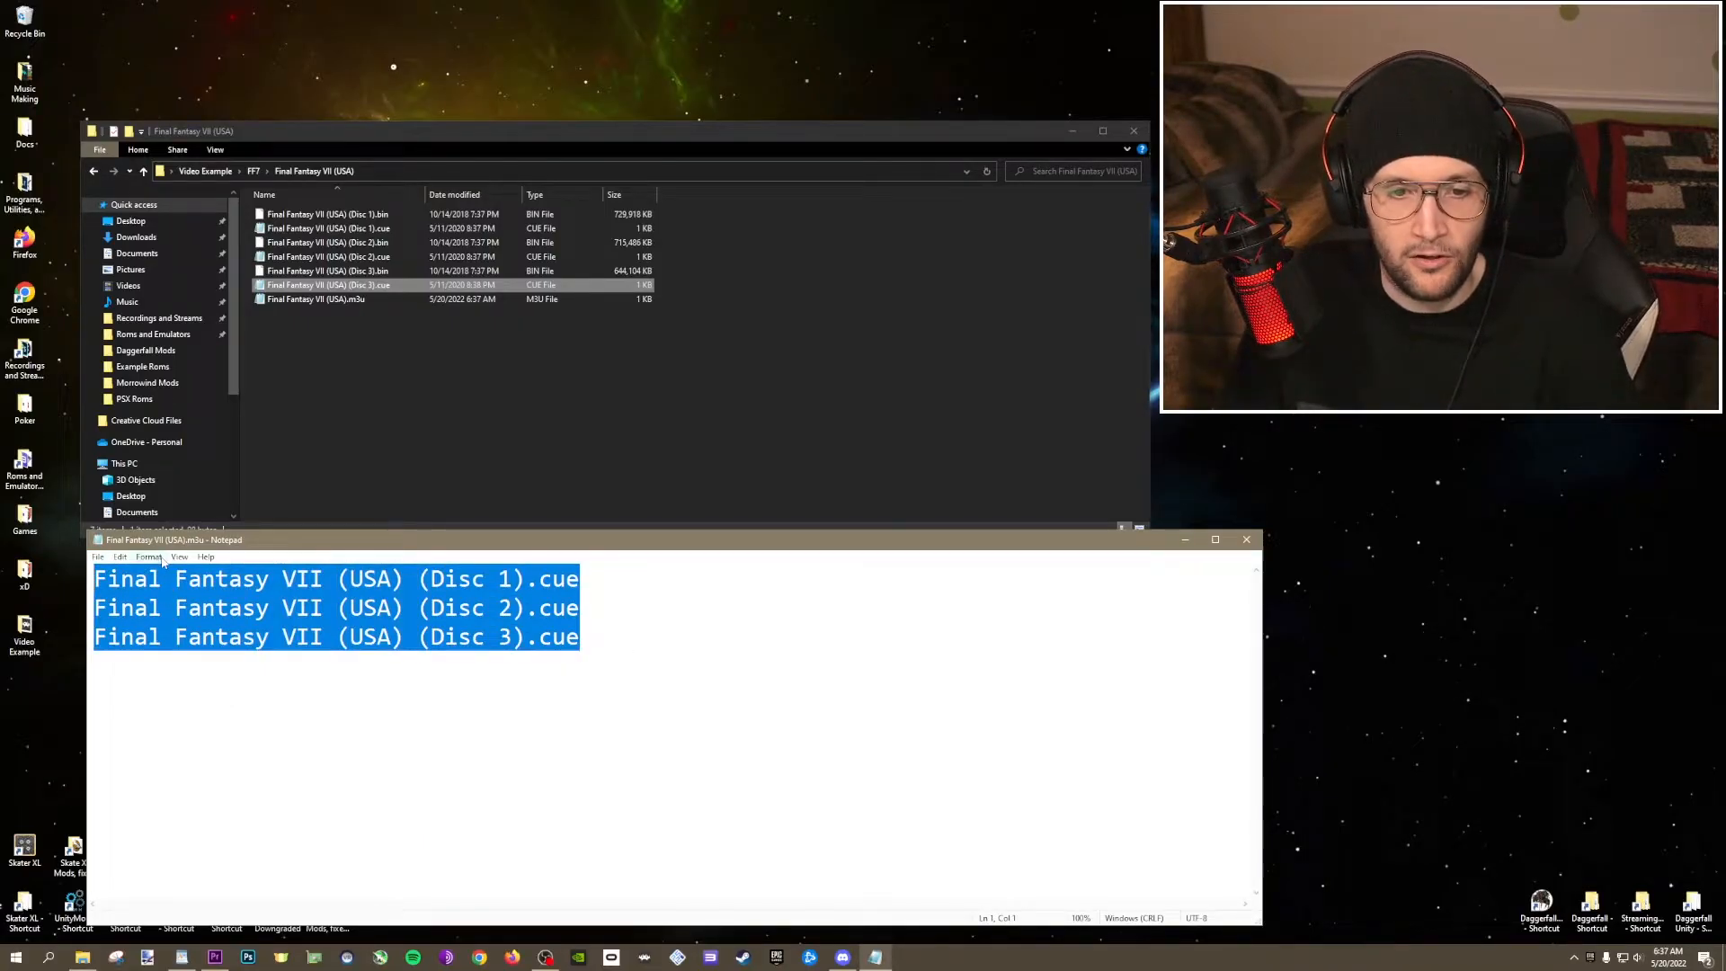
{"action": "left_click", "coordinate": [149, 555]}
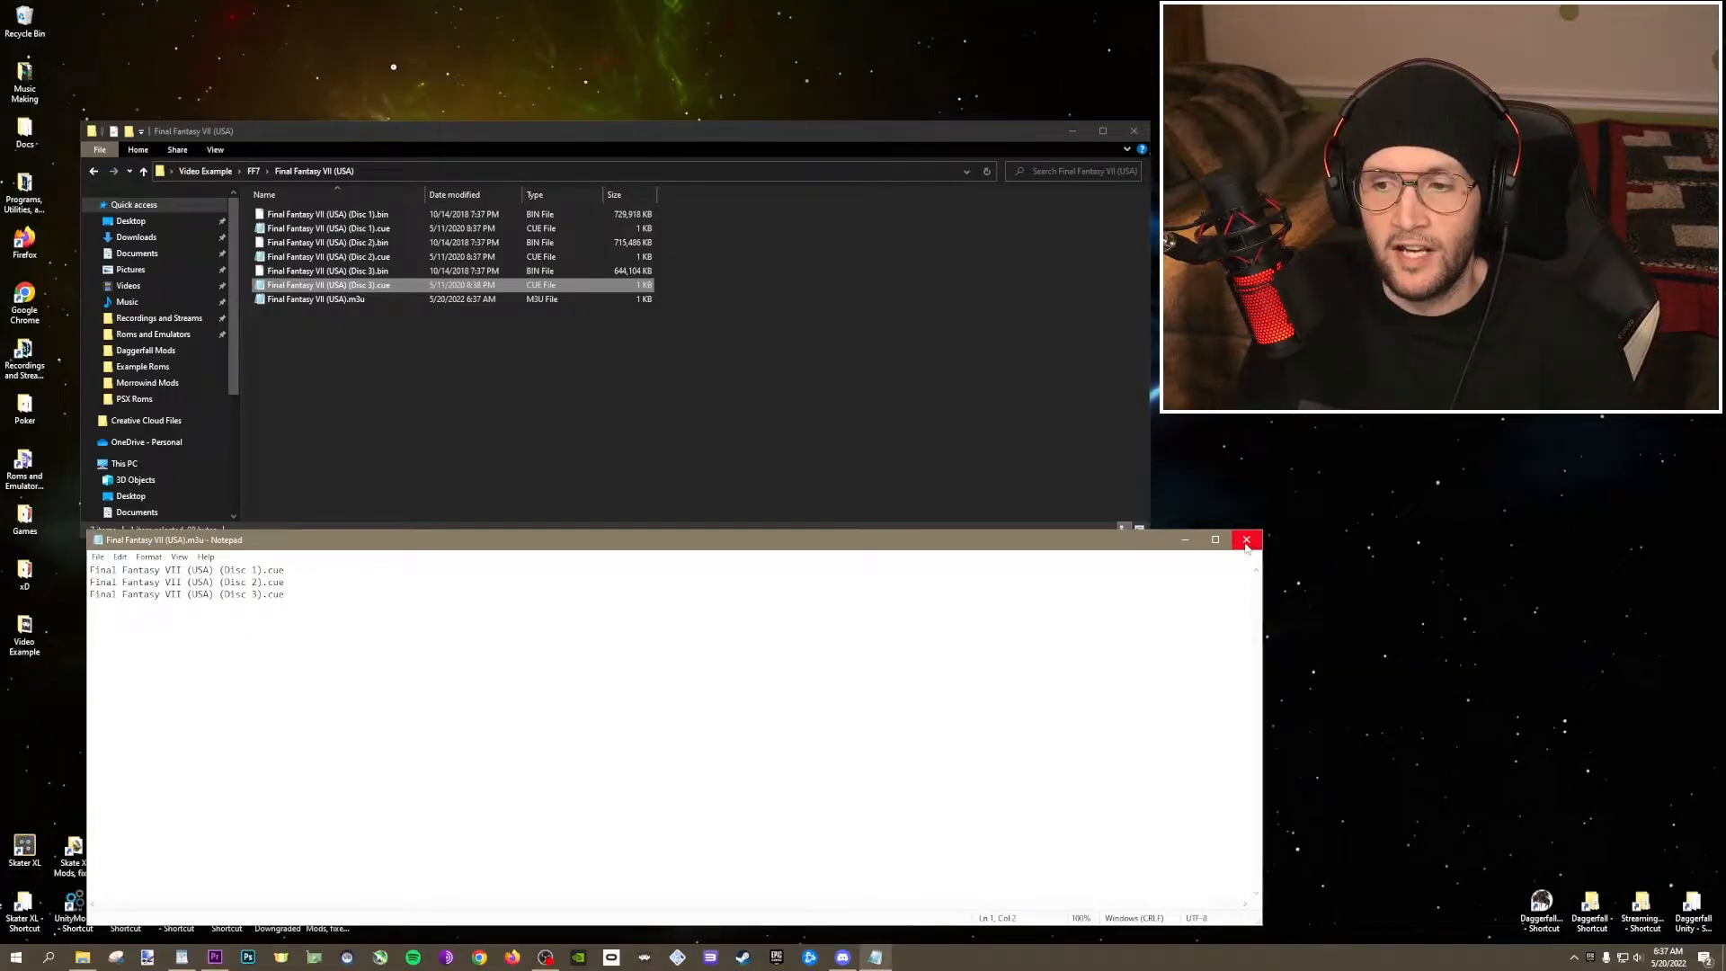
Close Notepad, then browse Example Roms into Final Fantasy VIII (USA) and Grand Theft Auto 2 (USA).
{"action": "left_click", "coordinate": [1247, 540]}
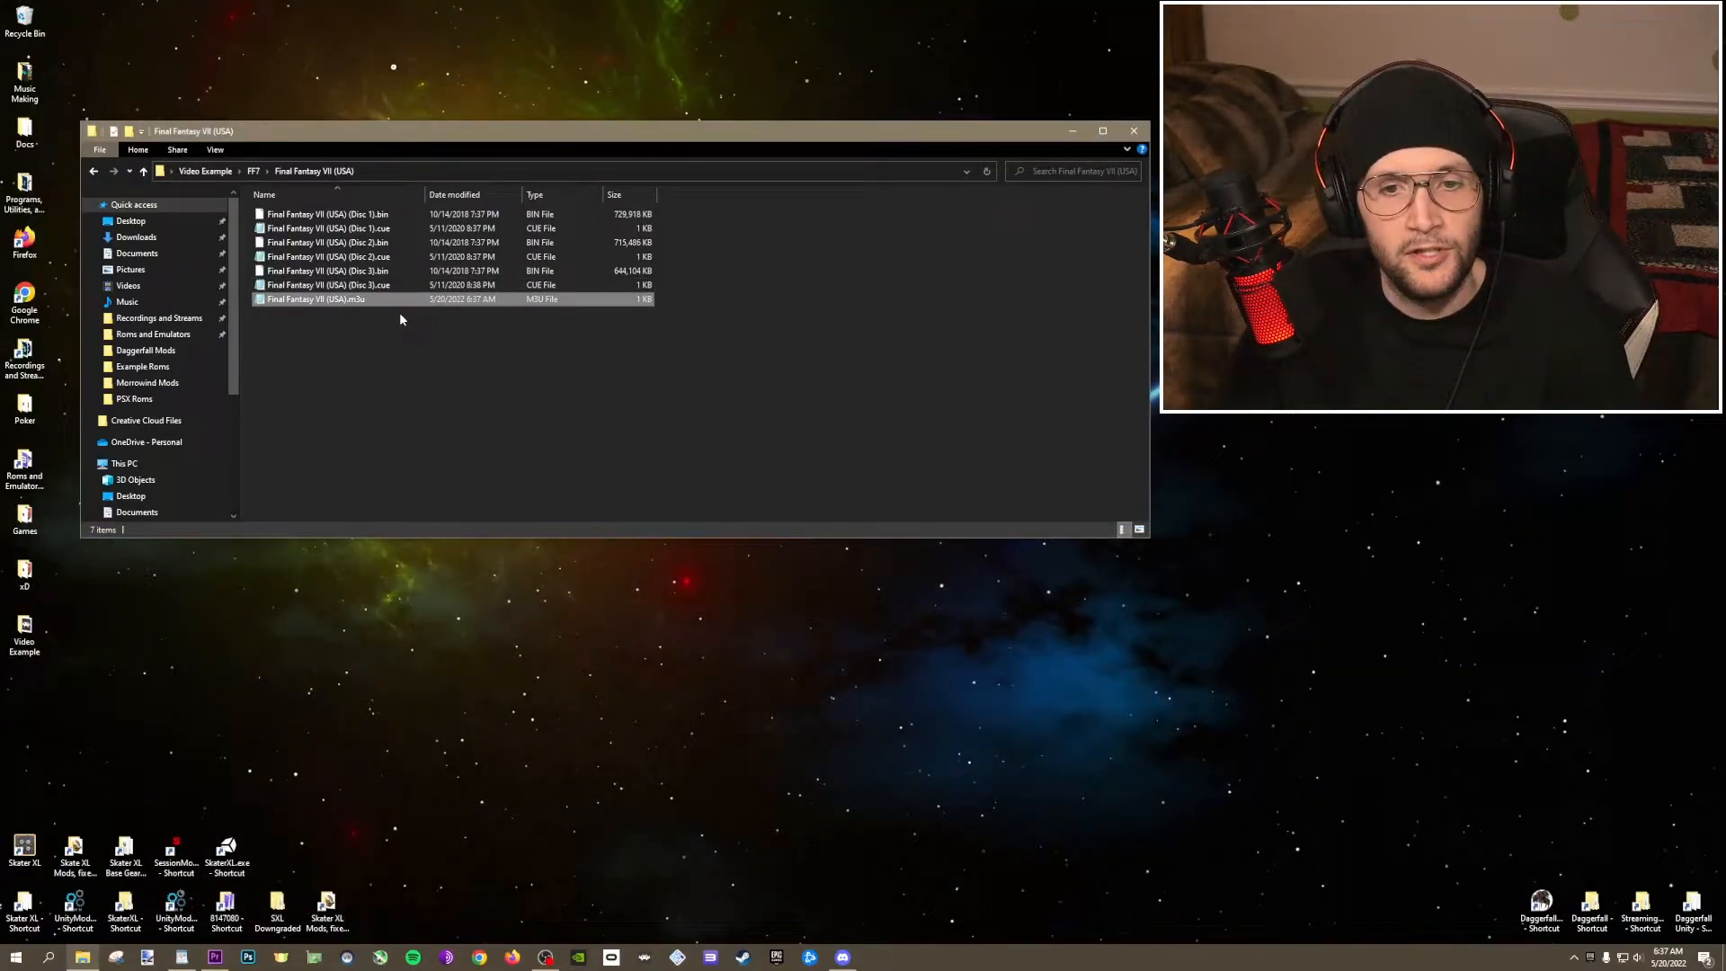
{"action": "left_click", "coordinate": [478, 390]}
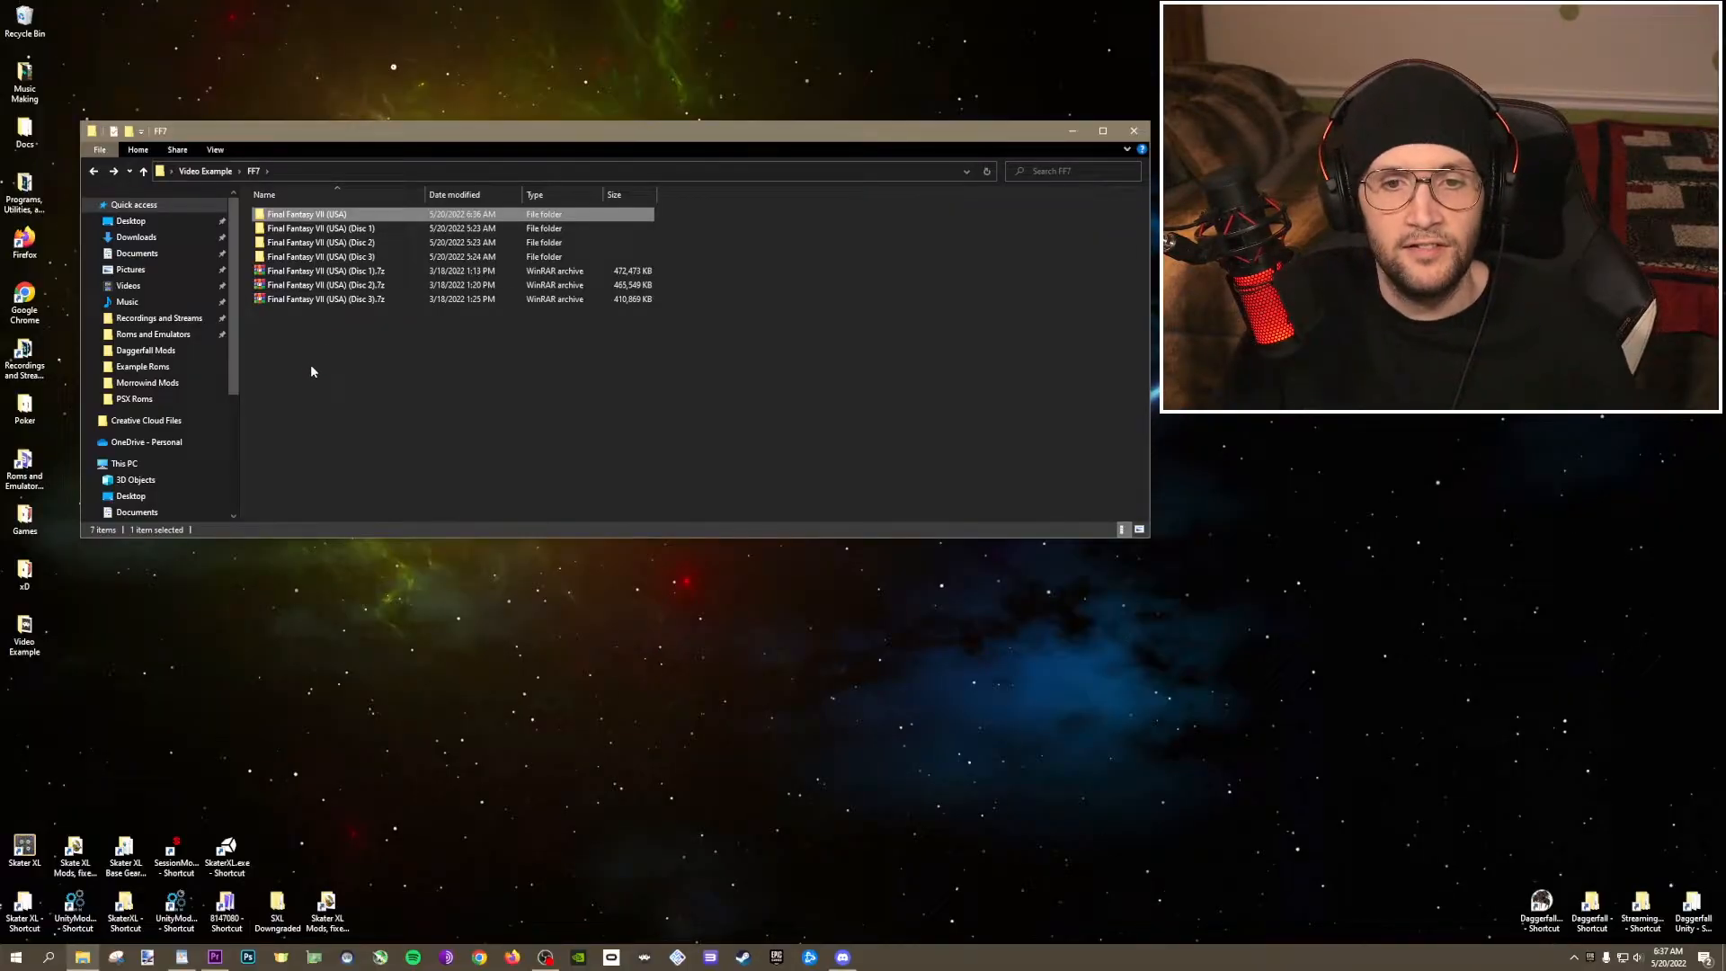
{"action": "left_click", "coordinate": [94, 171]}
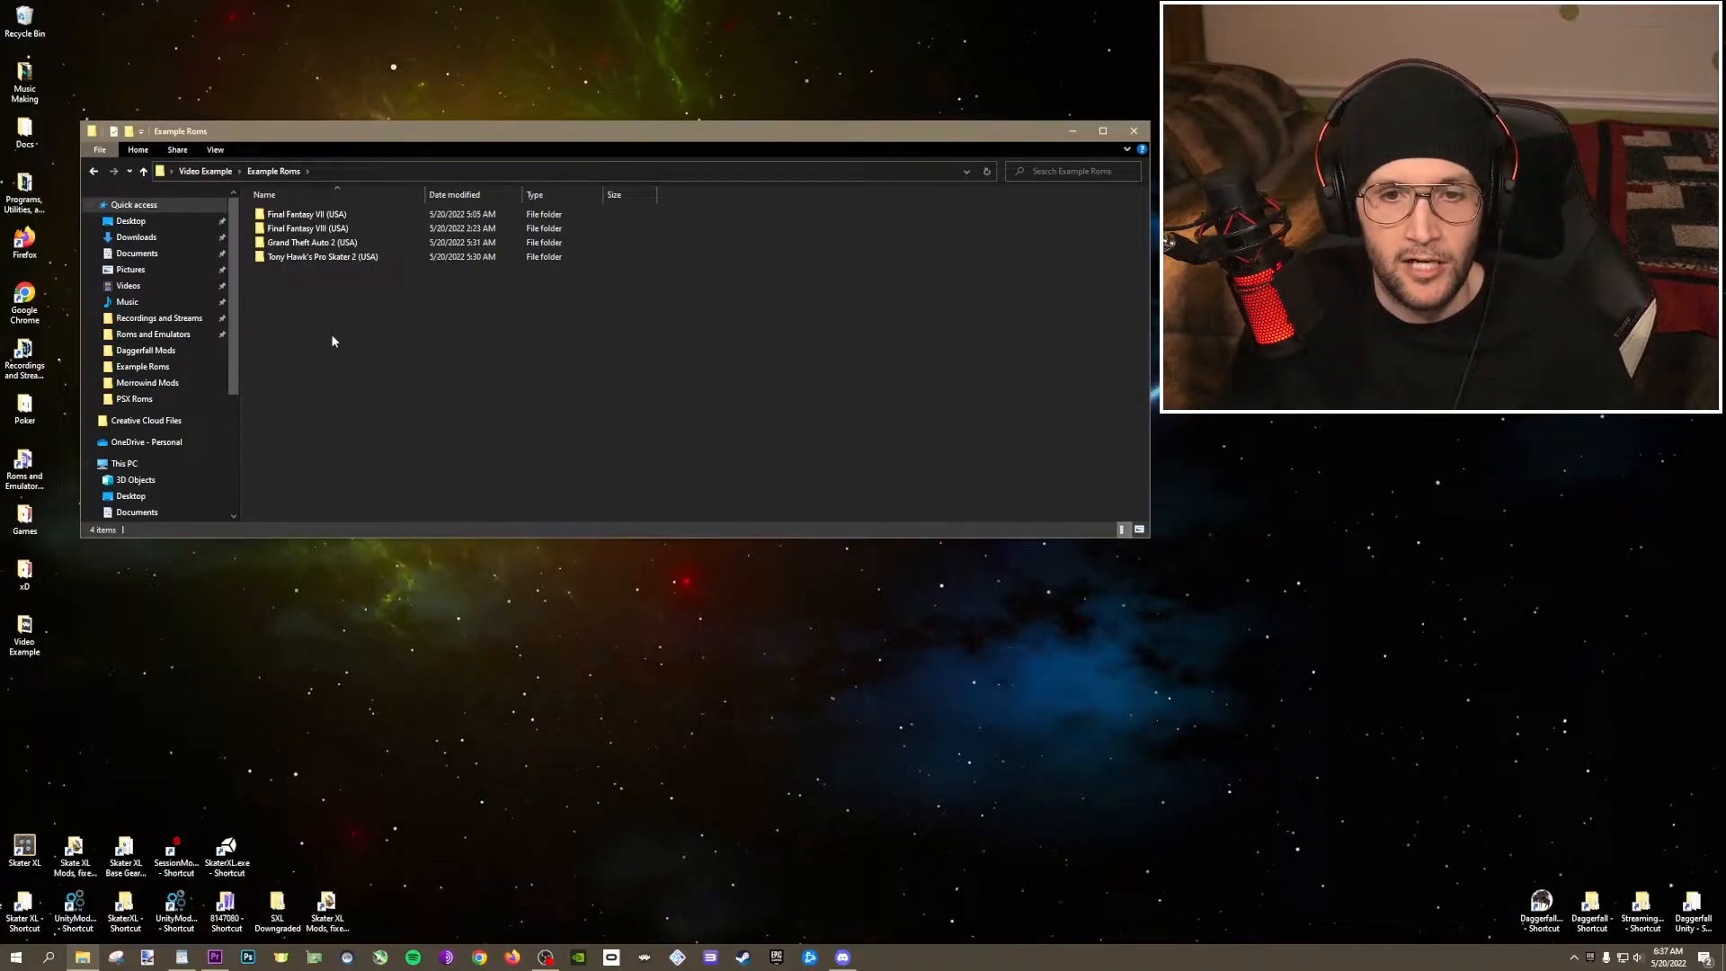
{"action": "double_click", "coordinate": [308, 229]}
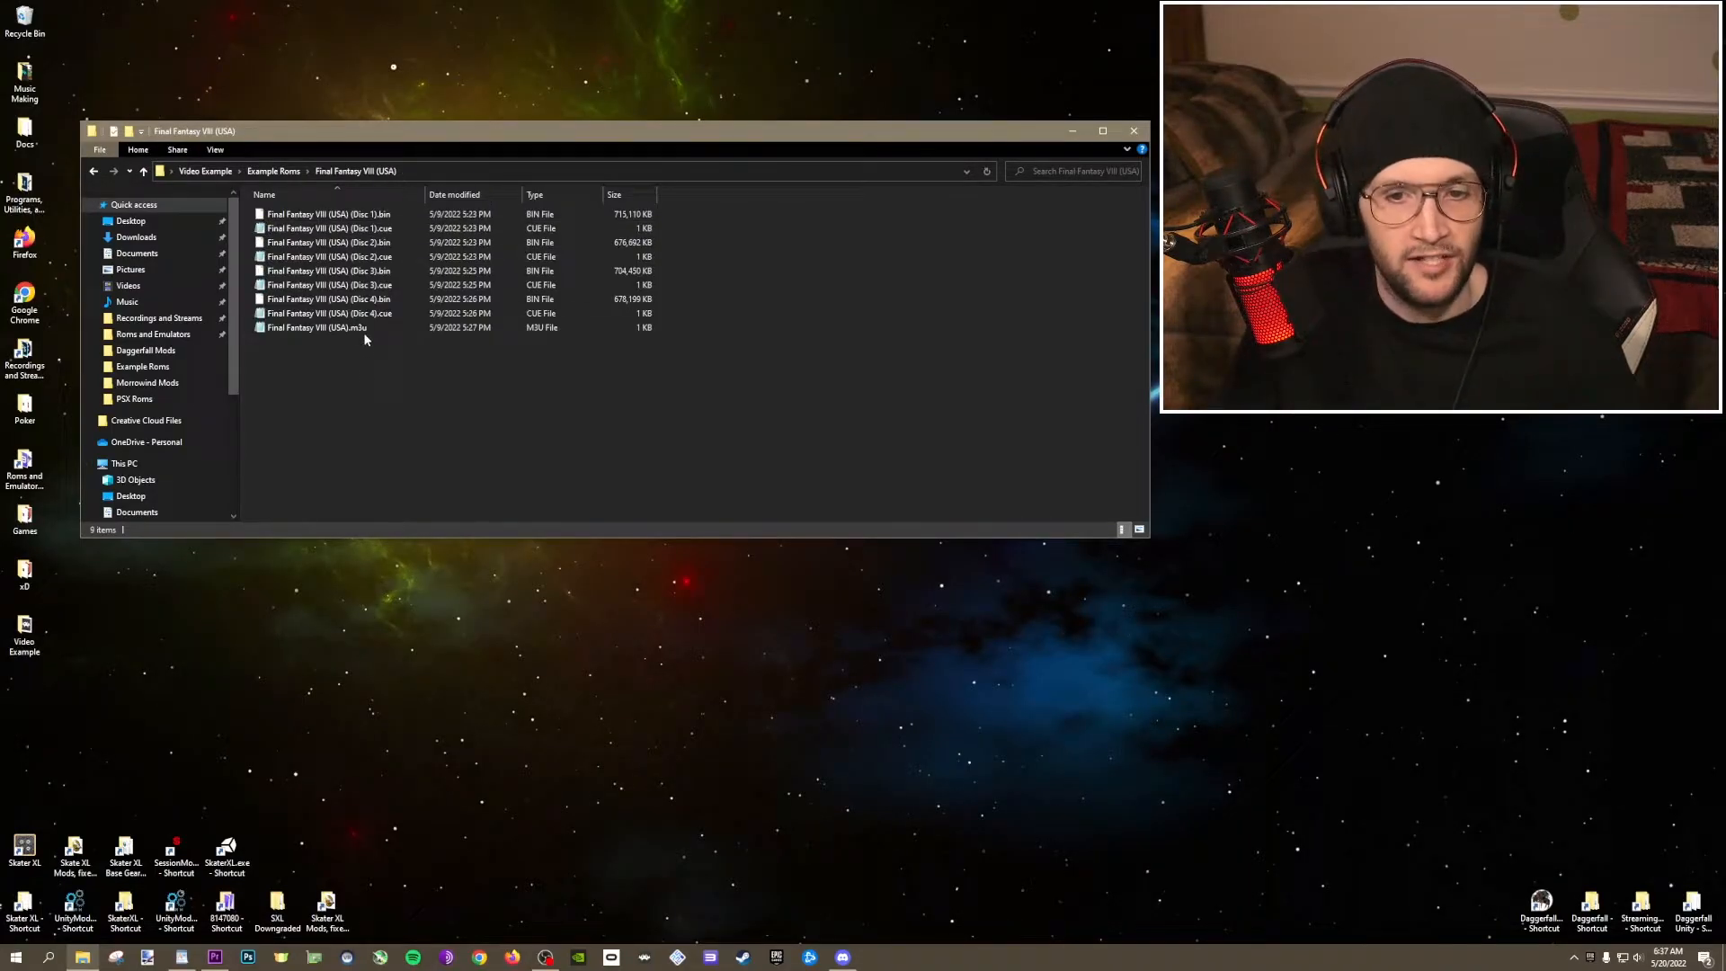
{"action": "double_click", "coordinate": [316, 327]}
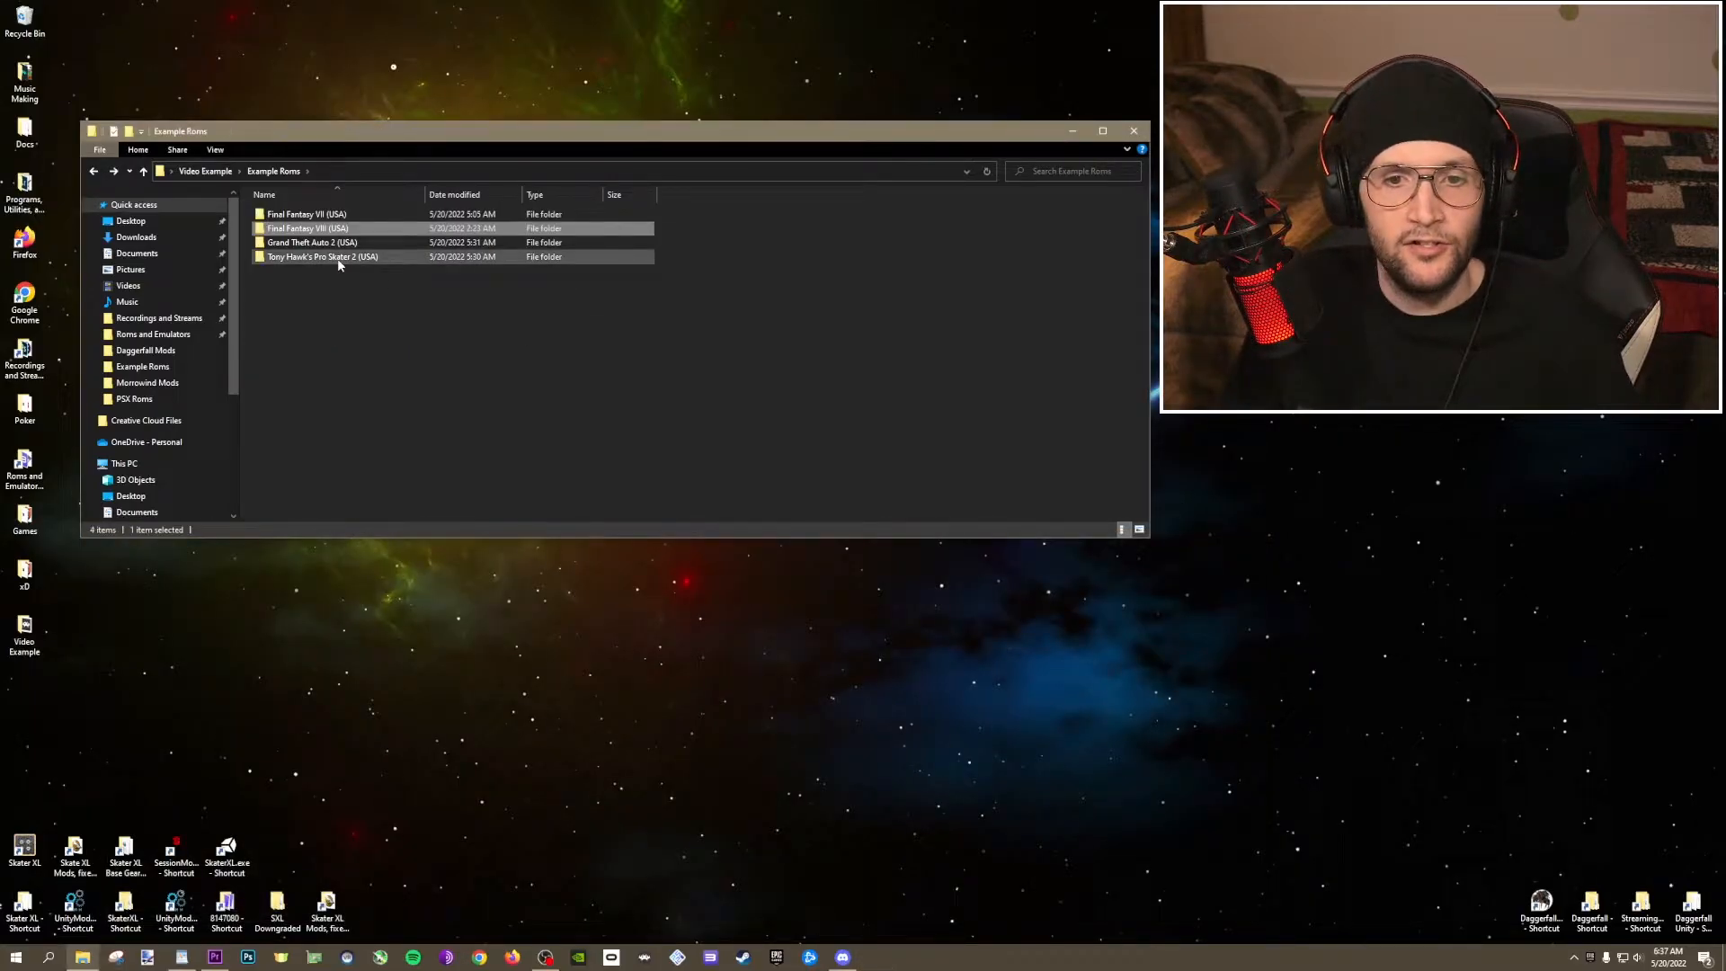
{"action": "double_click", "coordinate": [311, 241]}
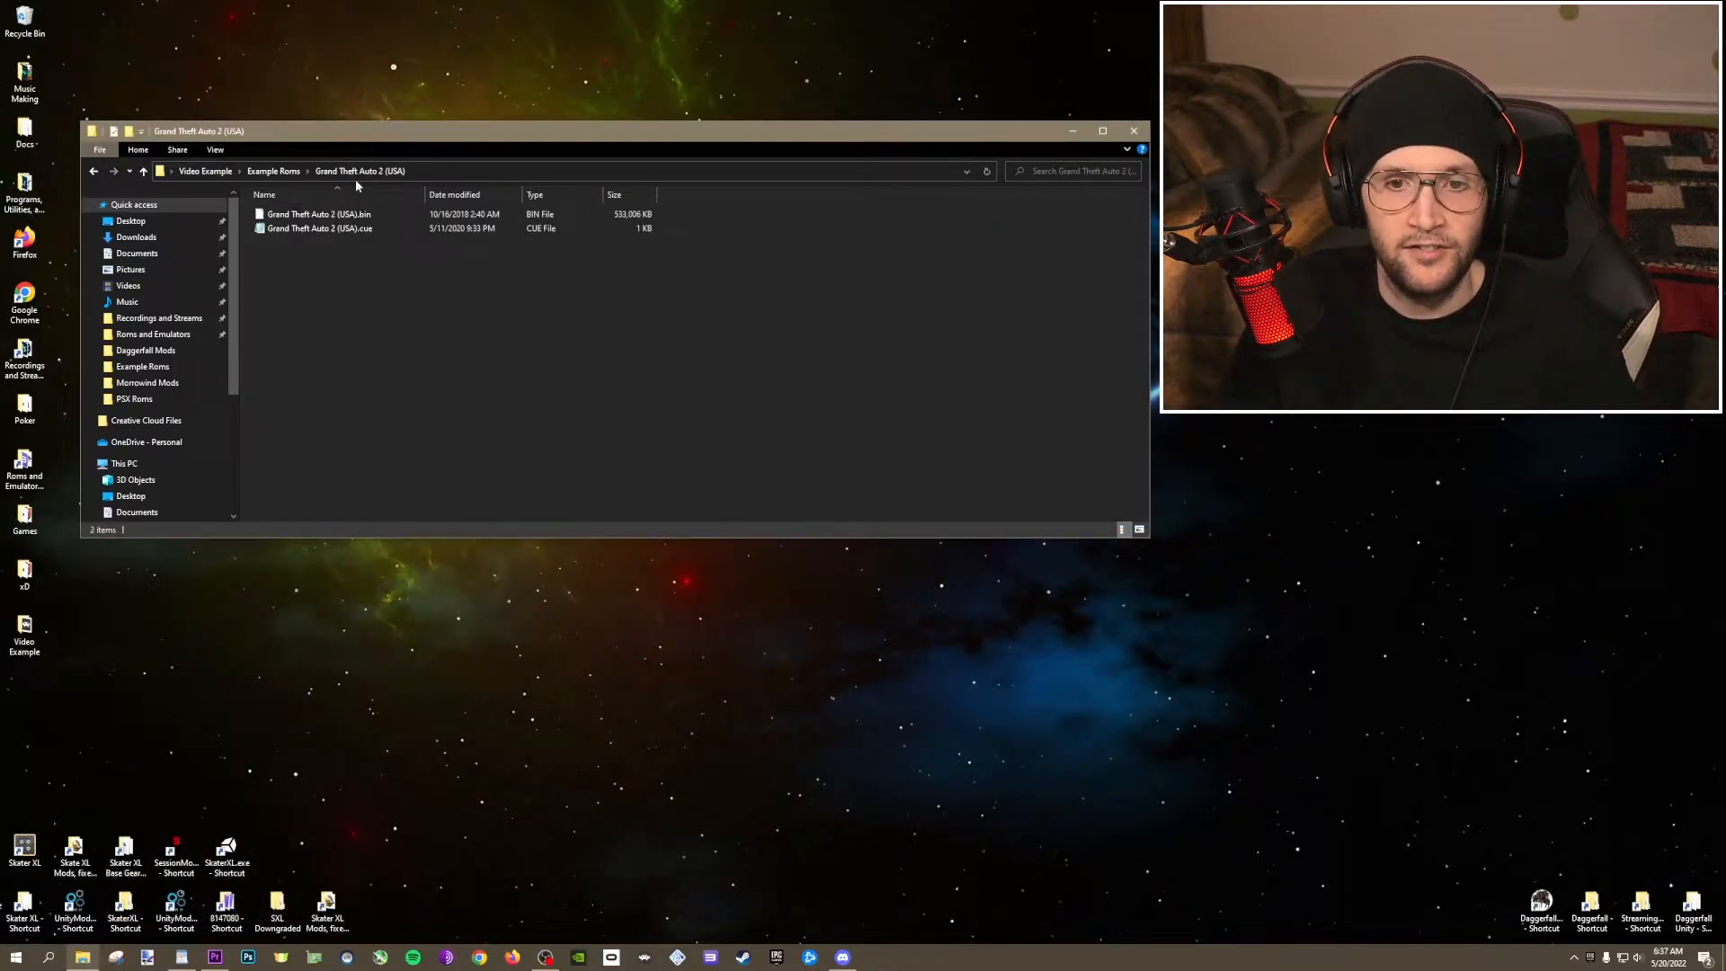
{"action": "left_click", "coordinate": [274, 170]}
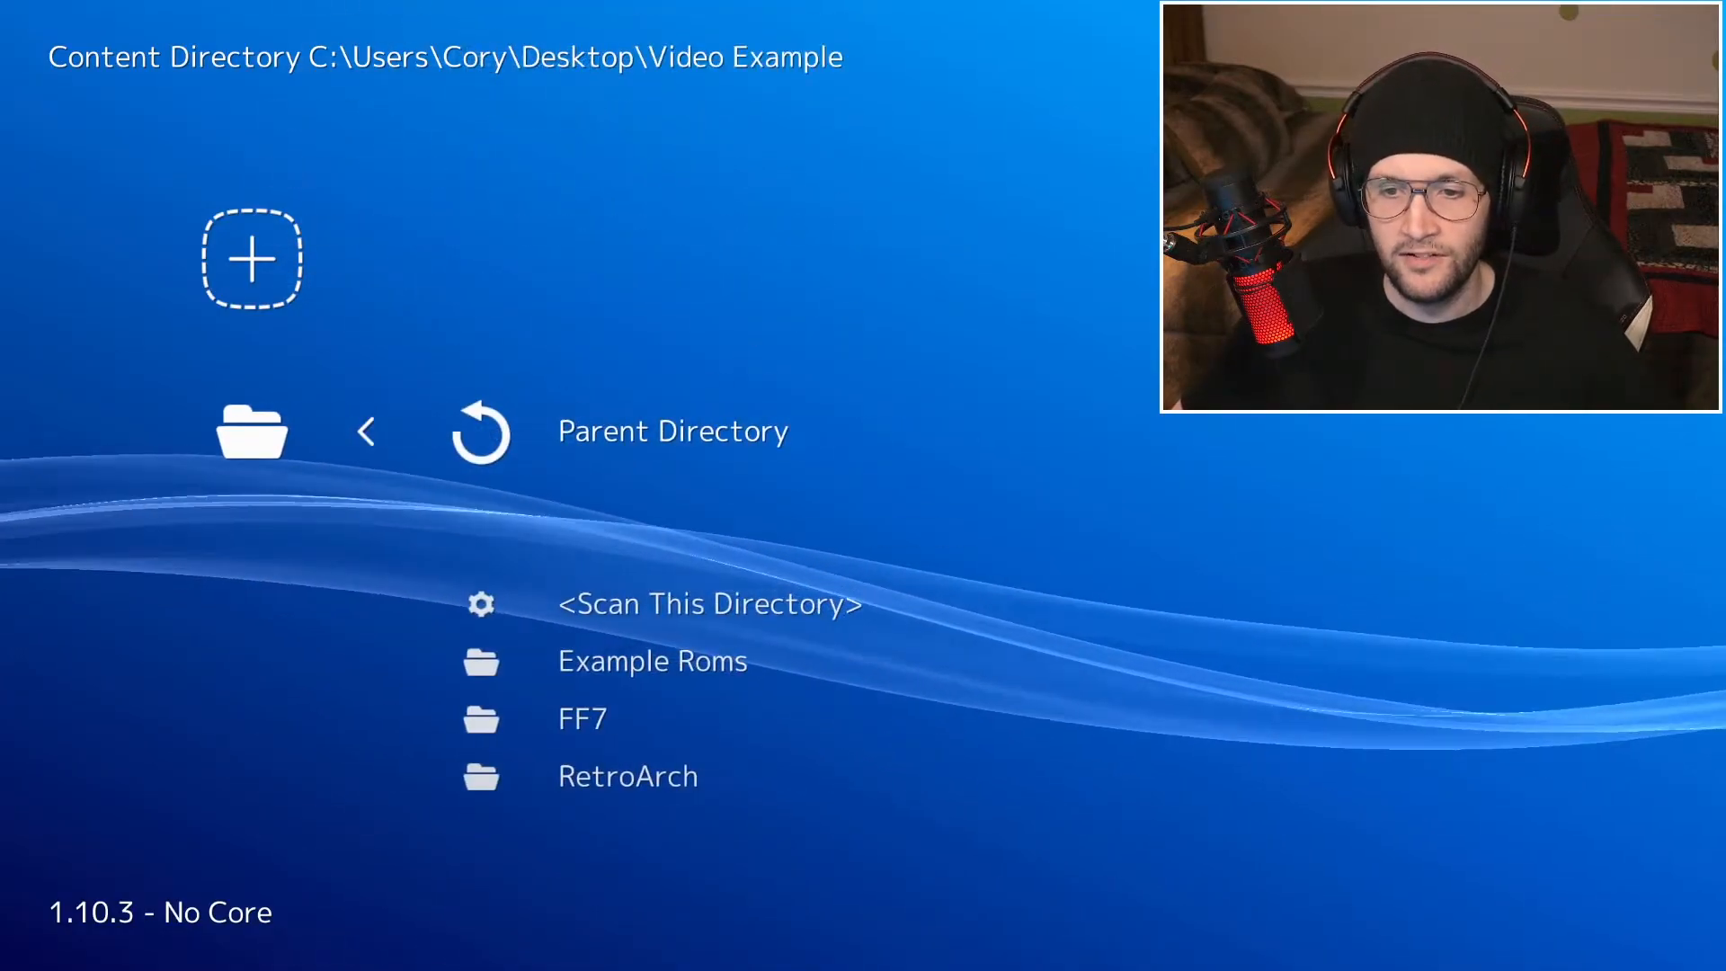
Enter the Example Roms folder listing the four PlayStation game folders.
{"action": "left_click", "coordinate": [651, 660]}
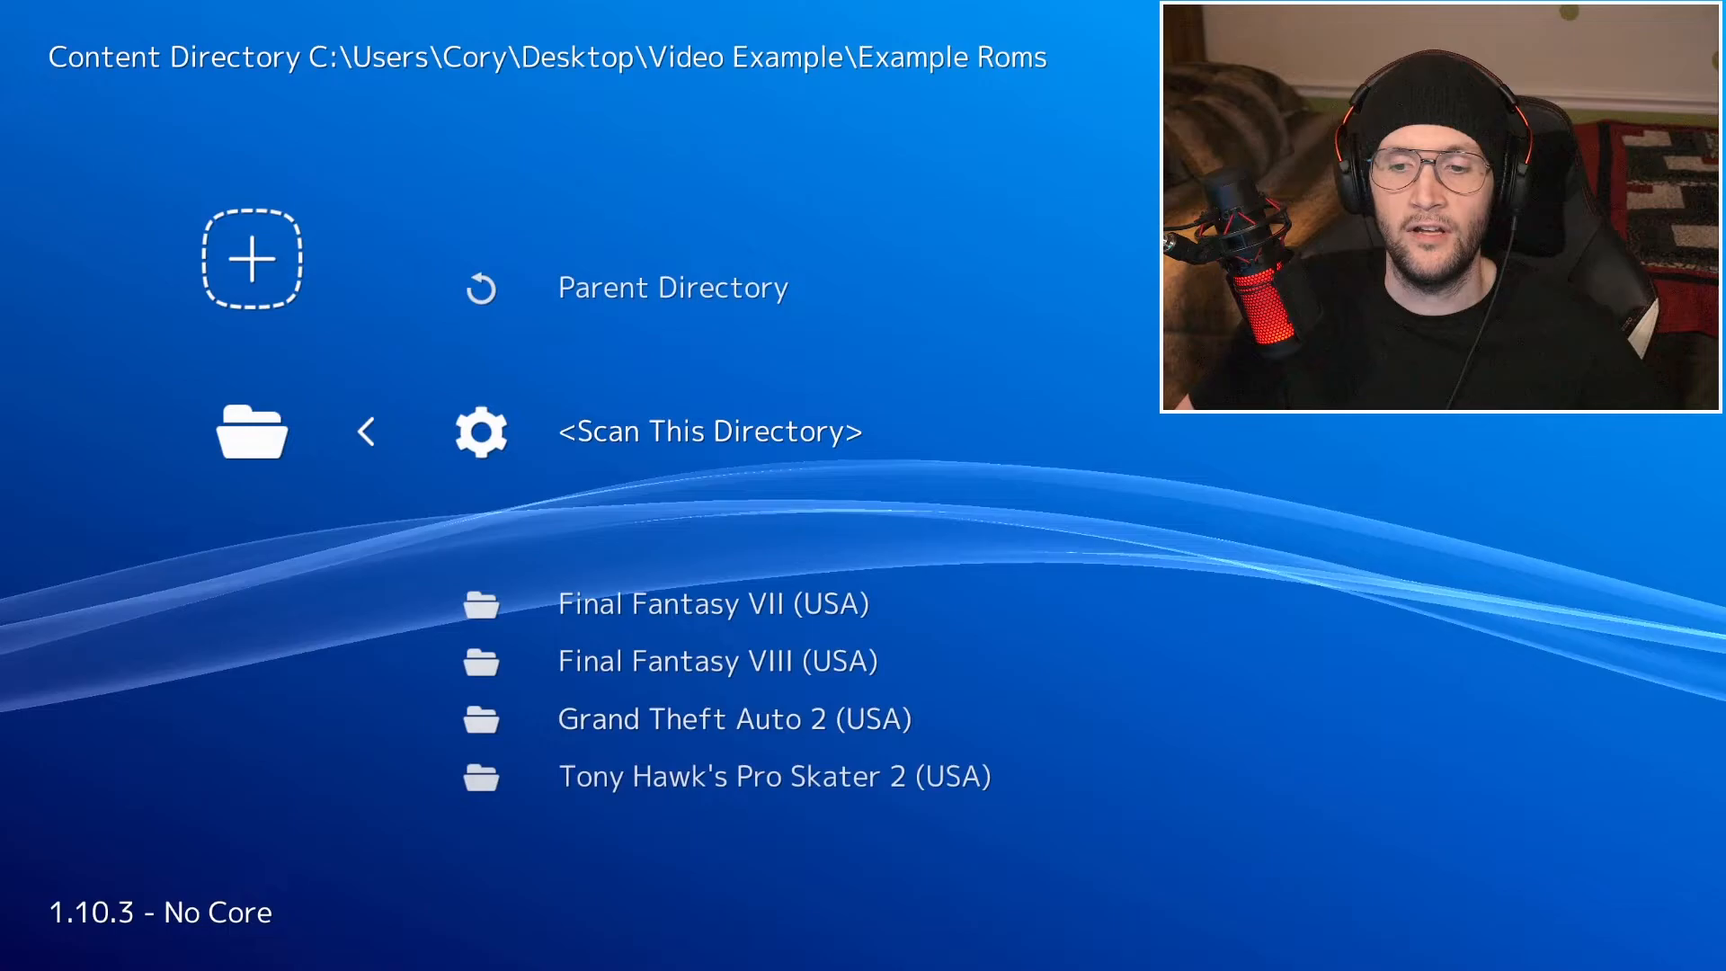
{"action": "scroll", "scroll_direction": "down", "scroll_amount": 3}
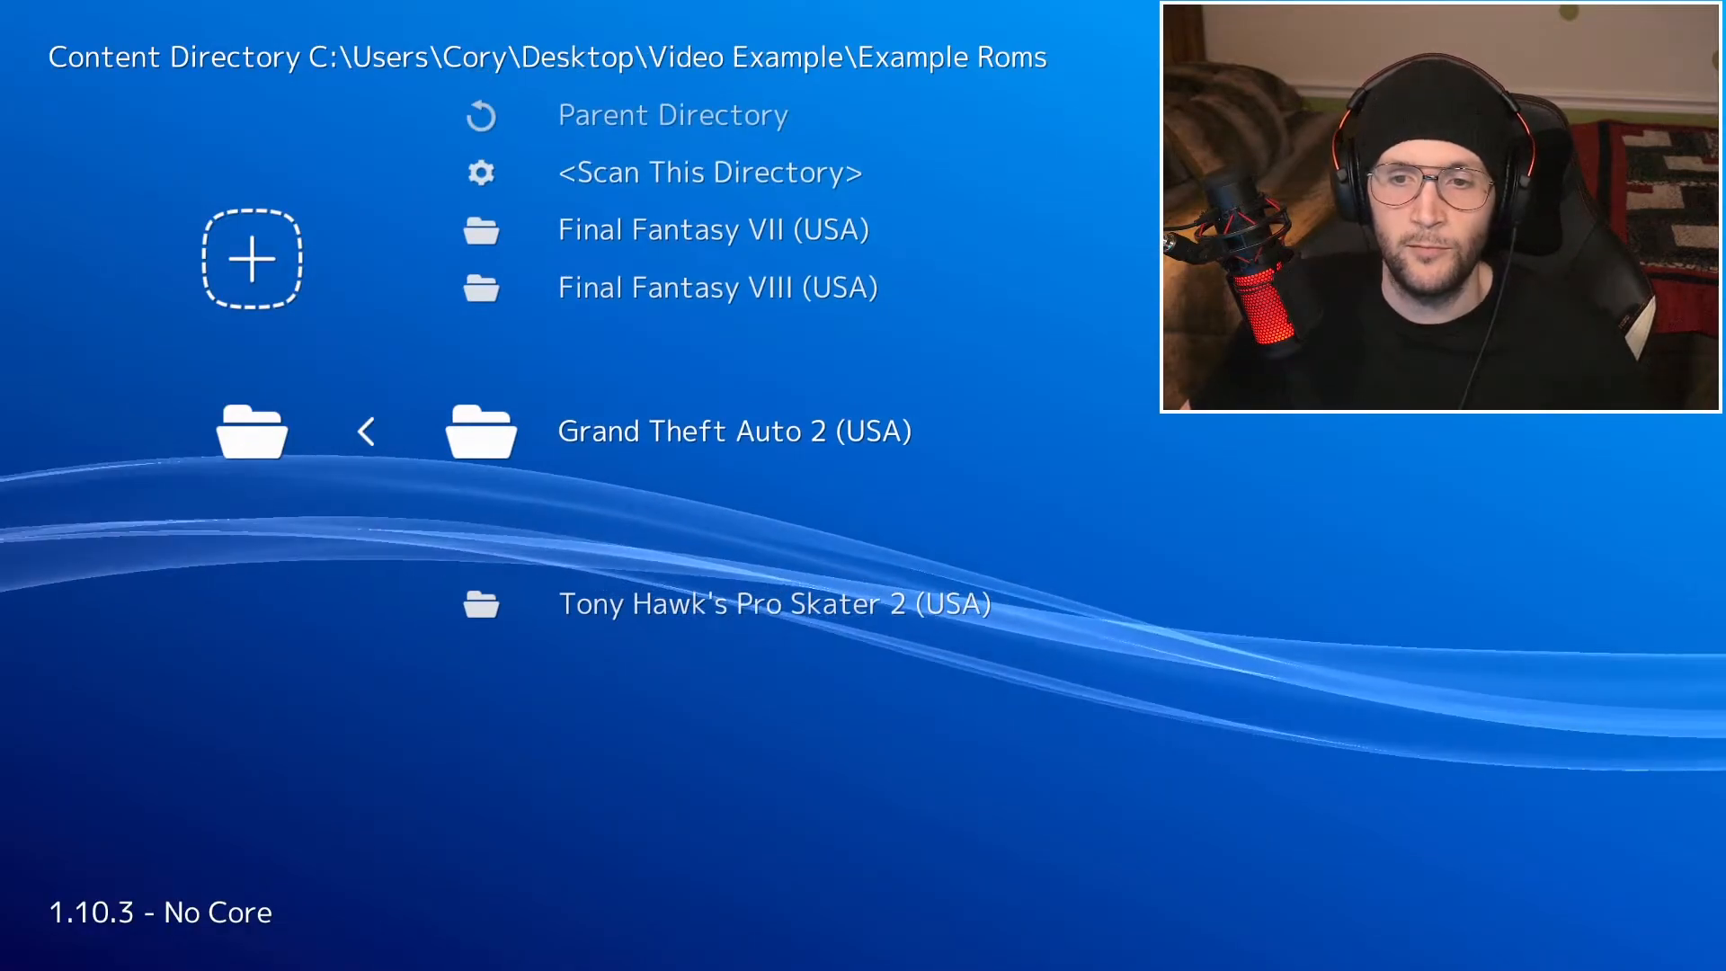
Set System Name to Sony - PlayStation and add m3u to the scanned File Extensions.
{"action": "left_click", "coordinate": [709, 173]}
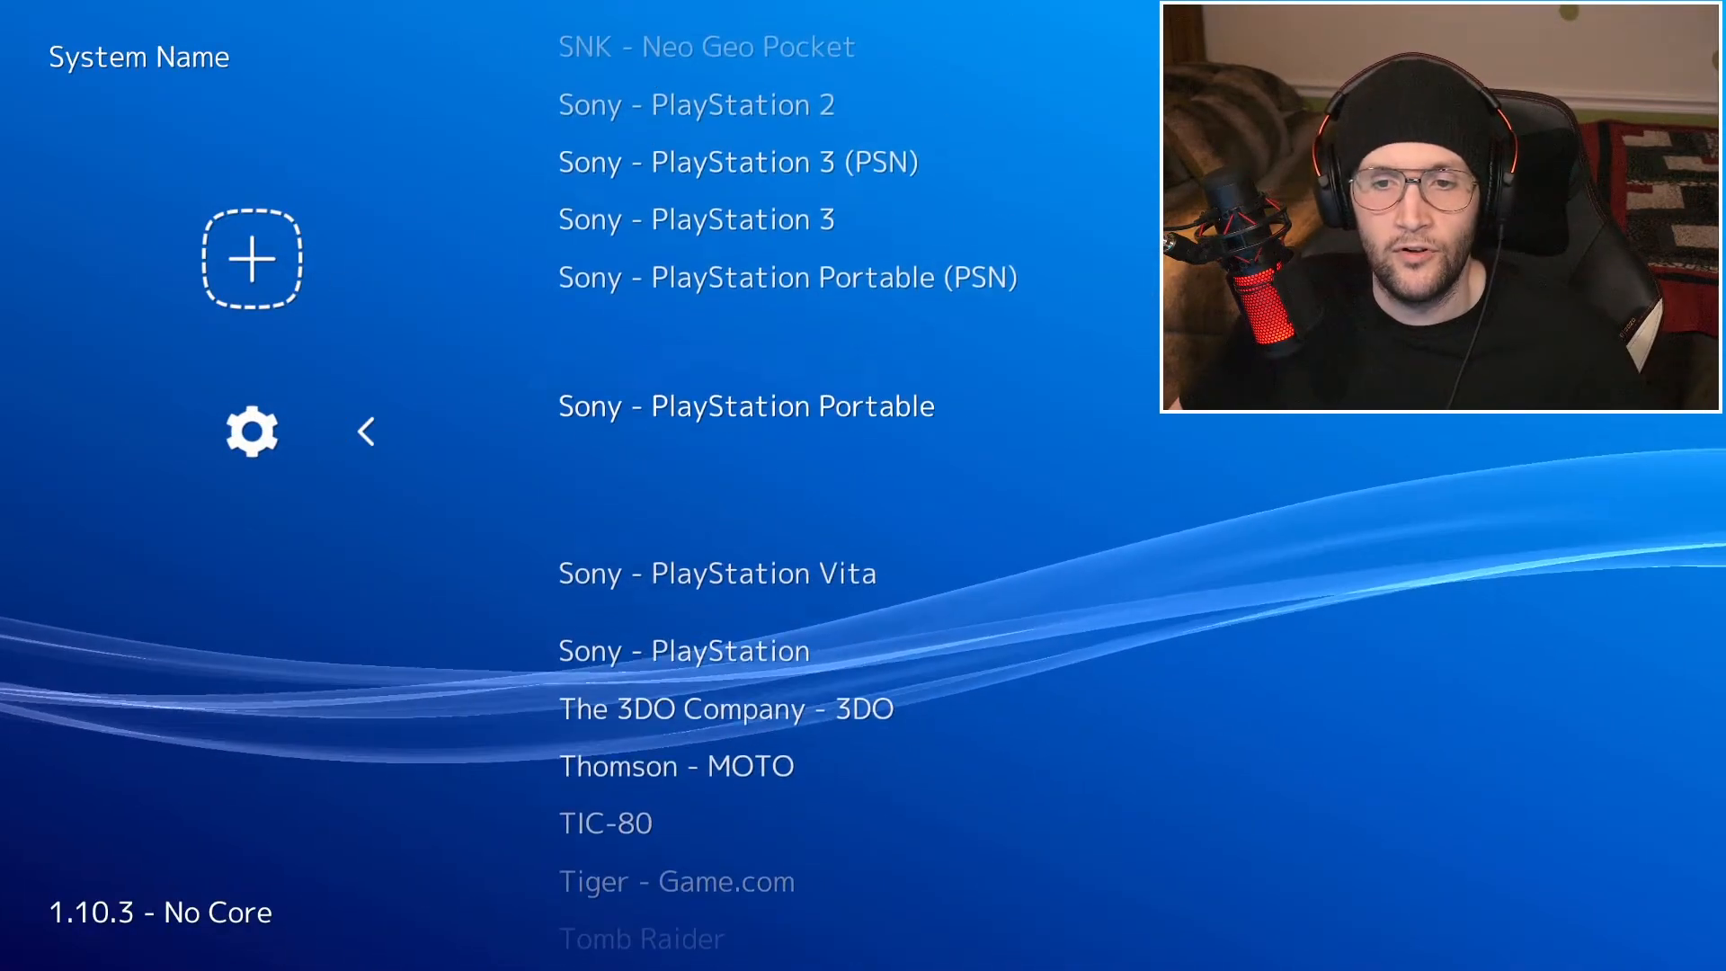
{"action": "left_click", "coordinate": [683, 650]}
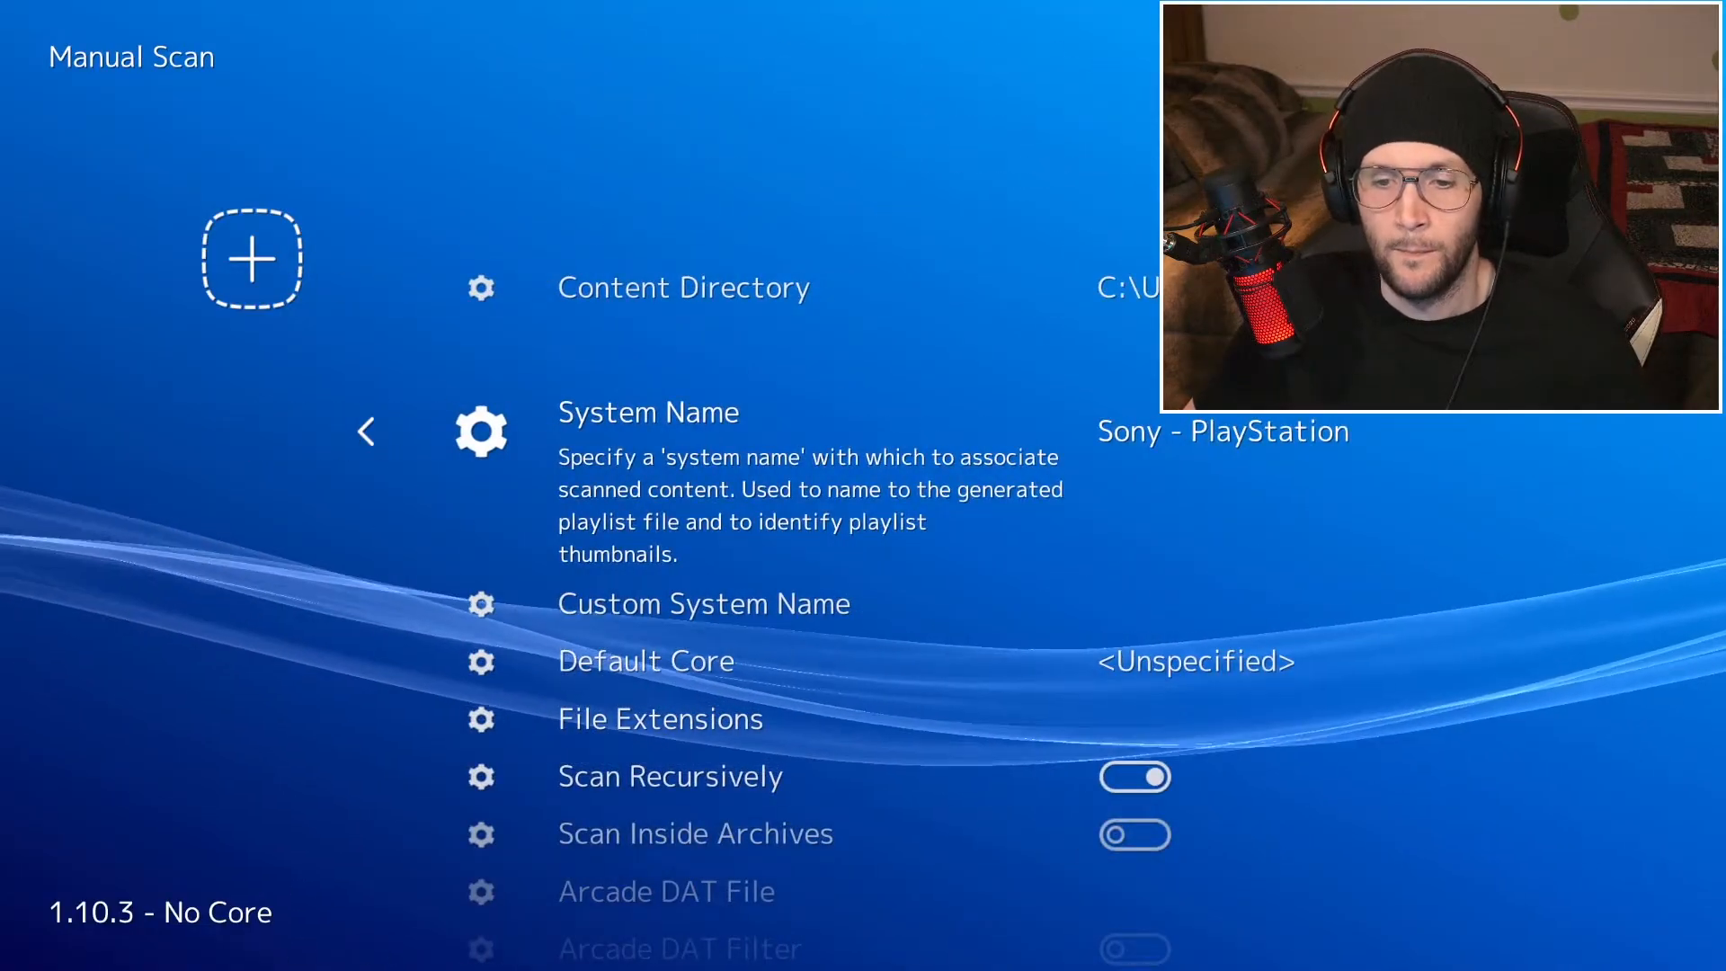
{"action": "scroll", "scroll_direction": "down", "scroll_amount": 3}
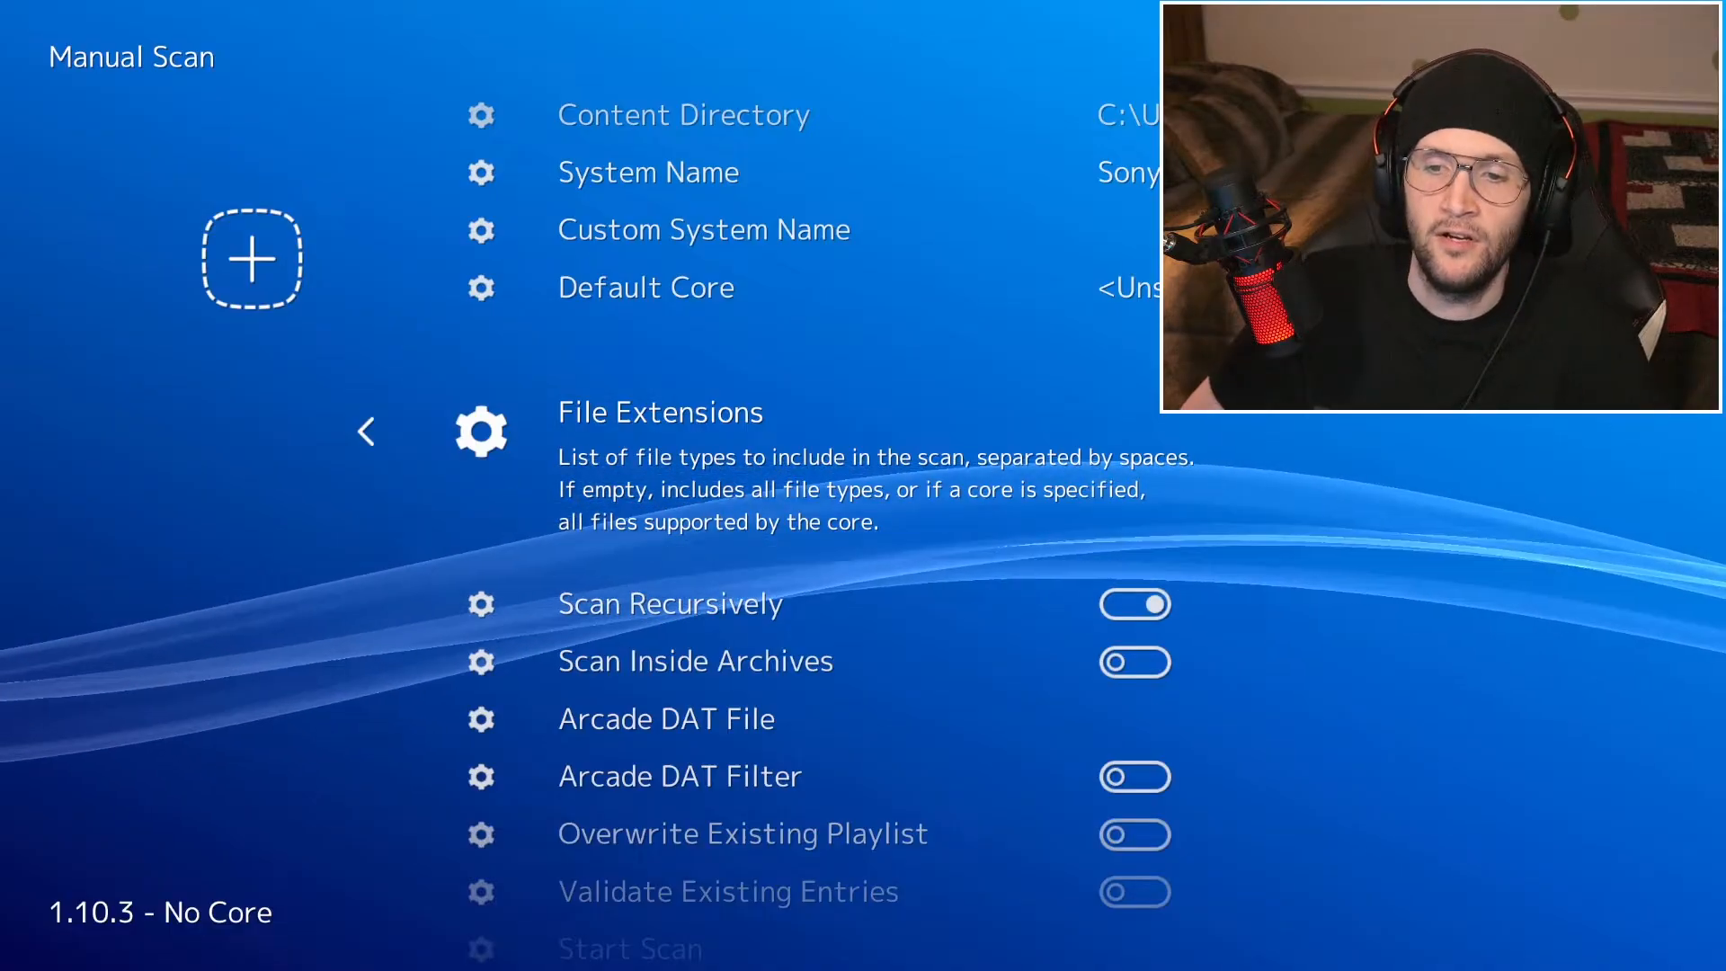
{"action": "left_click", "coordinate": [660, 412]}
{"action": "type", "text": "cue"}
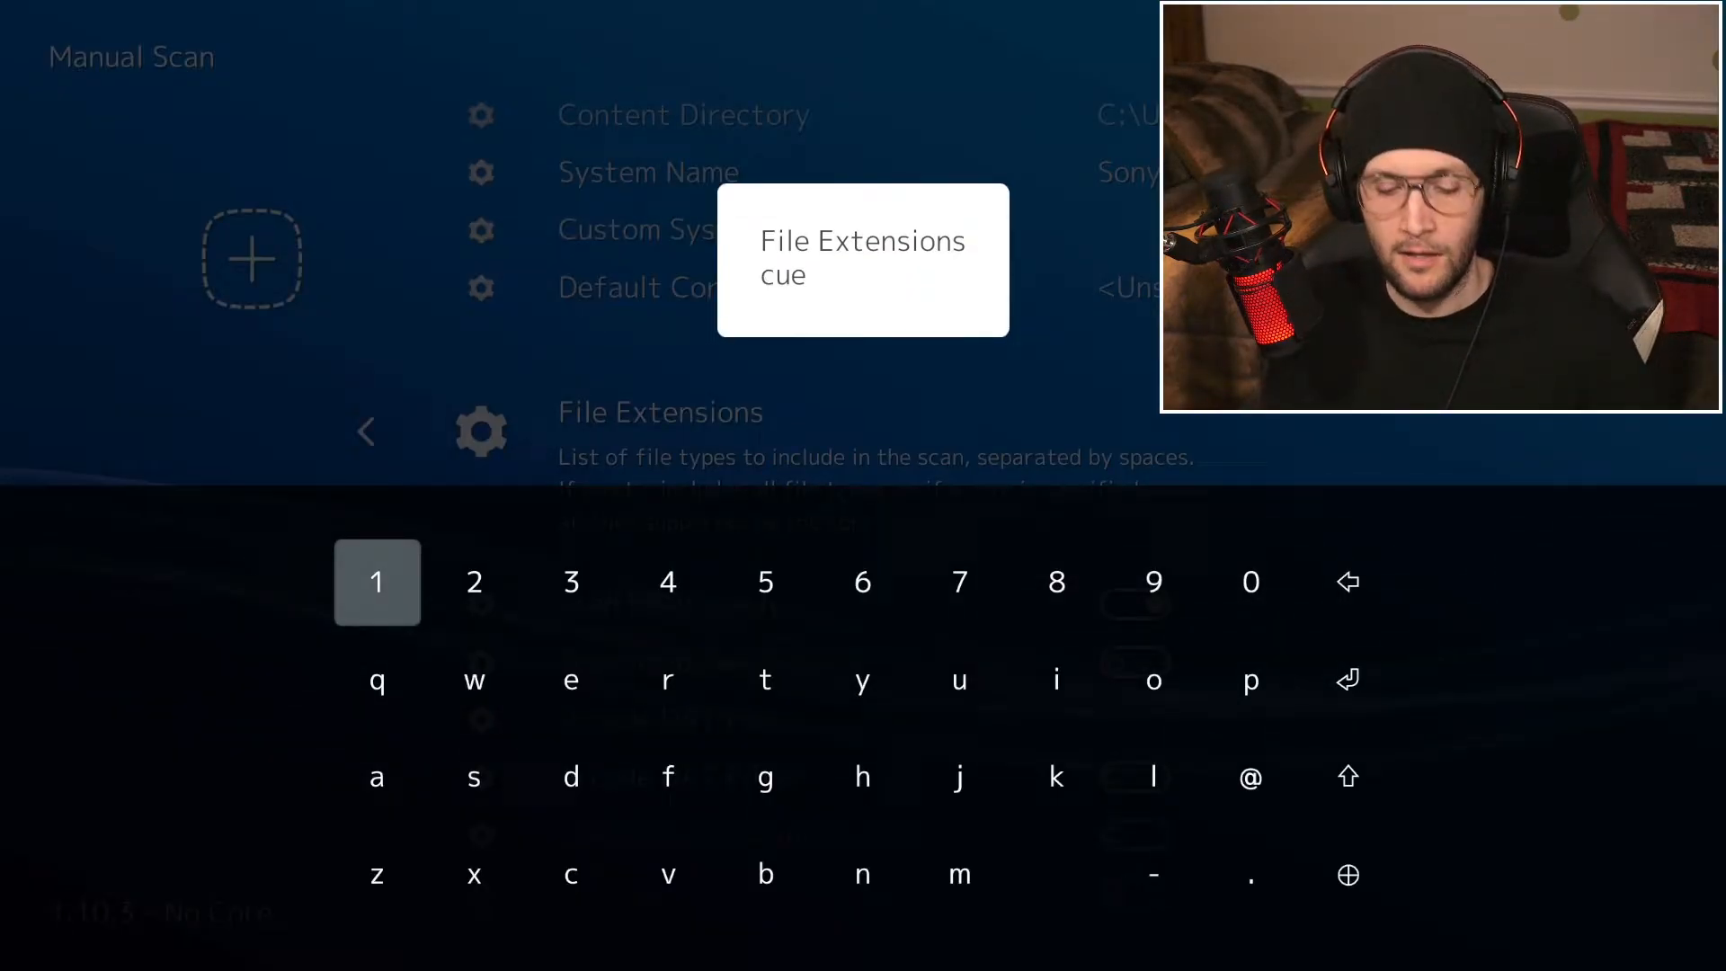
{"action": "type", "text": "m3u"}
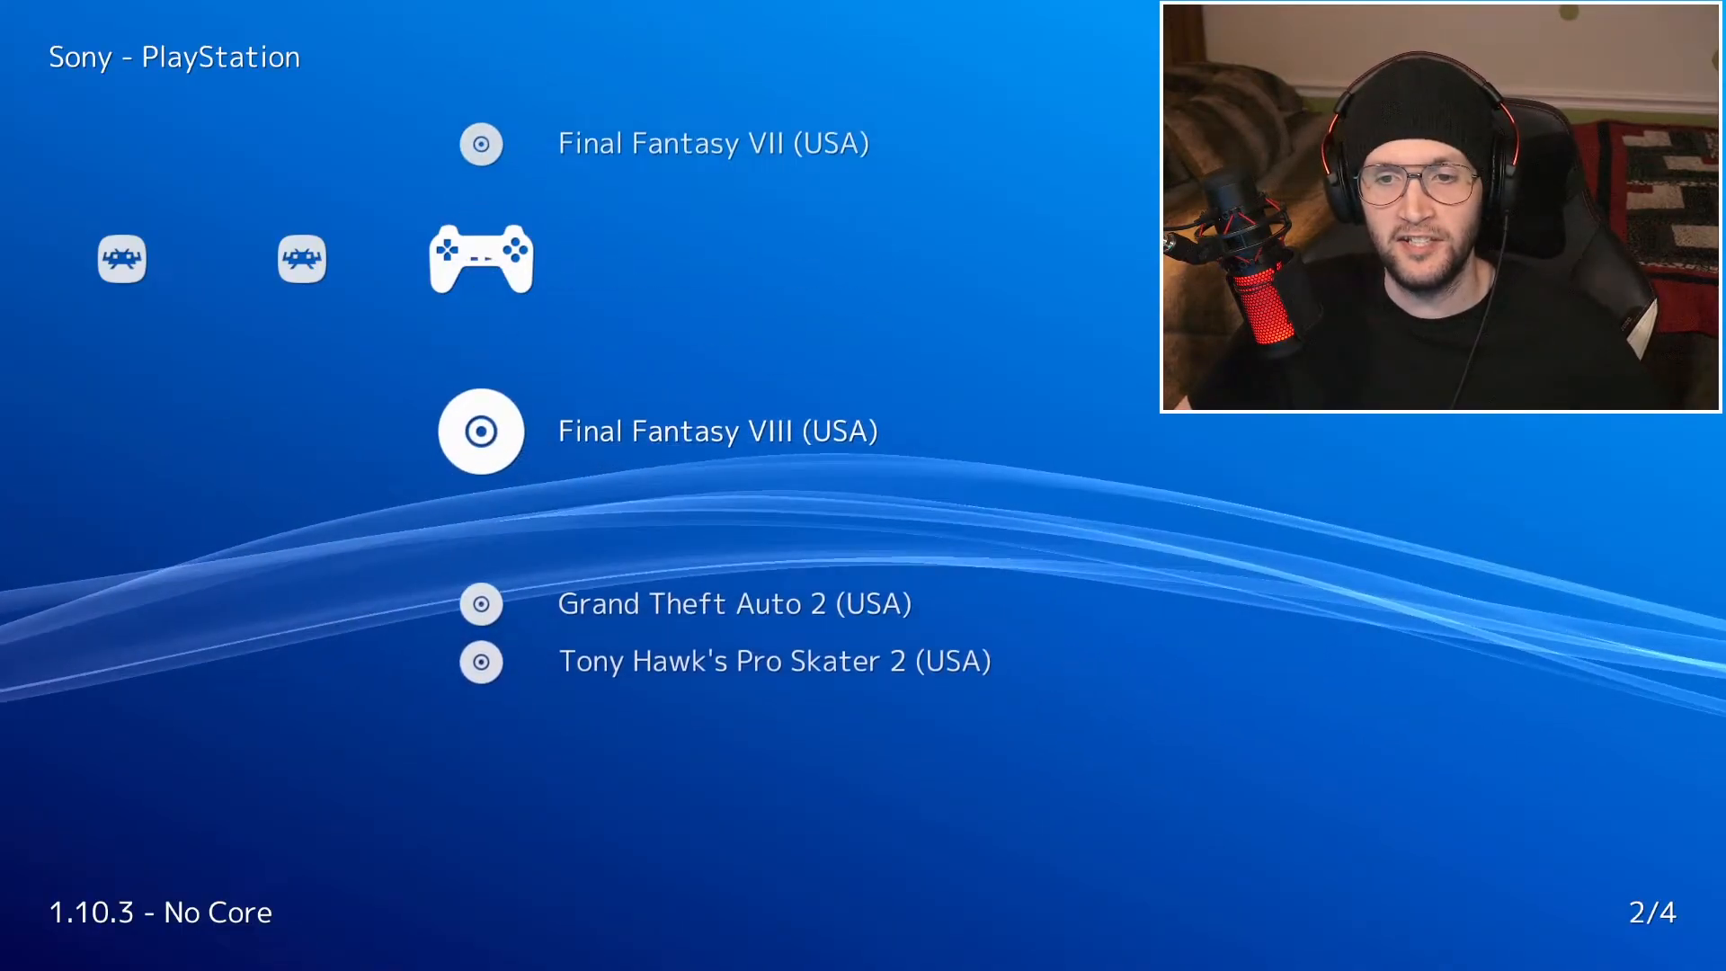
Scroll through the Sony - PlayStation playlist showing the four games as single entries.
{"action": "scroll", "scroll_direction": "down", "scroll_amount": 3}
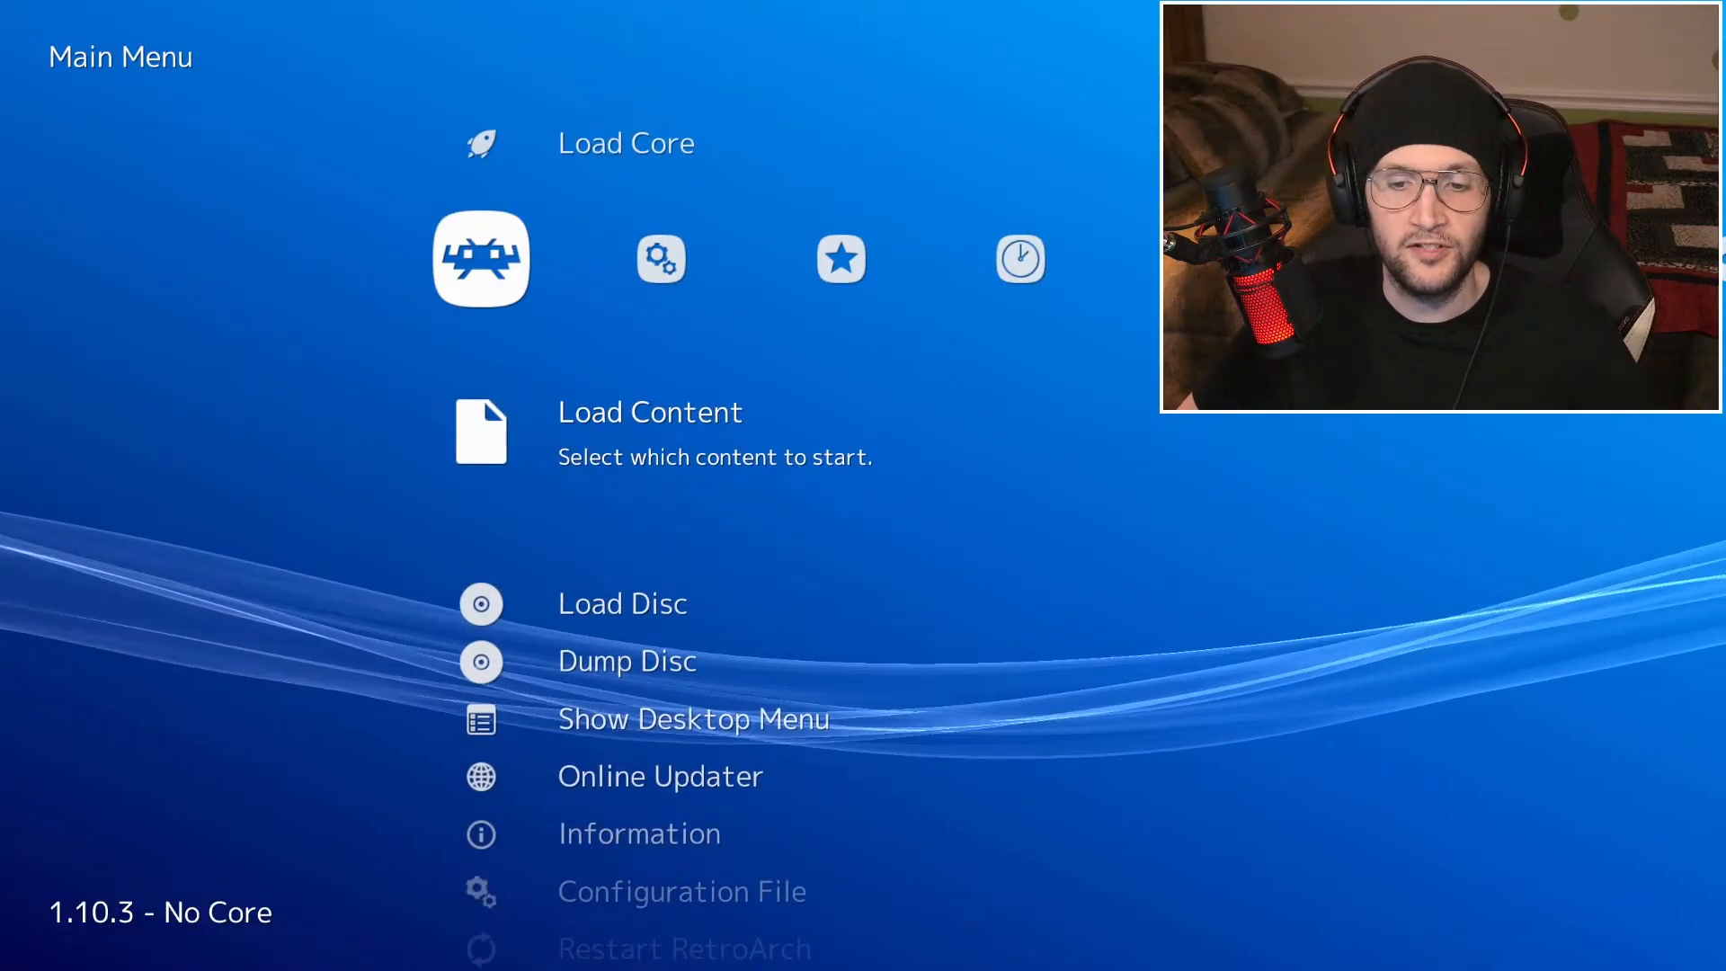
{"action": "scroll", "scroll_direction": "down", "scroll_amount": 3}
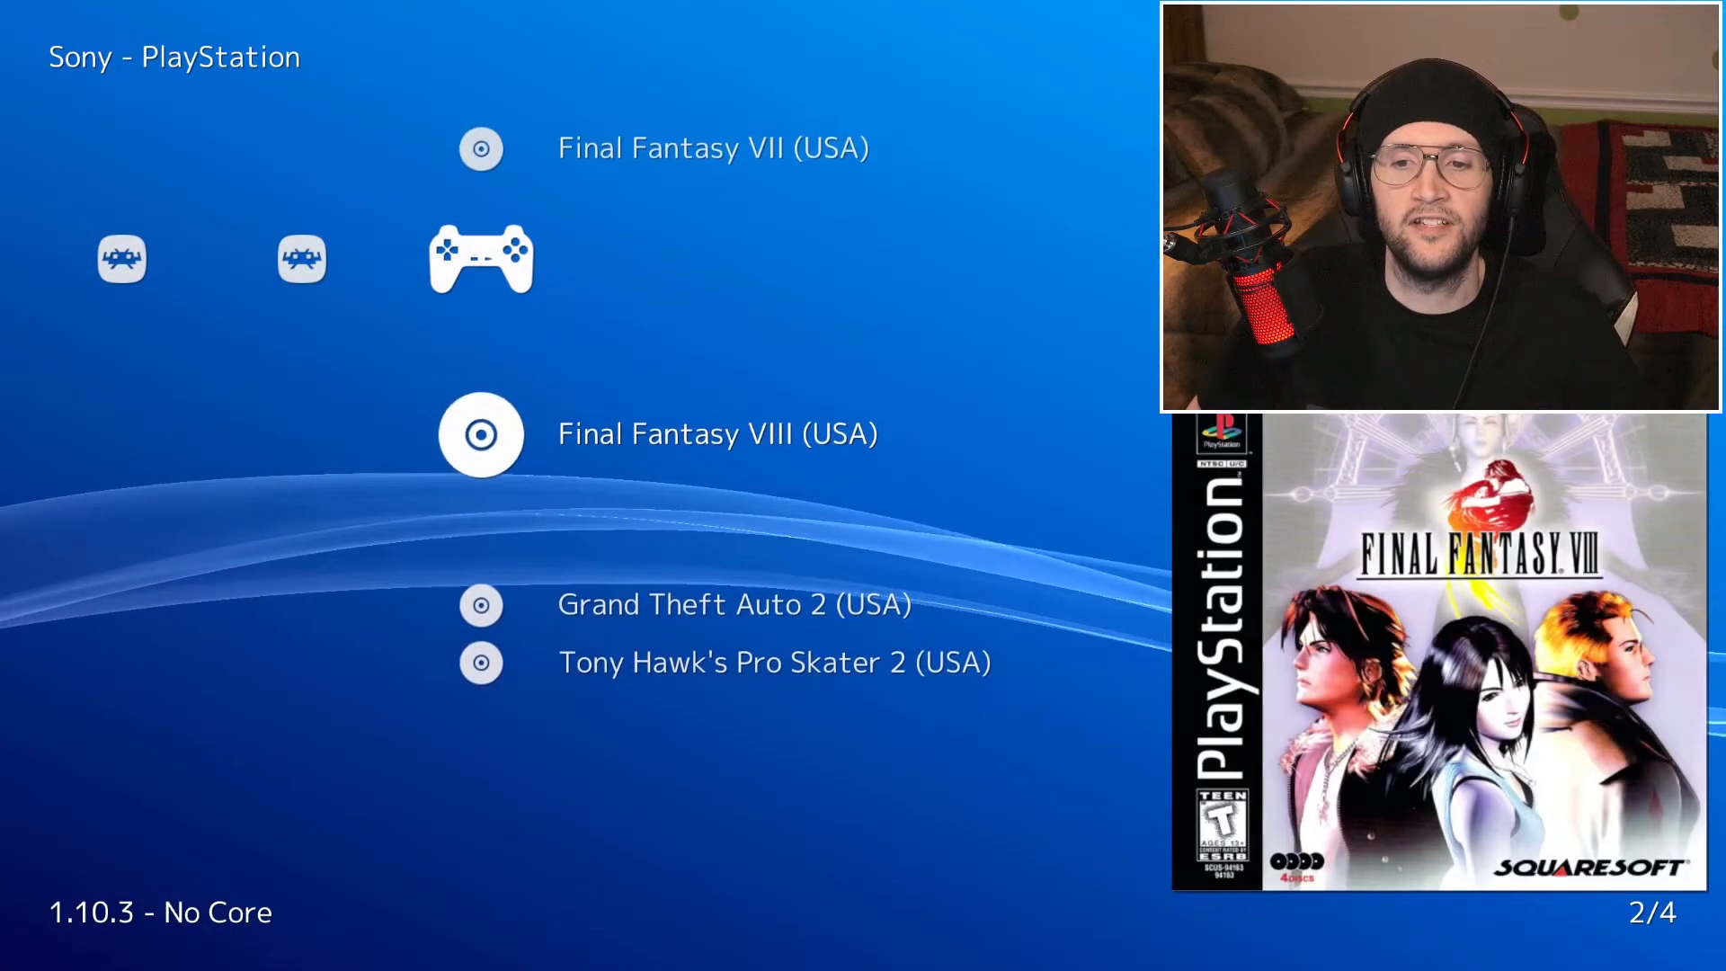
{"action": "scroll", "scroll_direction": "down", "scroll_amount": 3}
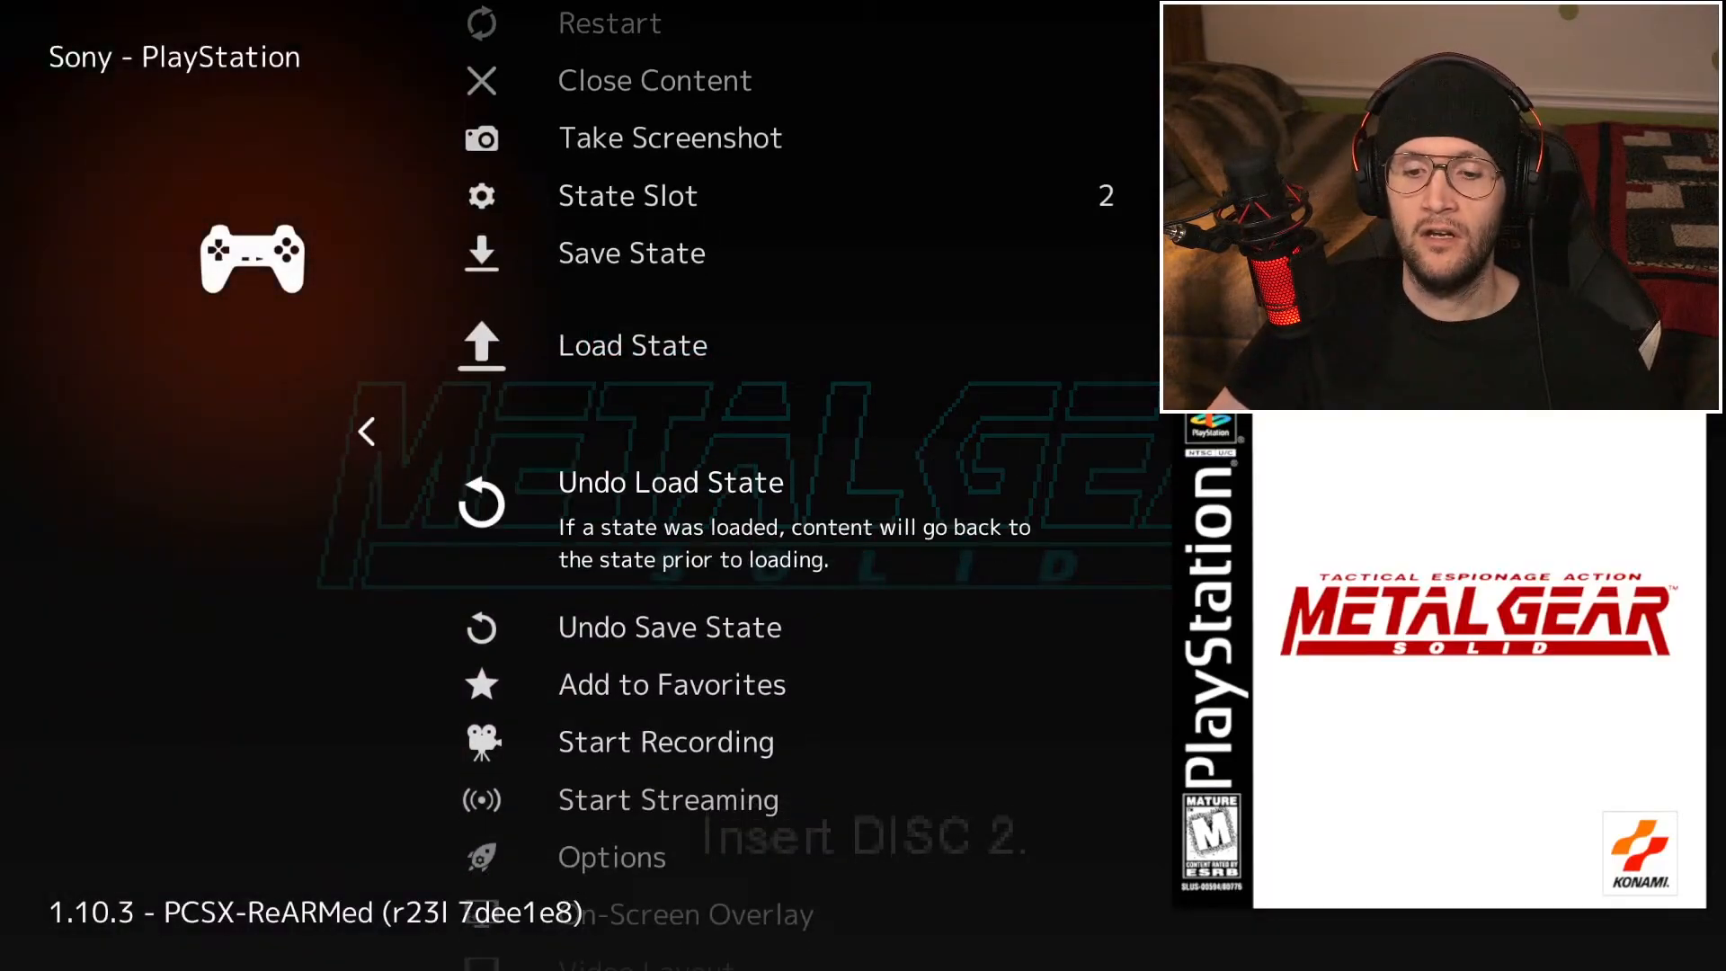
{"action": "scroll", "scroll_direction": "down", "scroll_amount": 3}
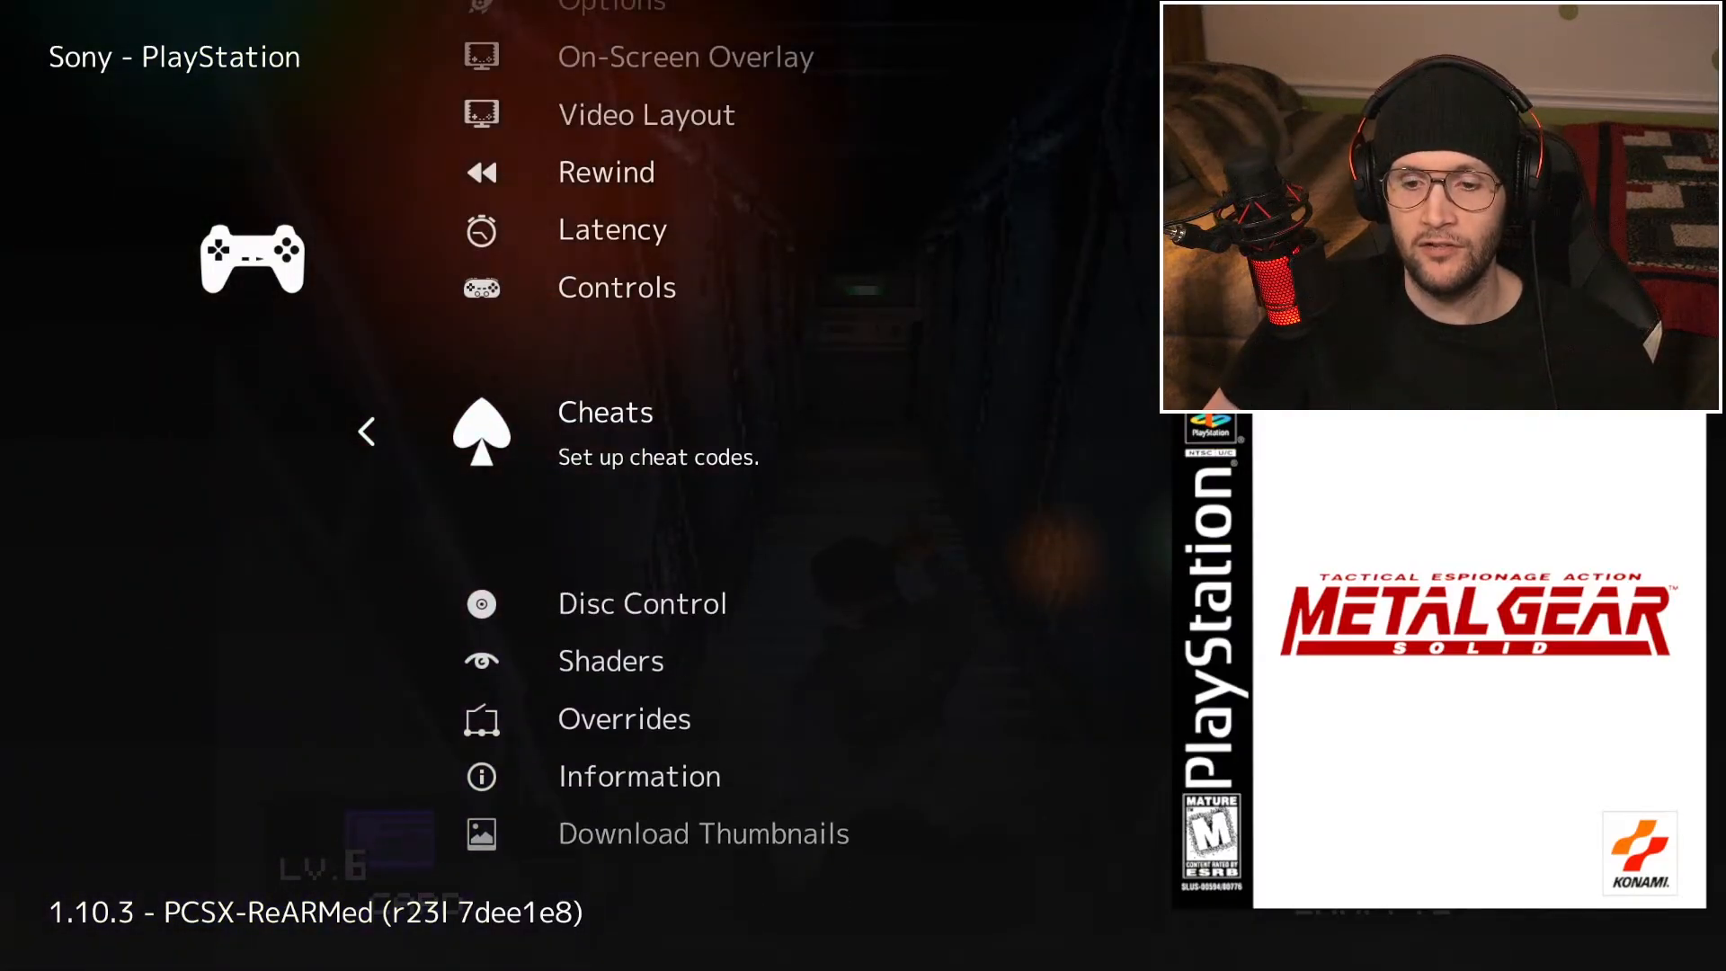
Load the slot 2 save state, returning Metal Gear Solid to the Snowfield area.
{"action": "left_click", "coordinate": [642, 602]}
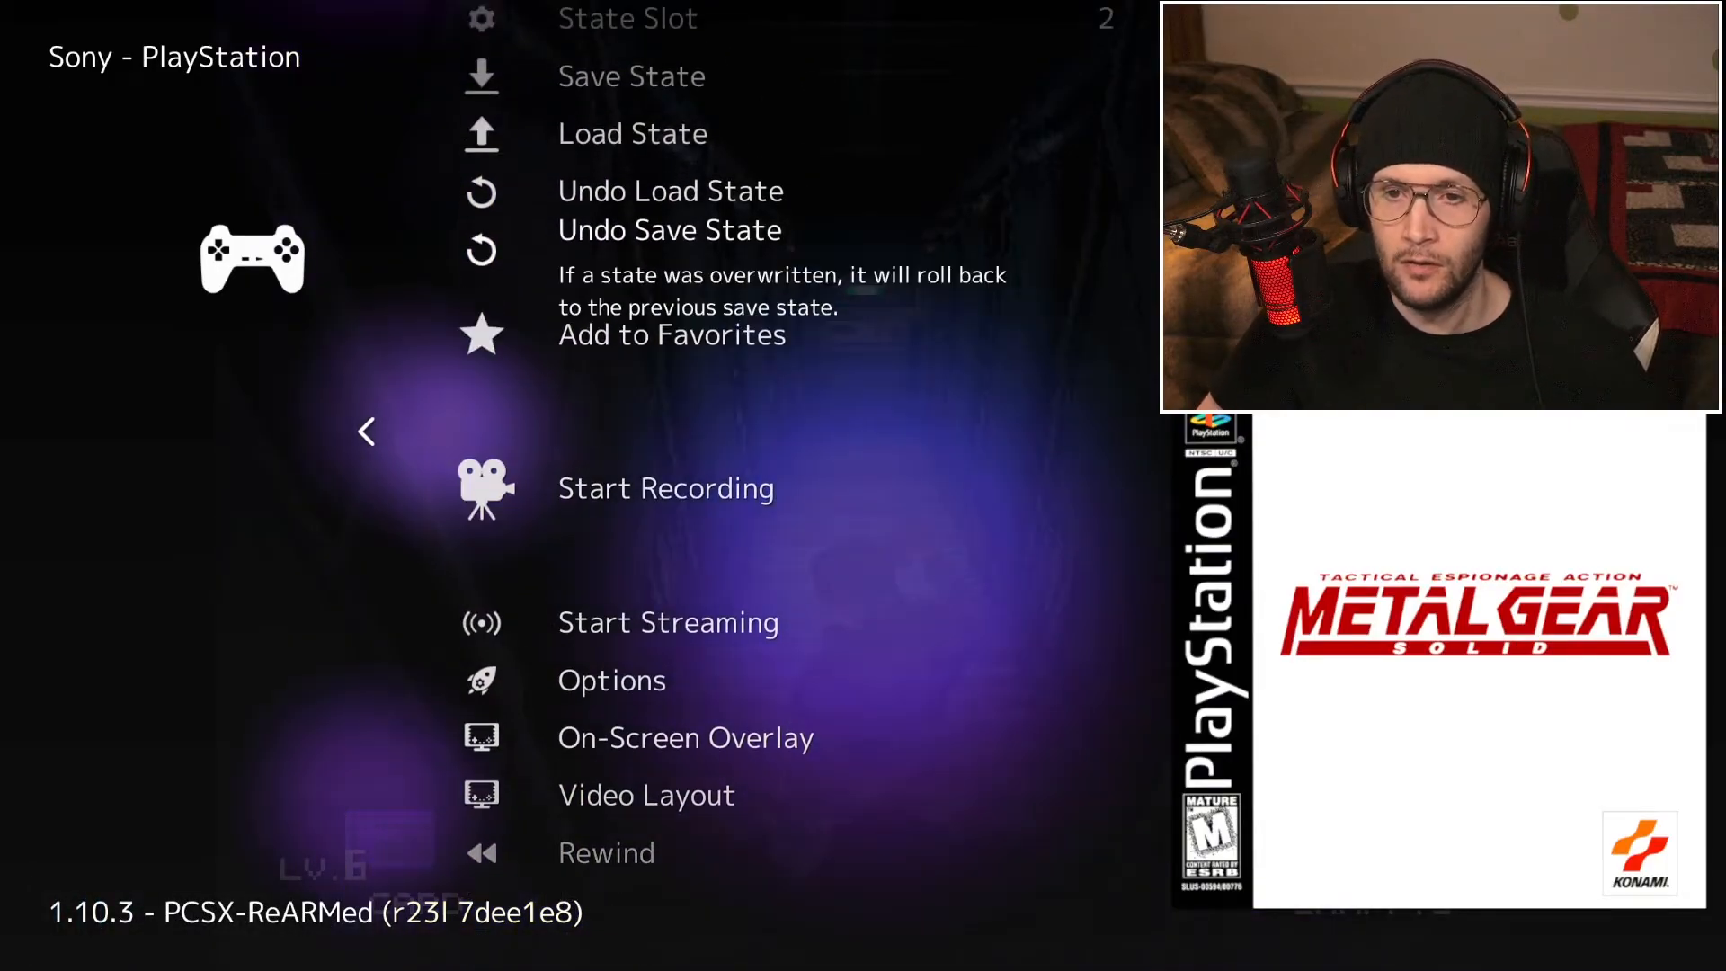
{"action": "left_click", "coordinate": [631, 131]}
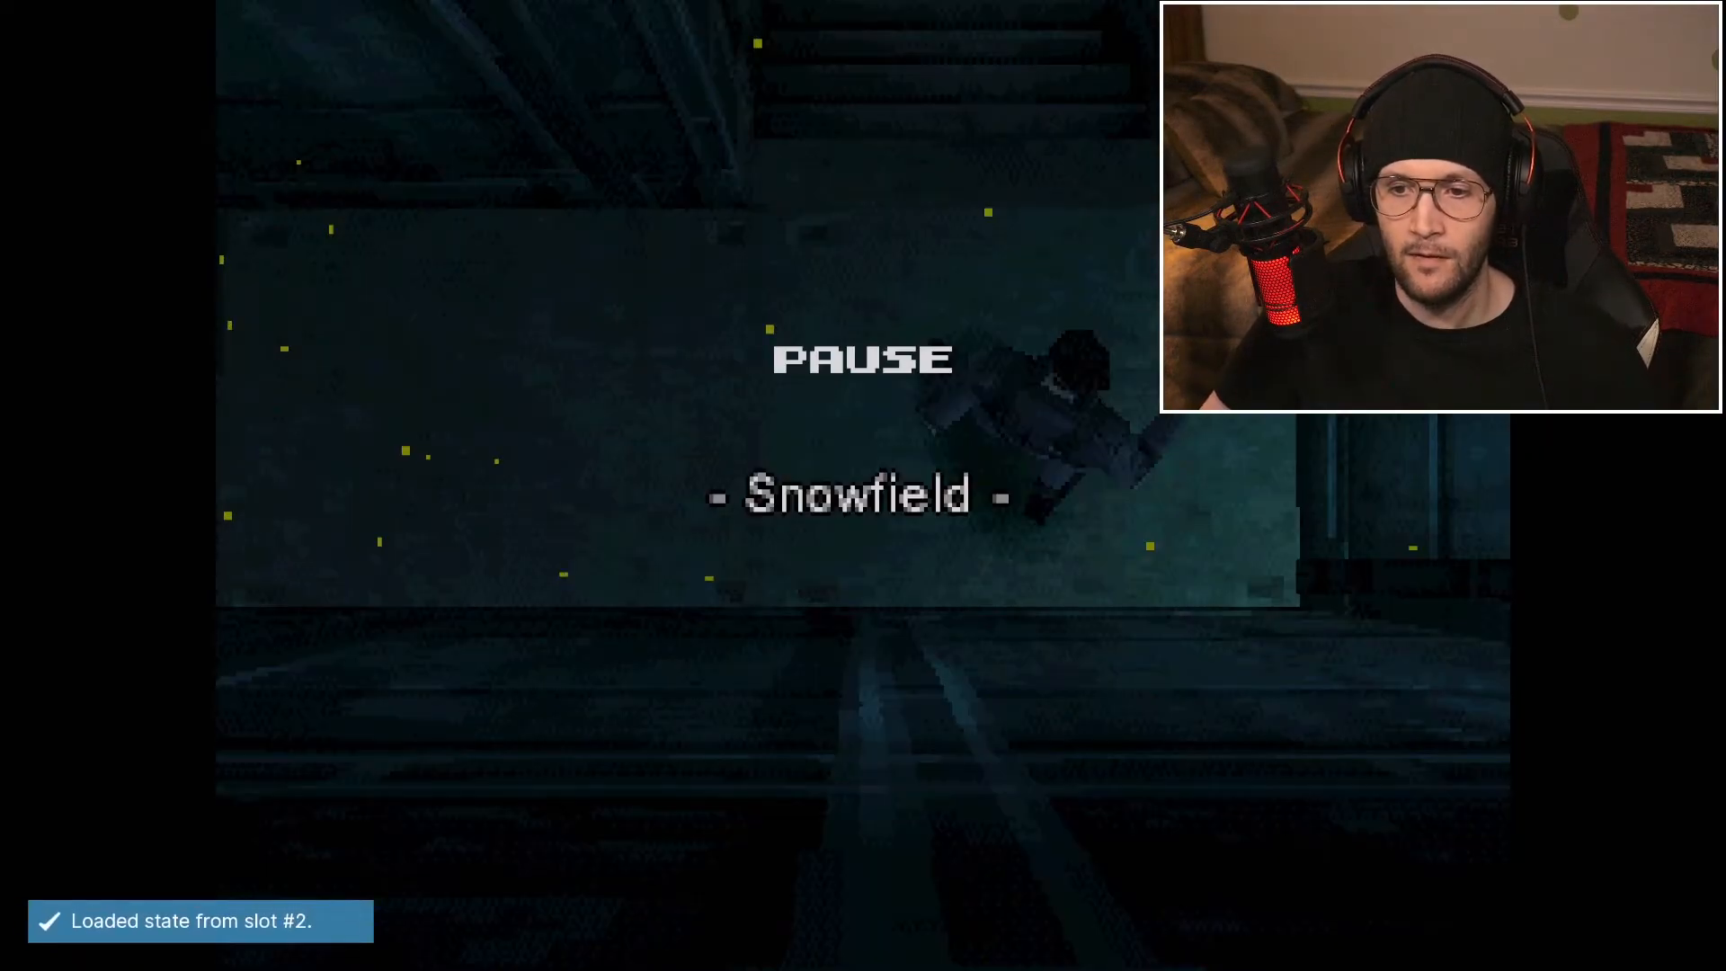